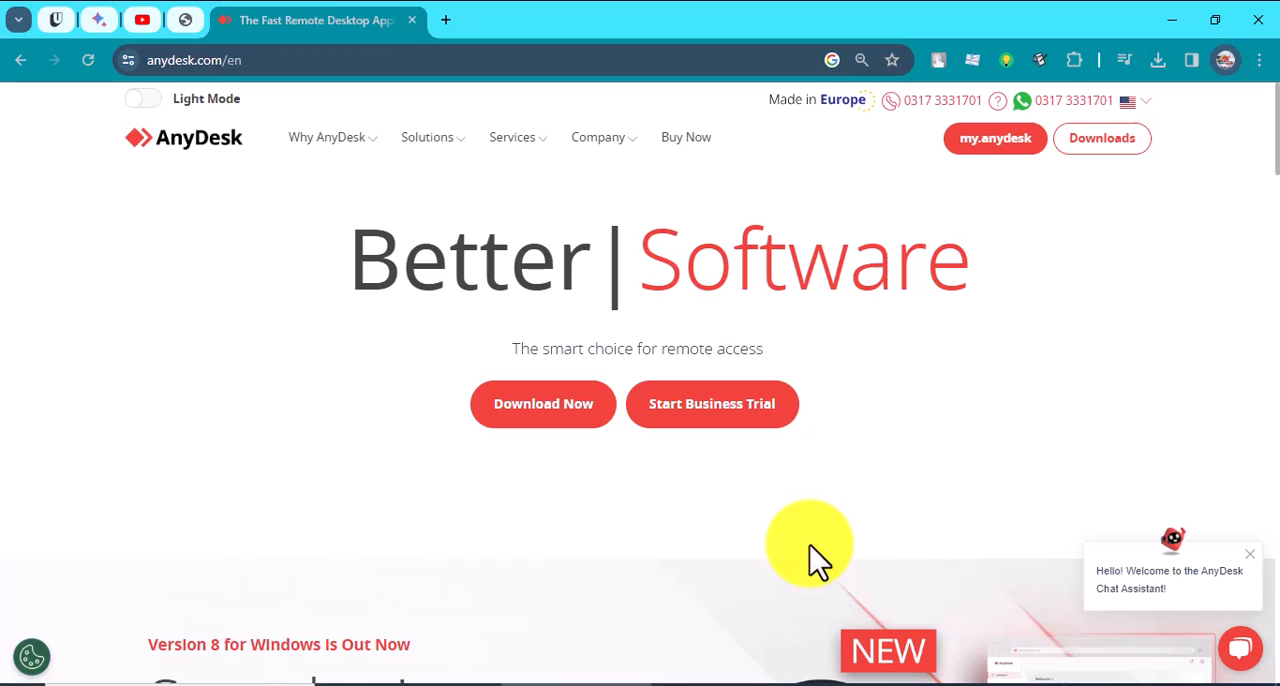
mouse_move(213, 201)
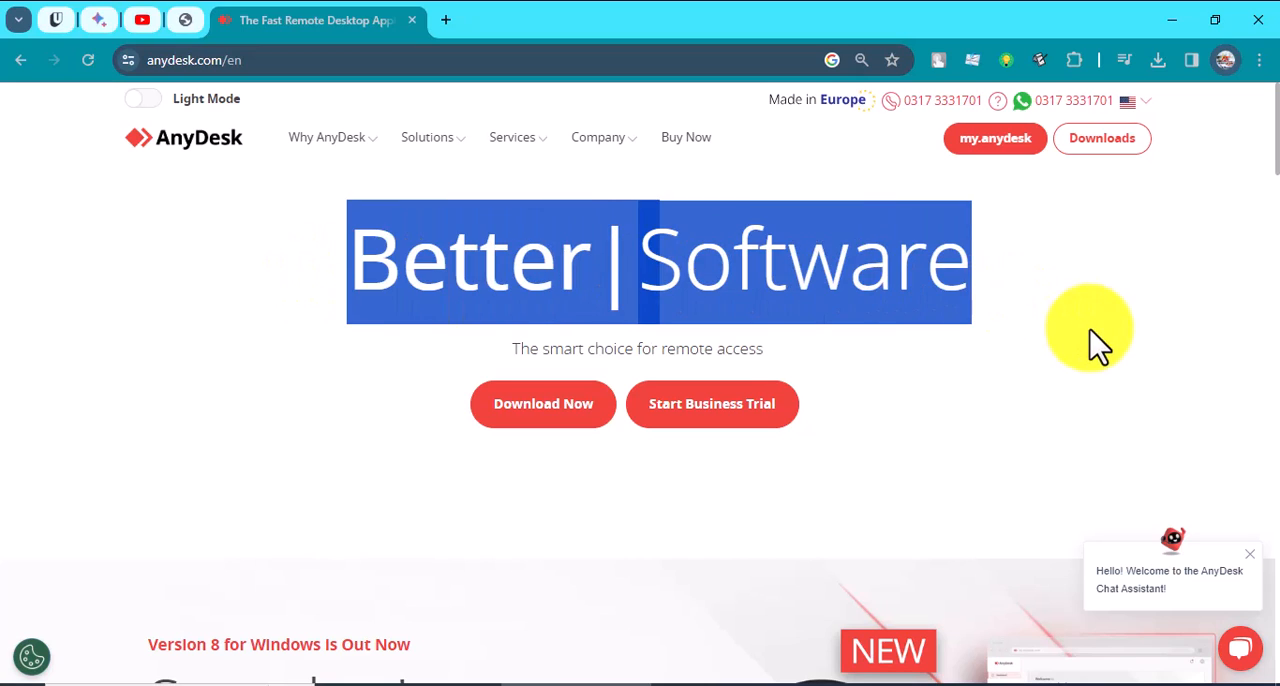
mouse_move(978, 335)
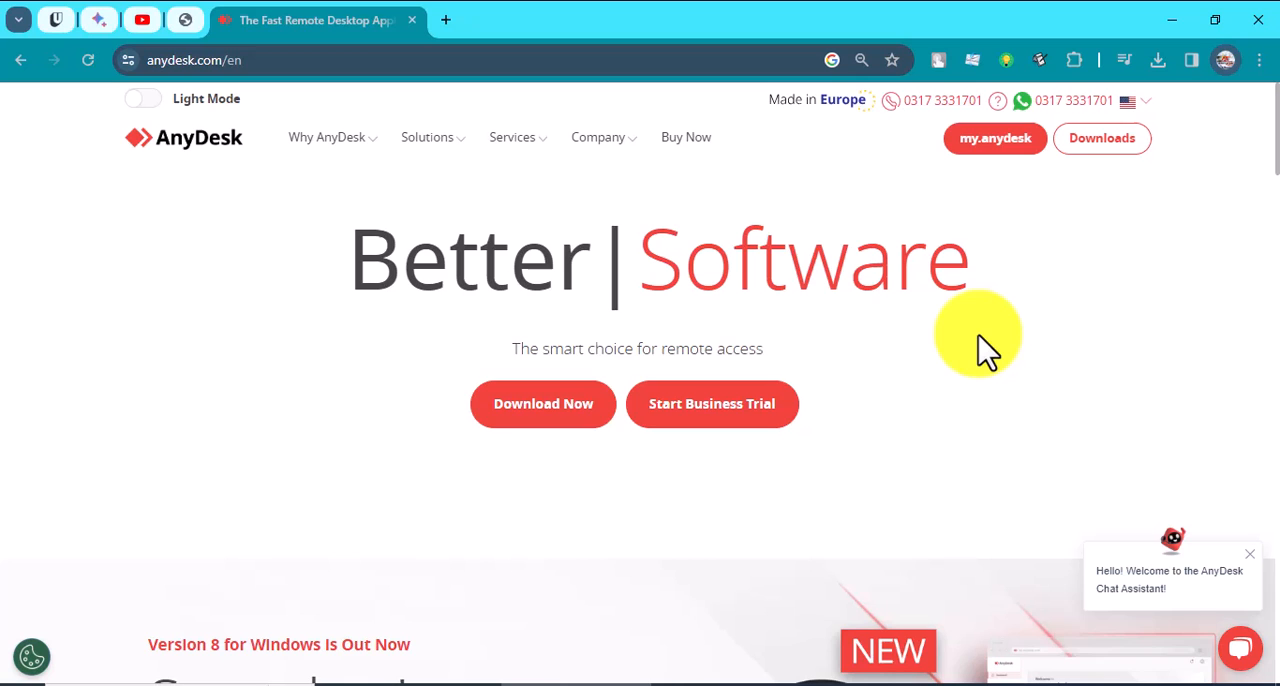
- Scroll through the anydesk.com homepage content
scroll(down, 3)
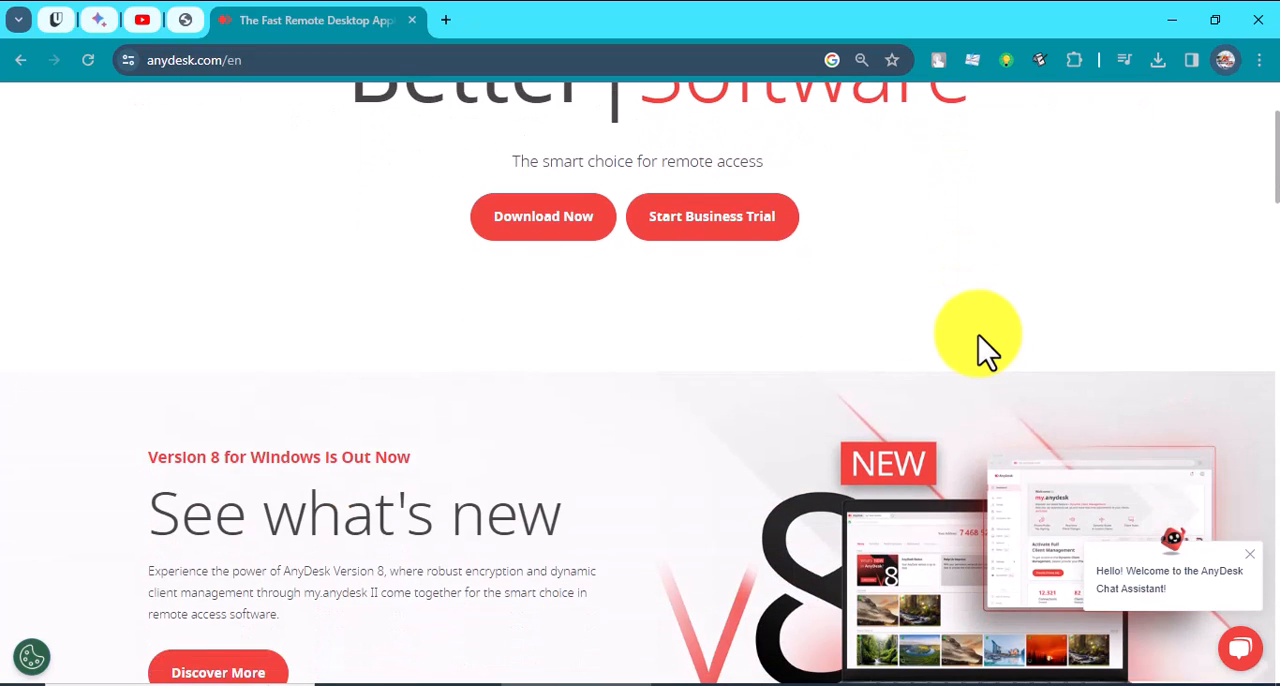
scroll(down, 3)
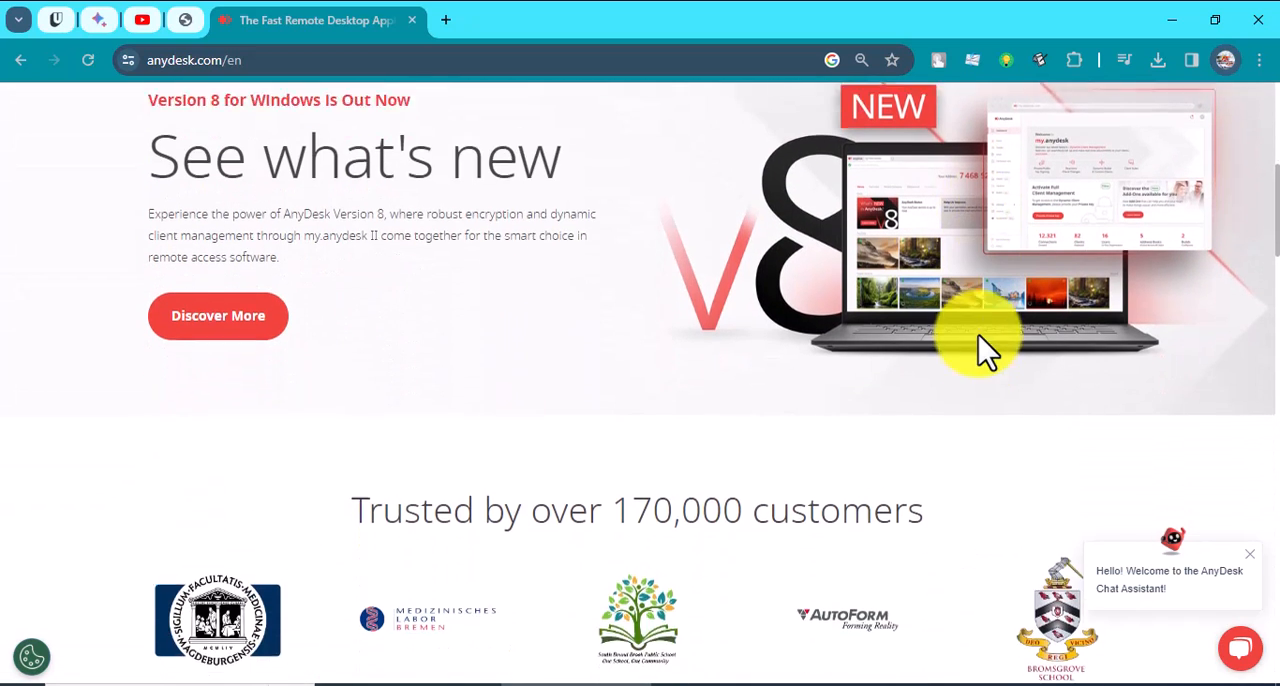
scroll(down, 3)
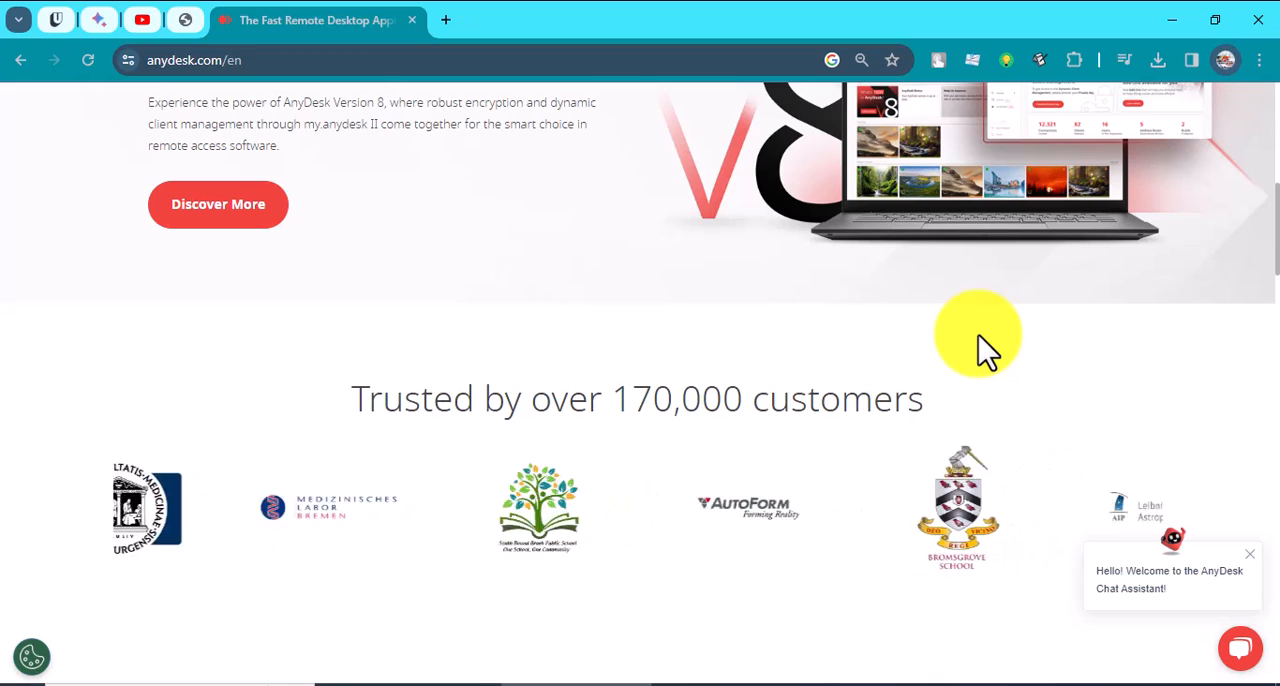
scroll(up, 3)
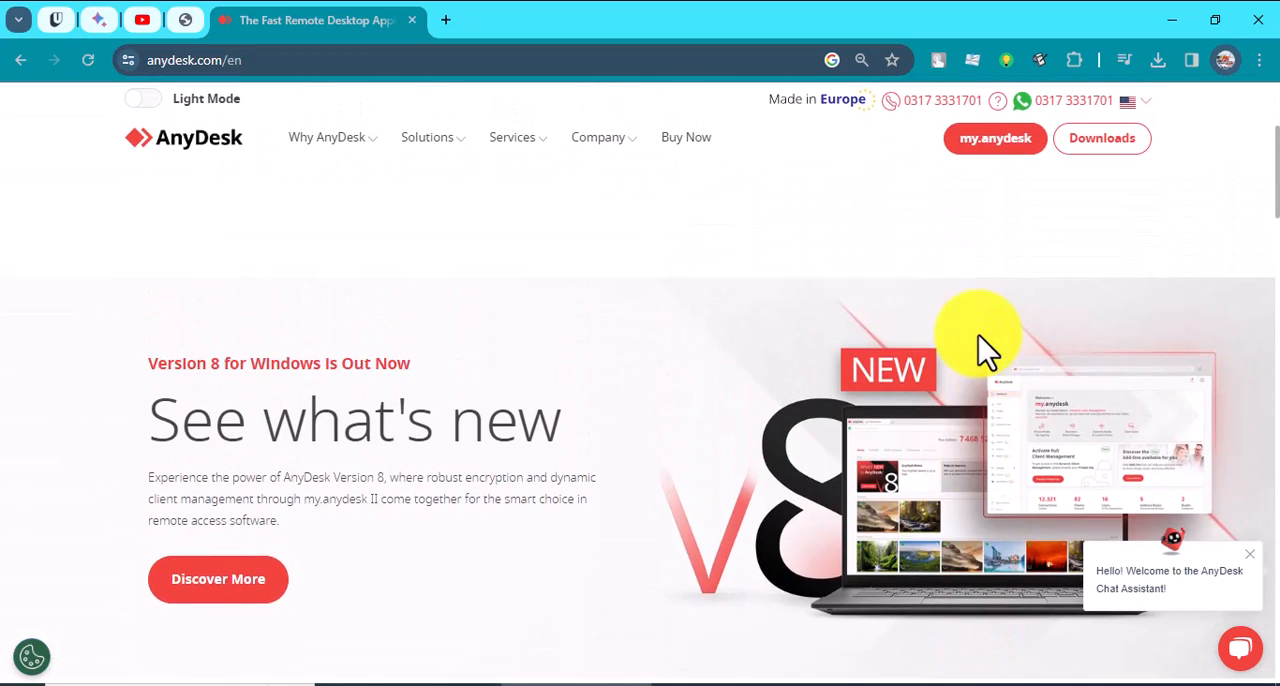
scroll(down, 3)
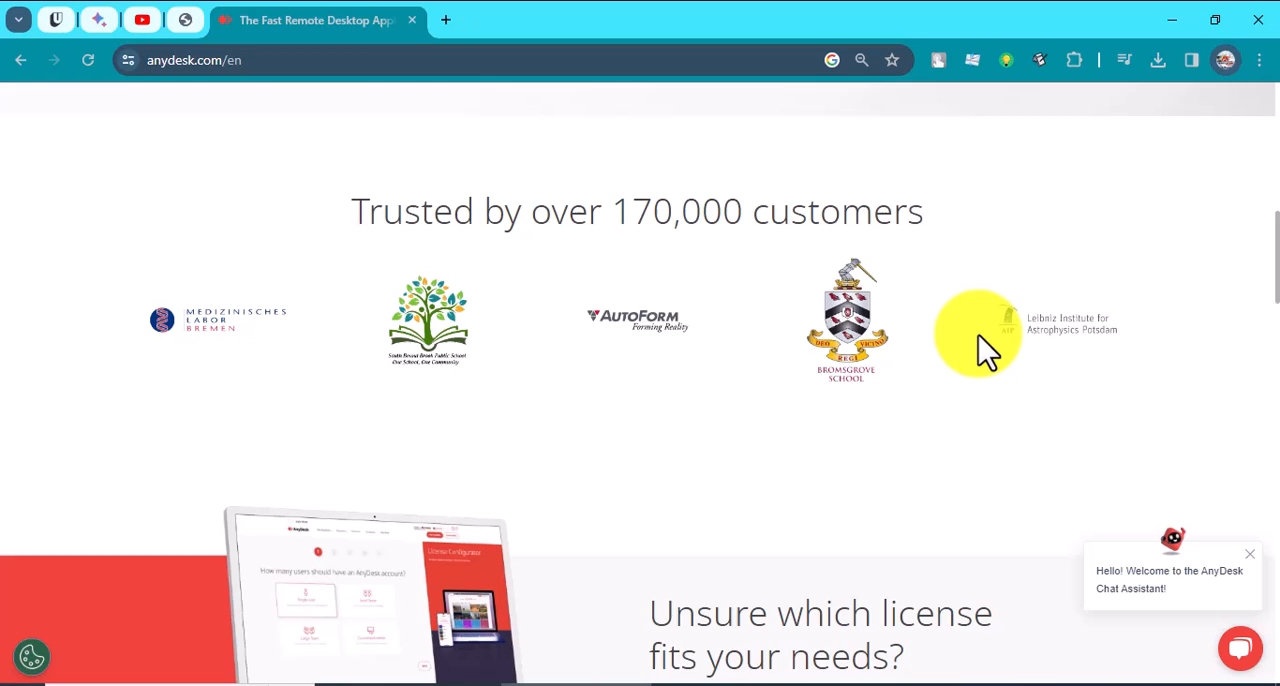
scroll(down, 3)
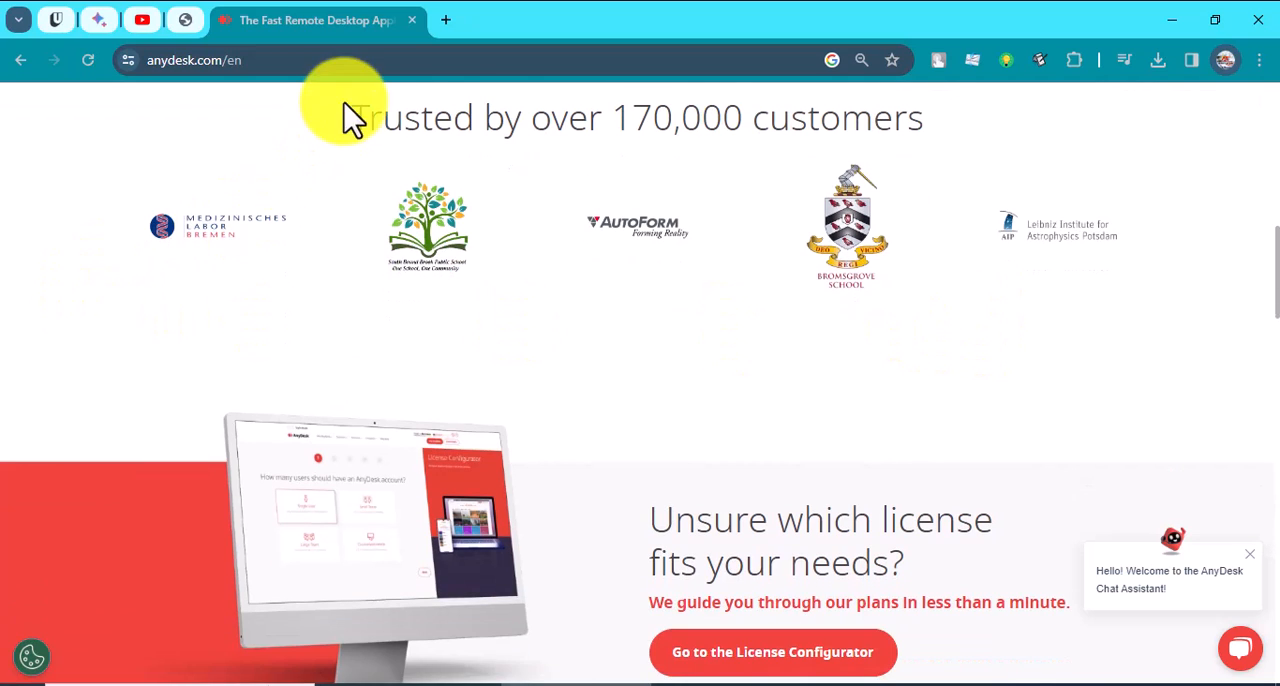
mouse_move(865, 260)
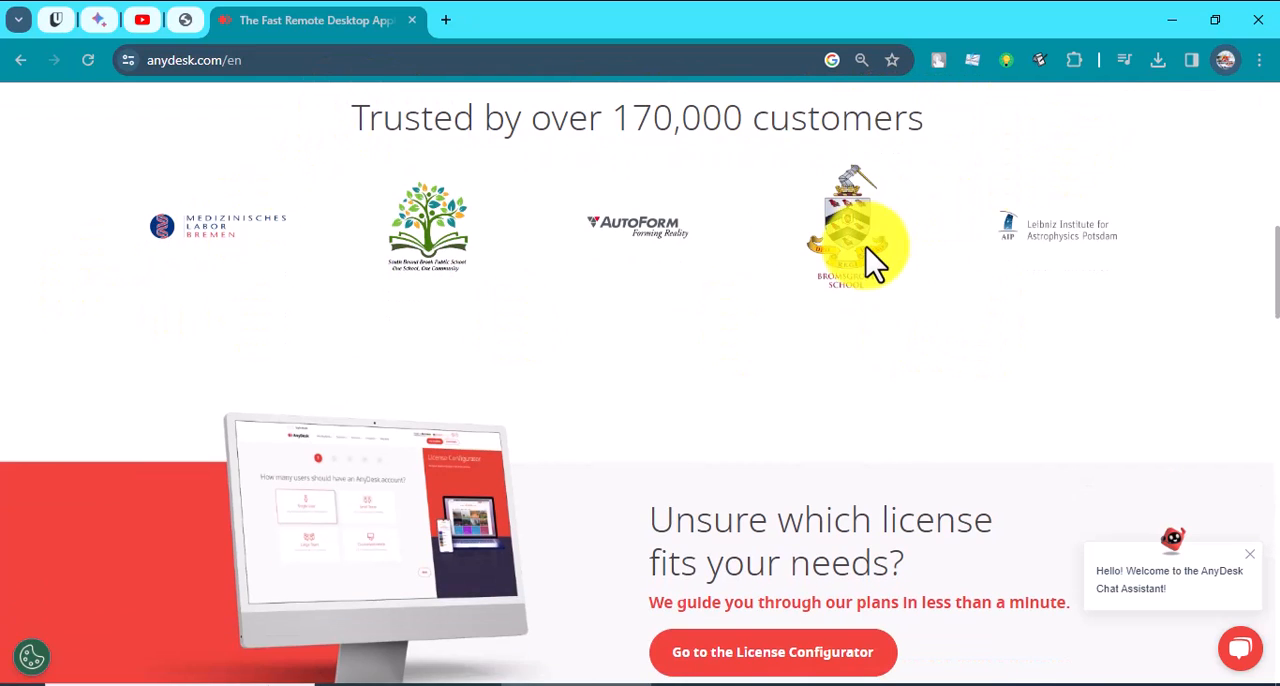
scroll(down, 3)
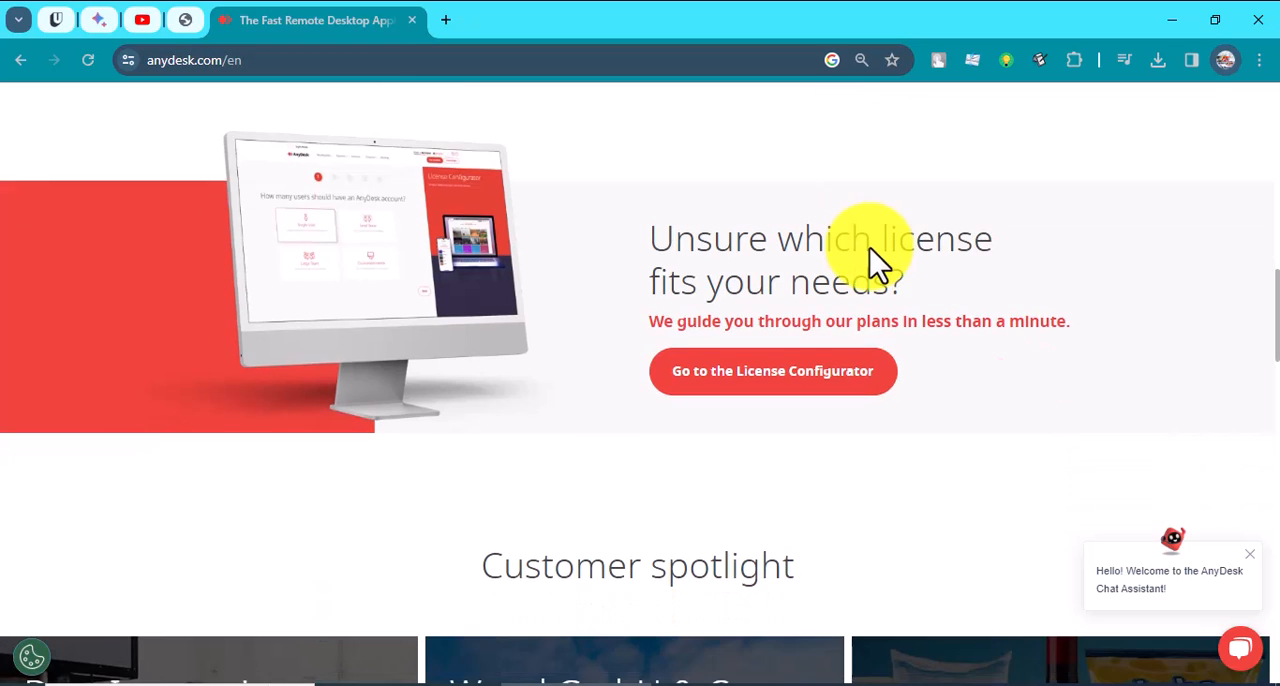
scroll(down, 3)
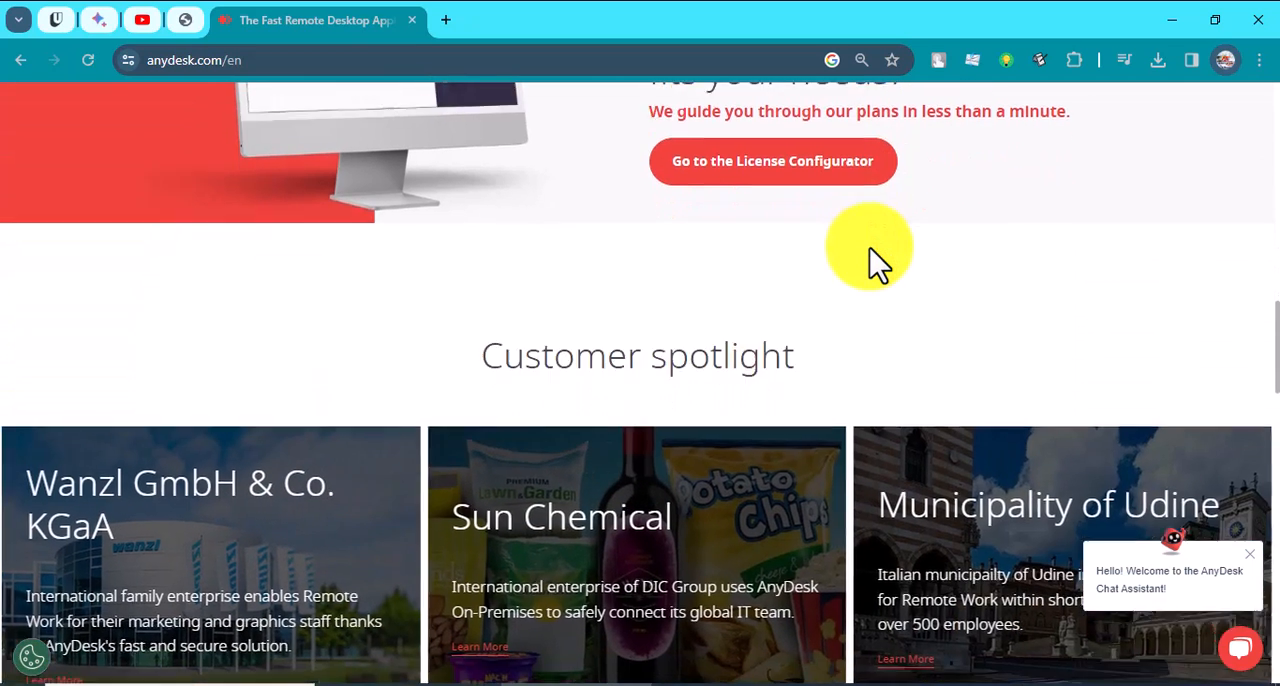
scroll(down, 3)
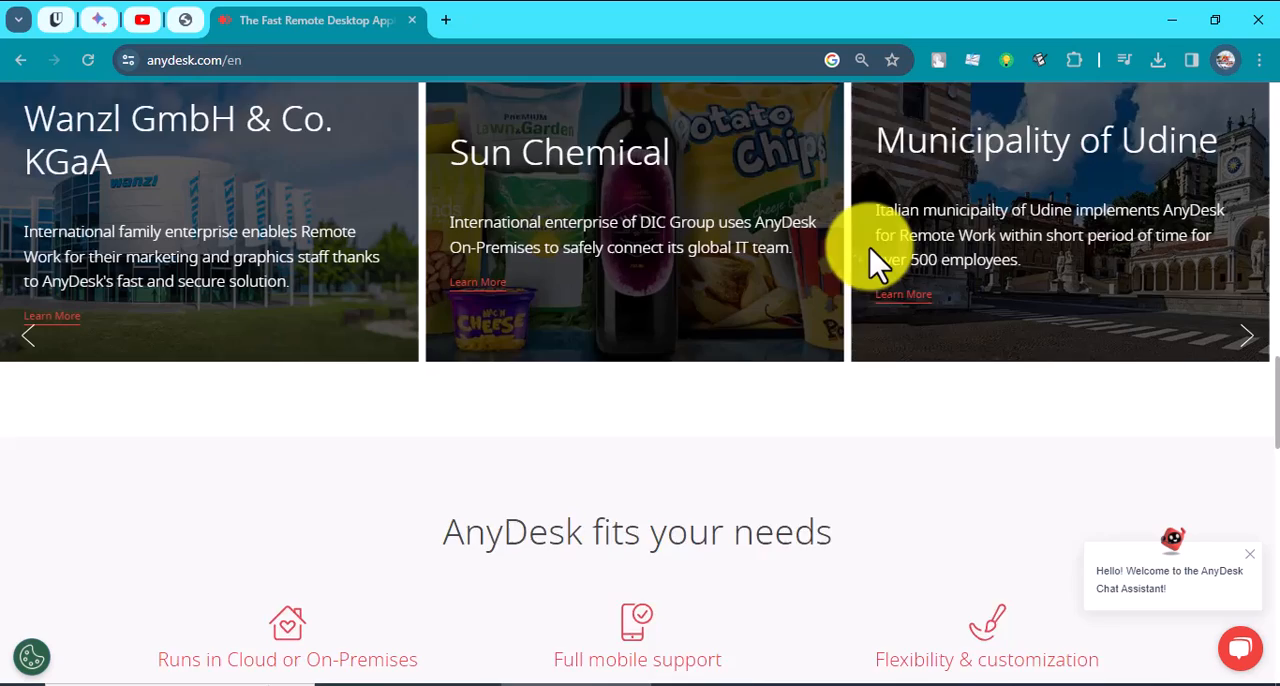
scroll(down, 3)
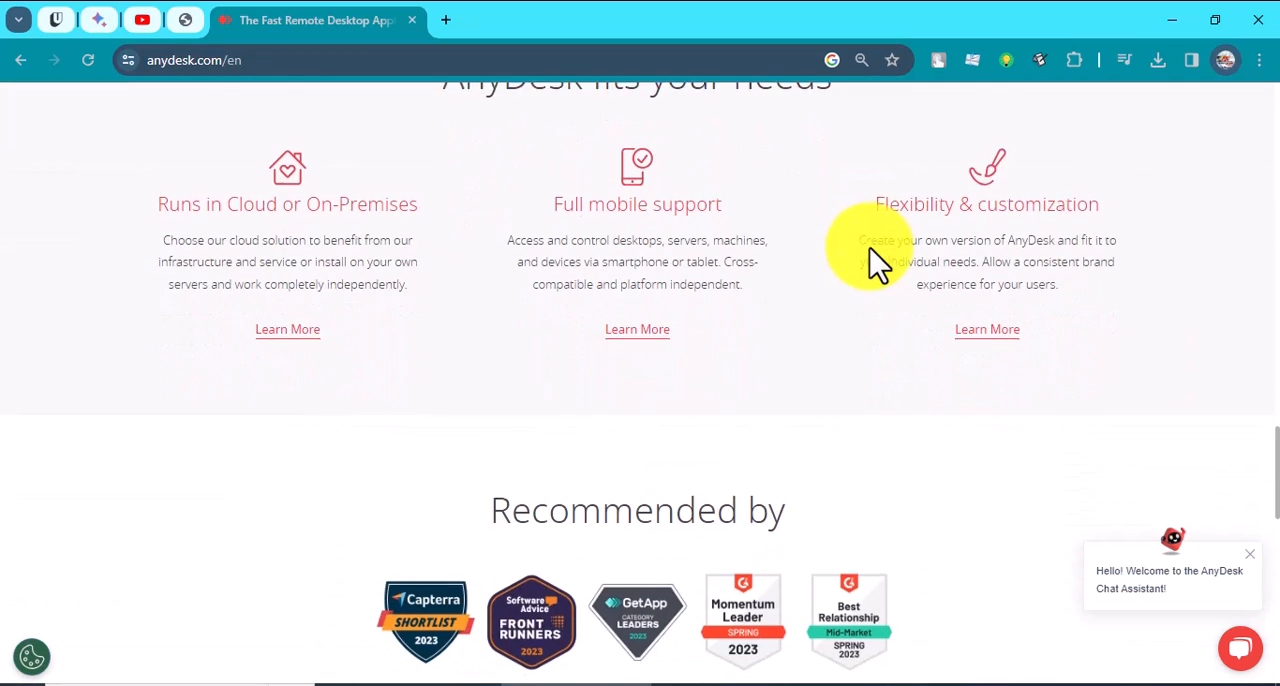
scroll(down, 3)
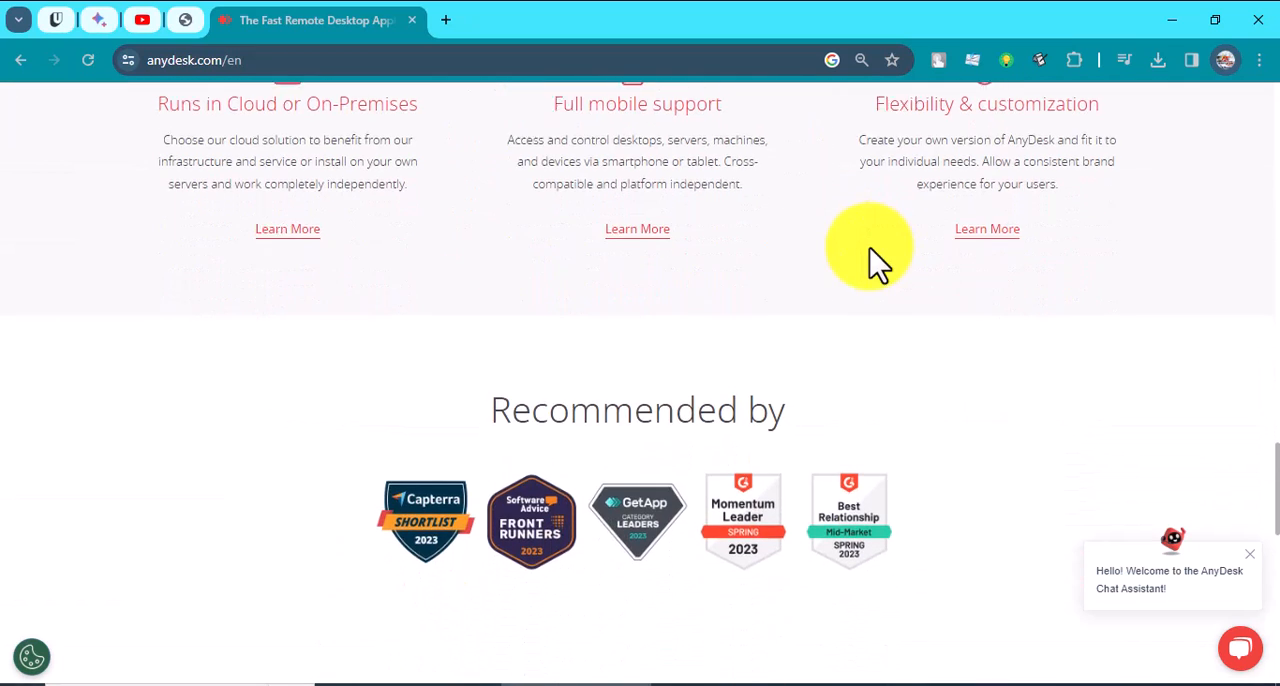
scroll(down, 3)
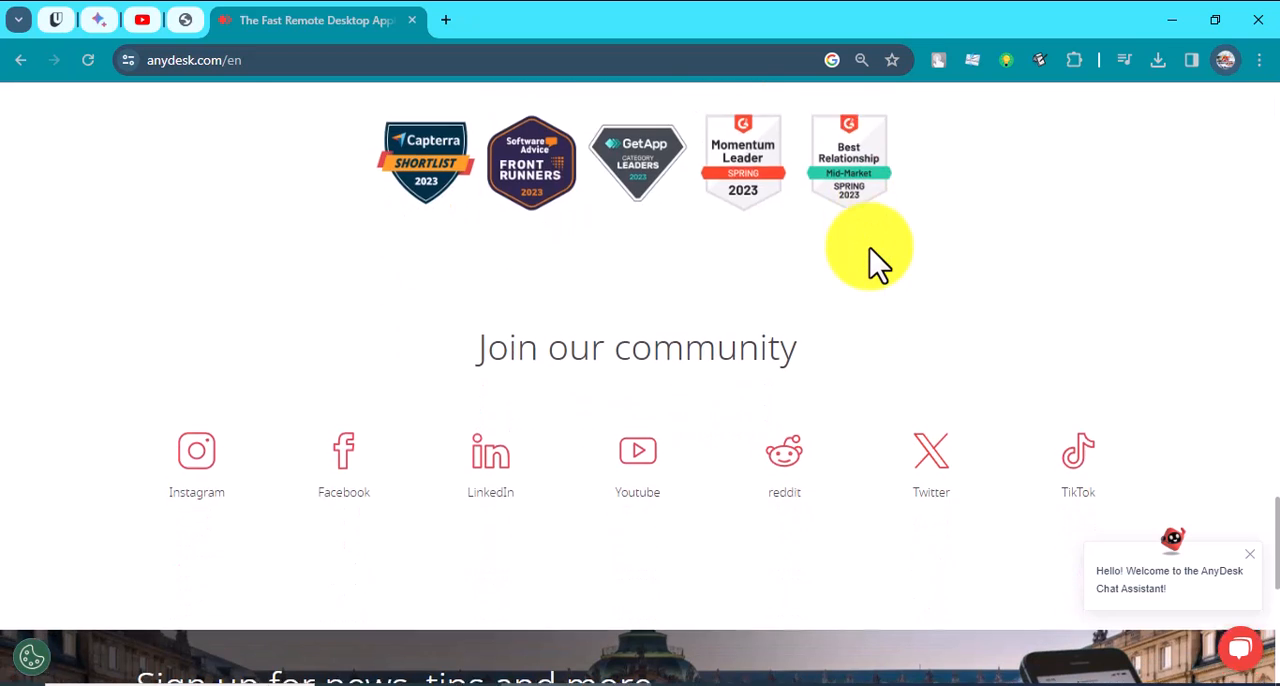
scroll(down, 3)
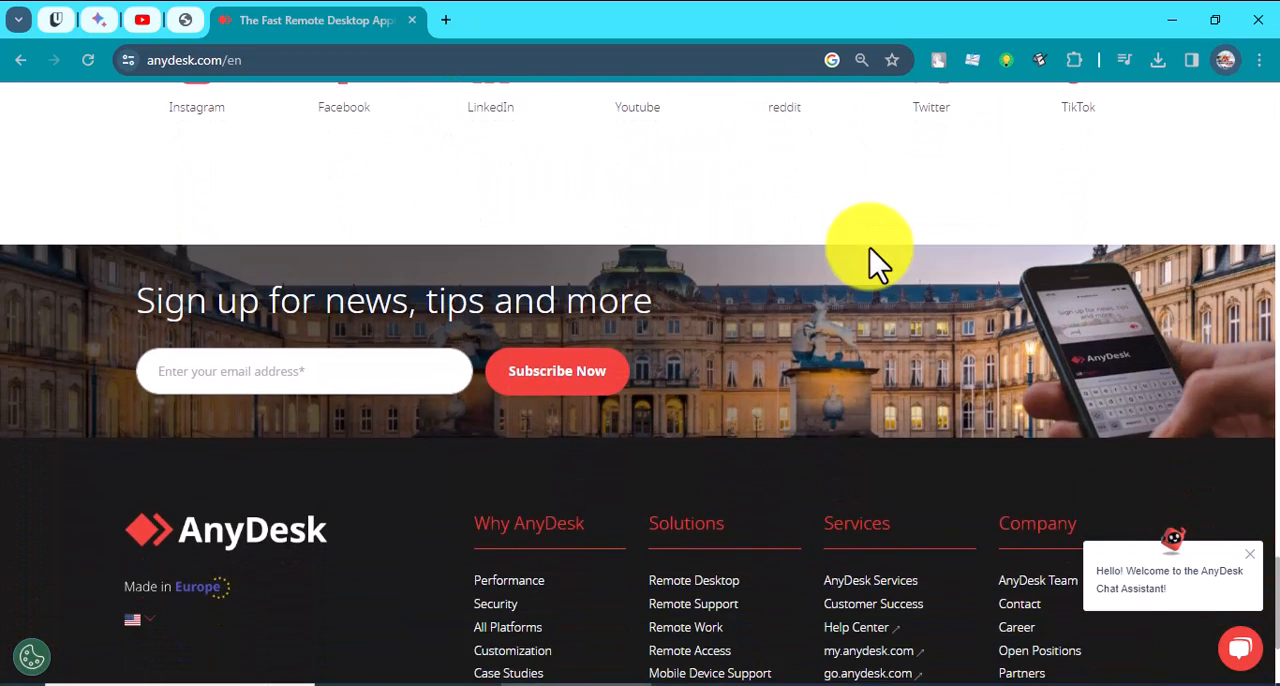
scroll(down, 3)
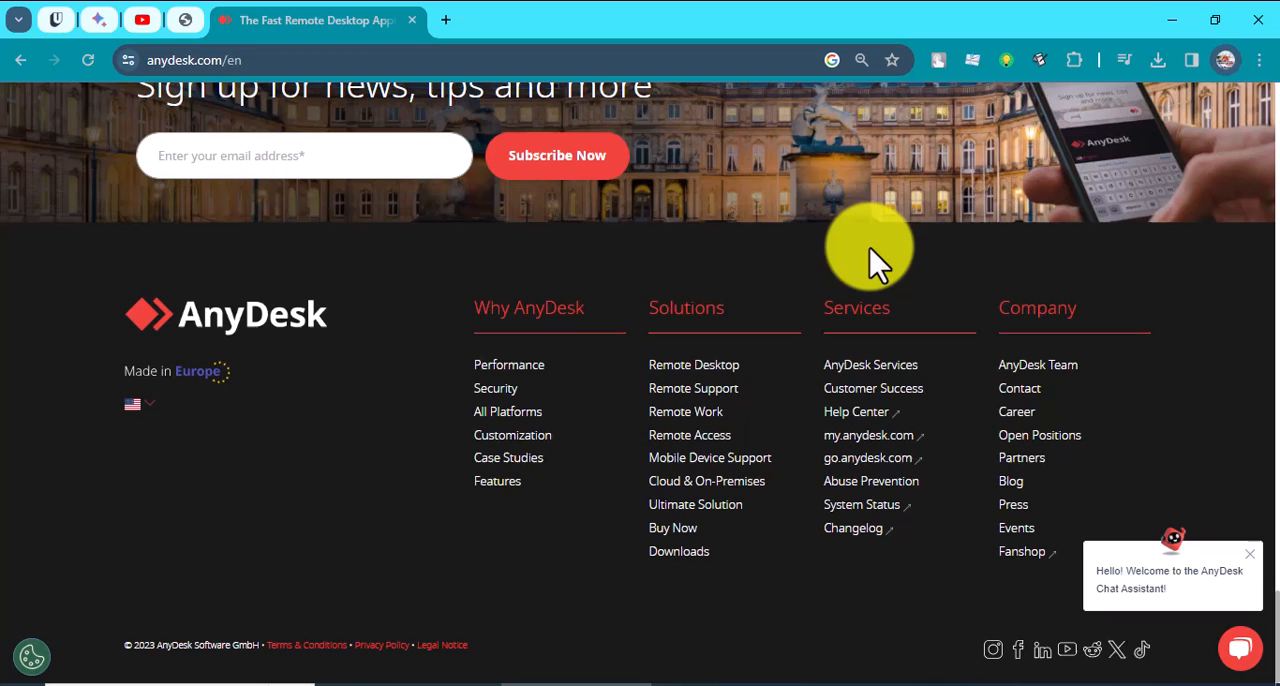
mouse_move(505, 360)
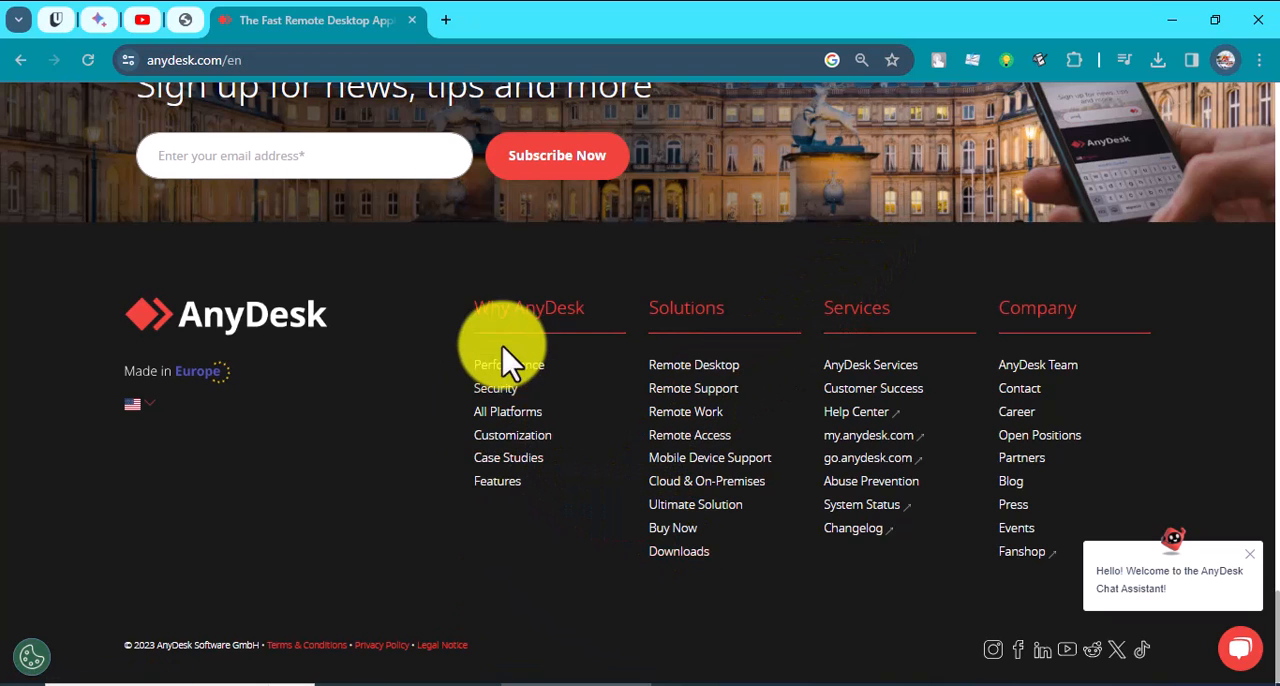
- Open the Why AnyDesk menu listing Benefits, Features and All Platforms
scroll(up, 3)
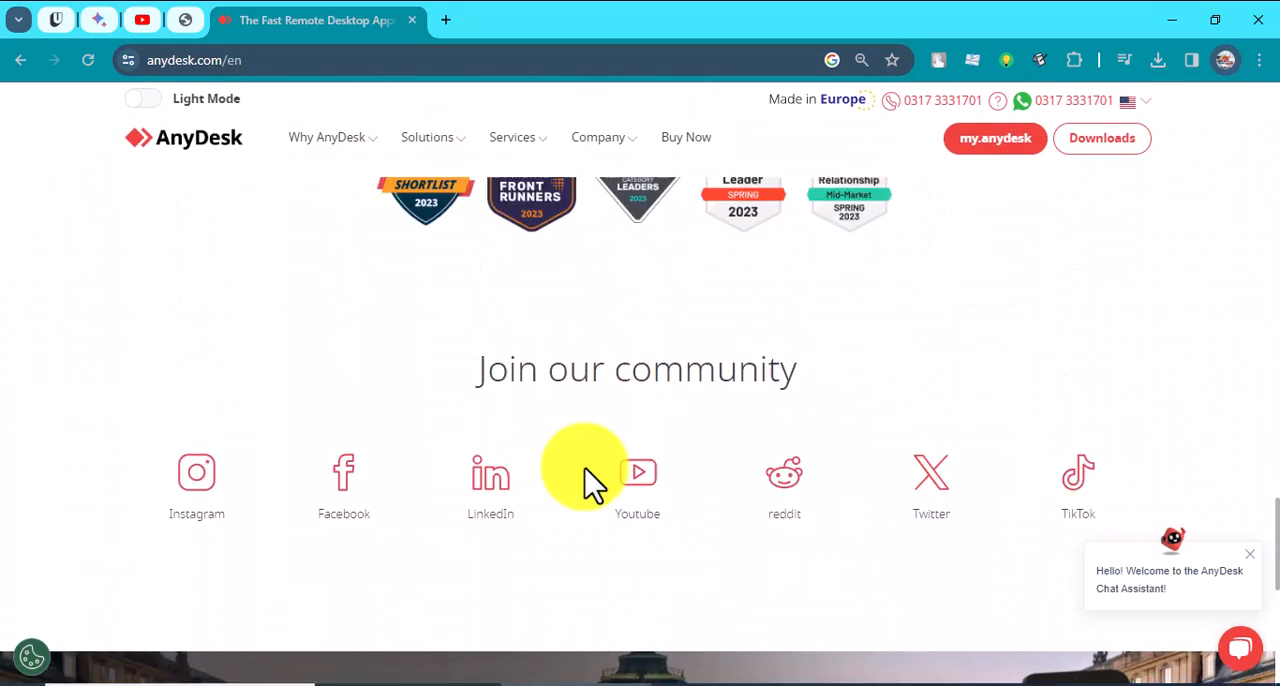
scroll(down, 3)
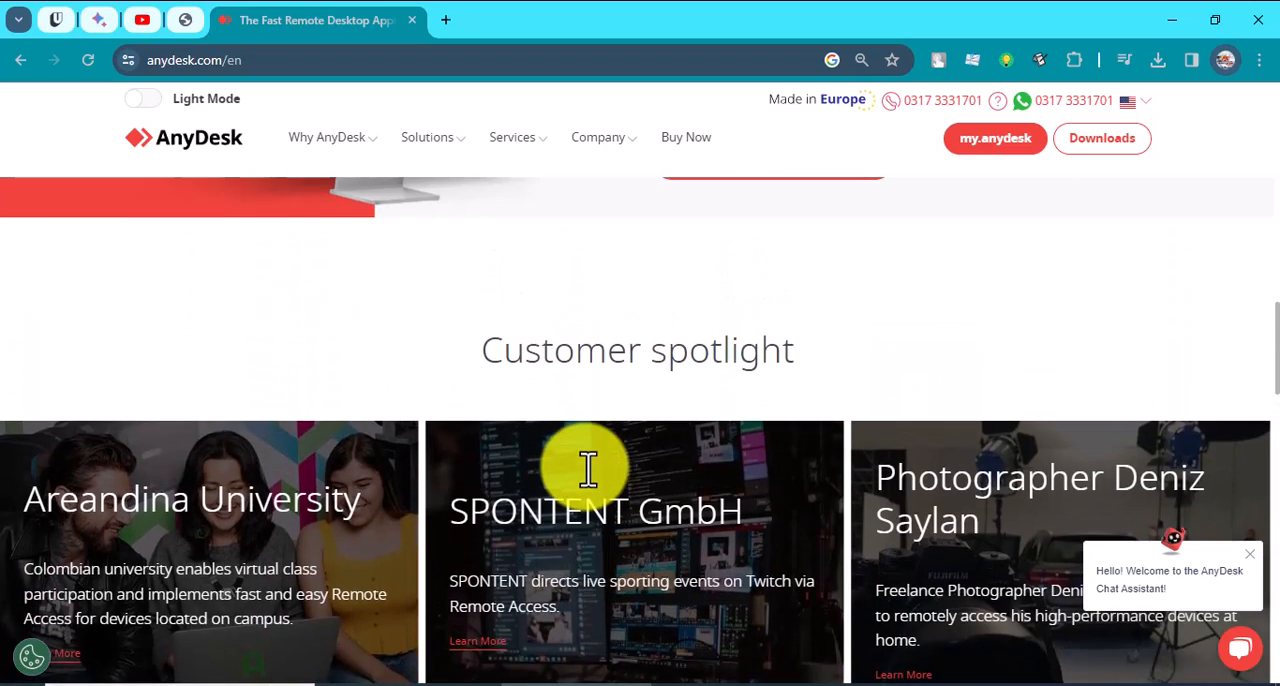
scroll(up, 3)
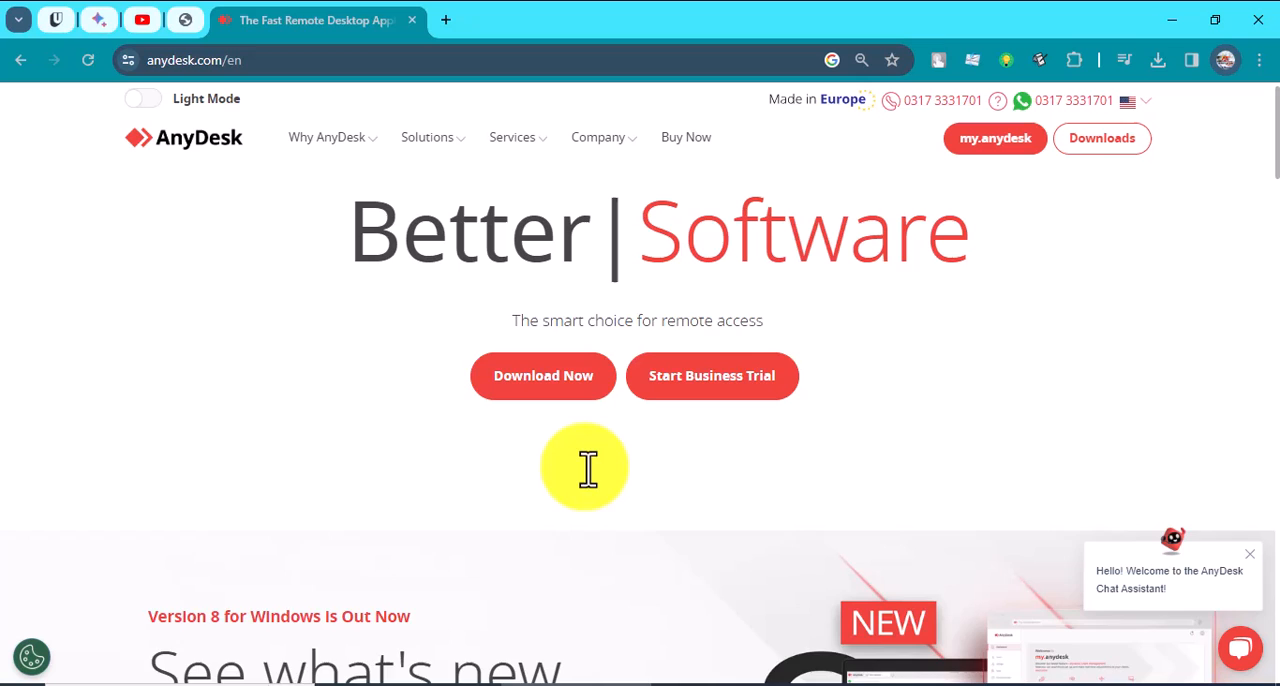
scroll(down, 3)
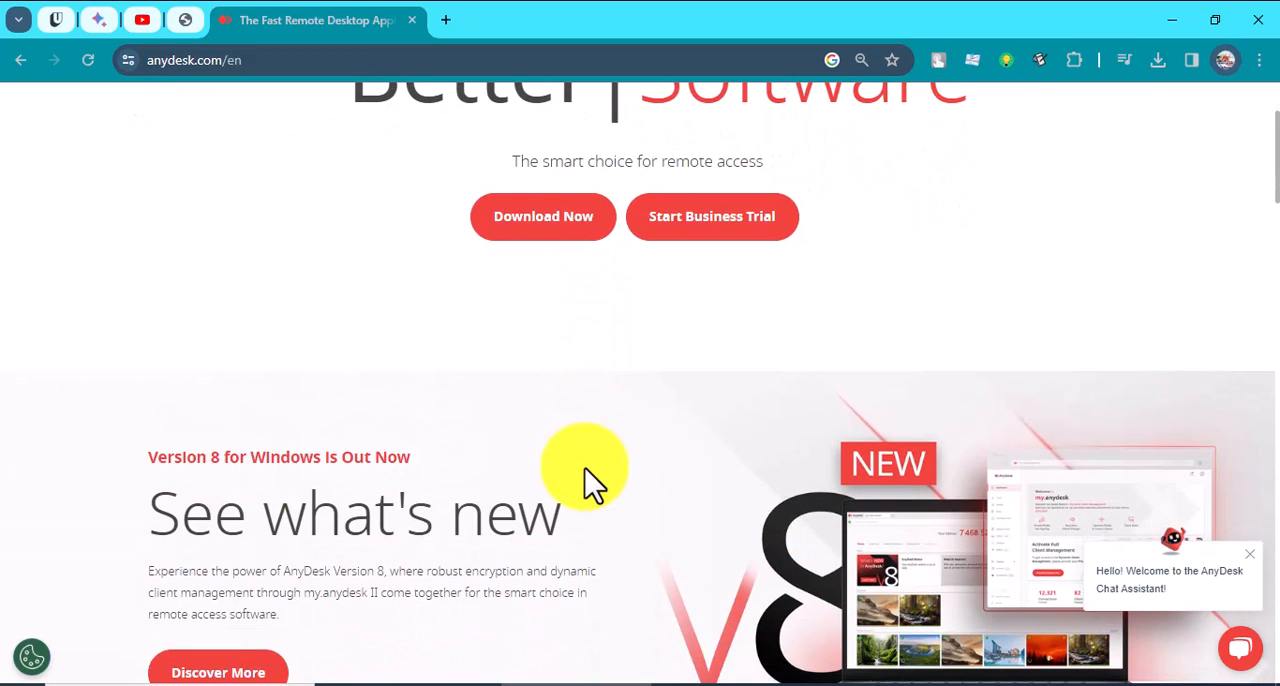
scroll(up, 3)
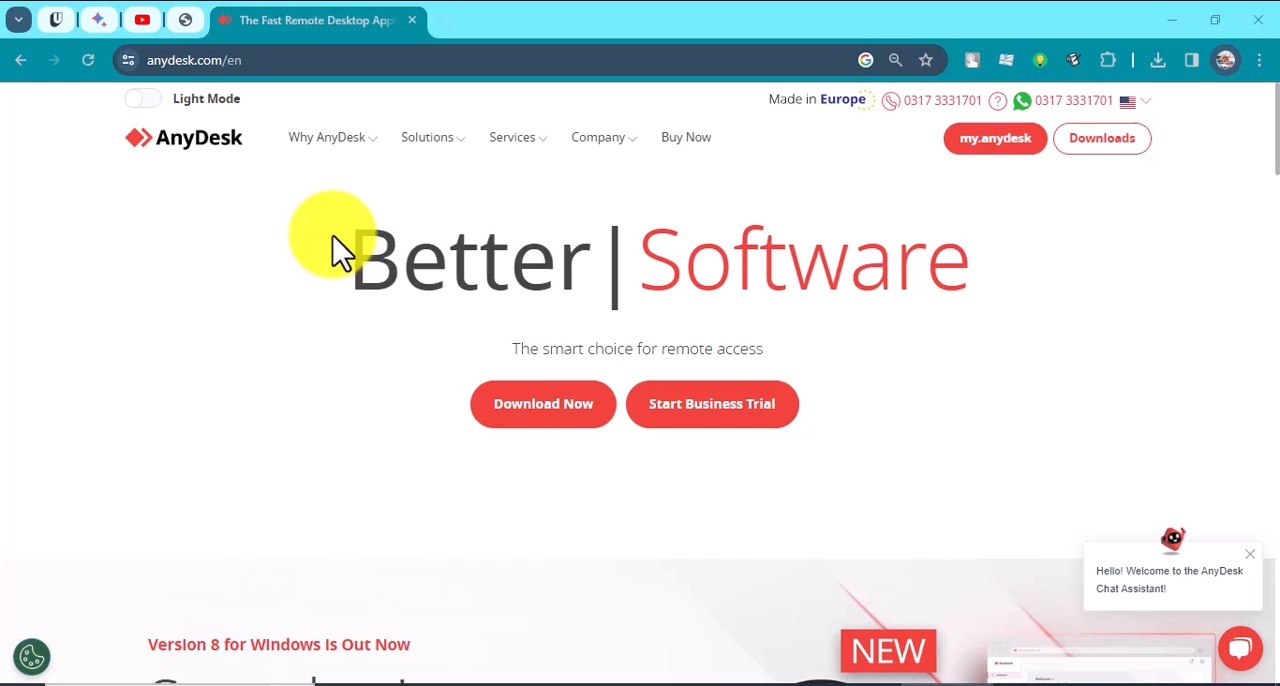
click(327, 137)
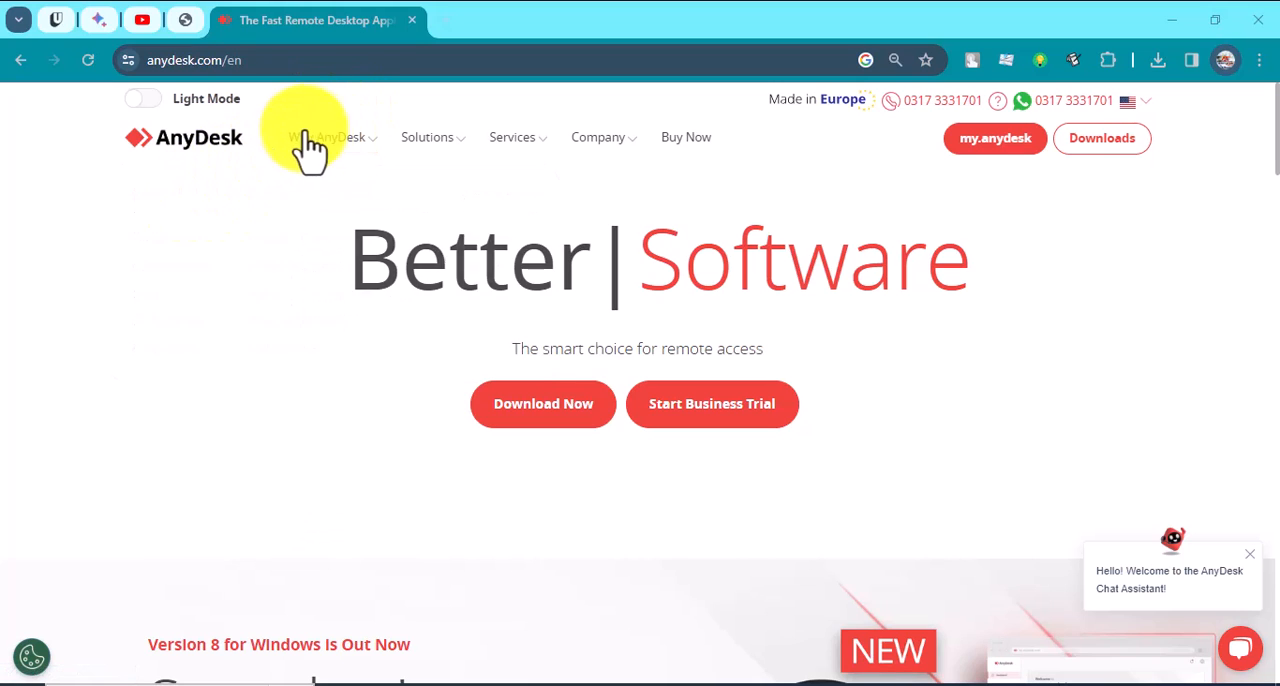
click(326, 137)
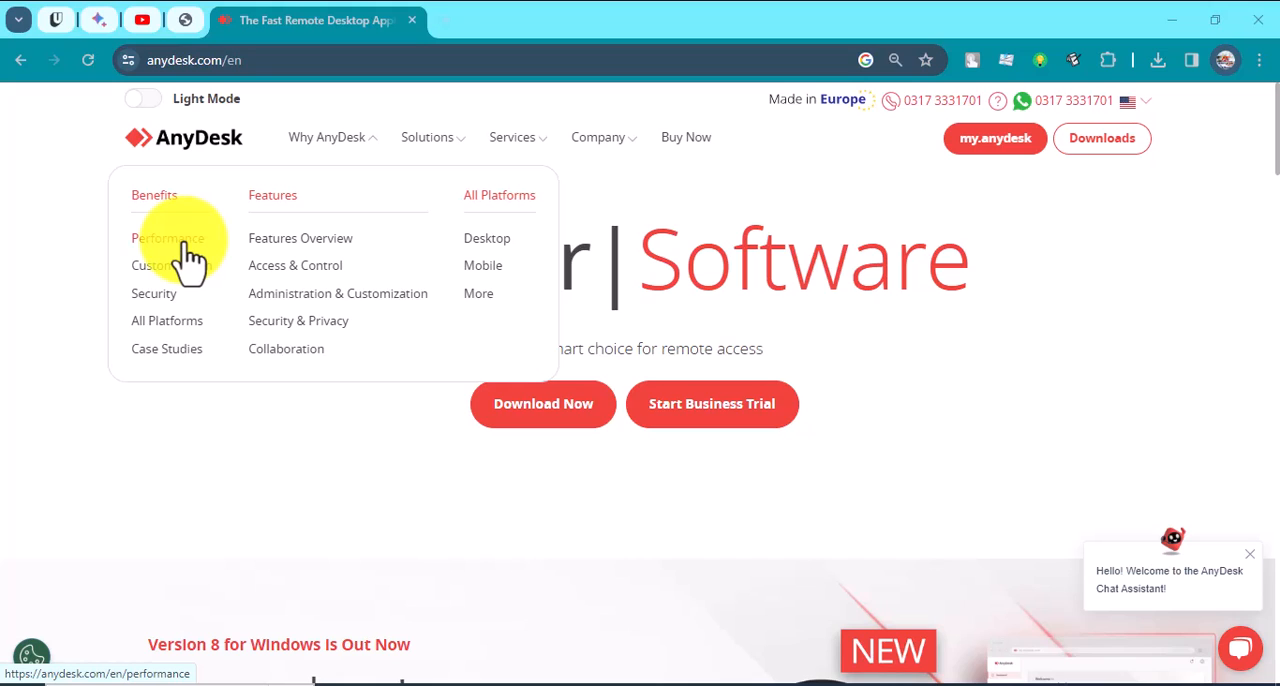
mouse_move(168, 265)
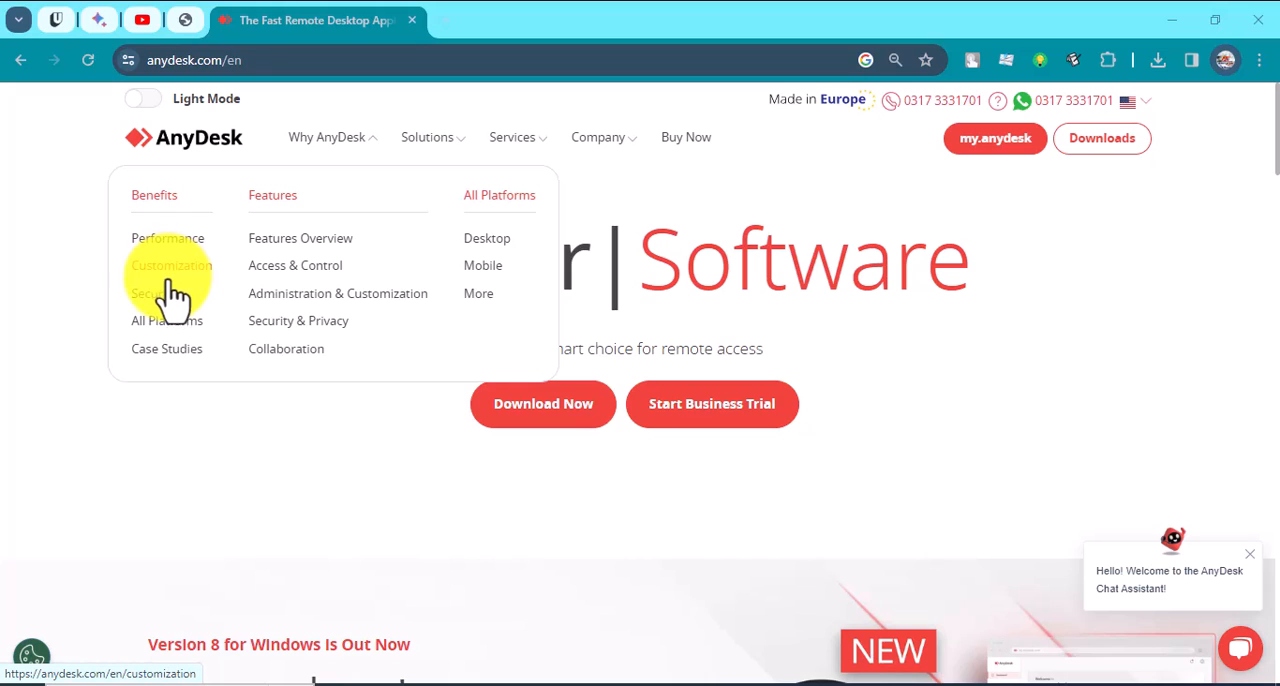
mouse_move(155, 293)
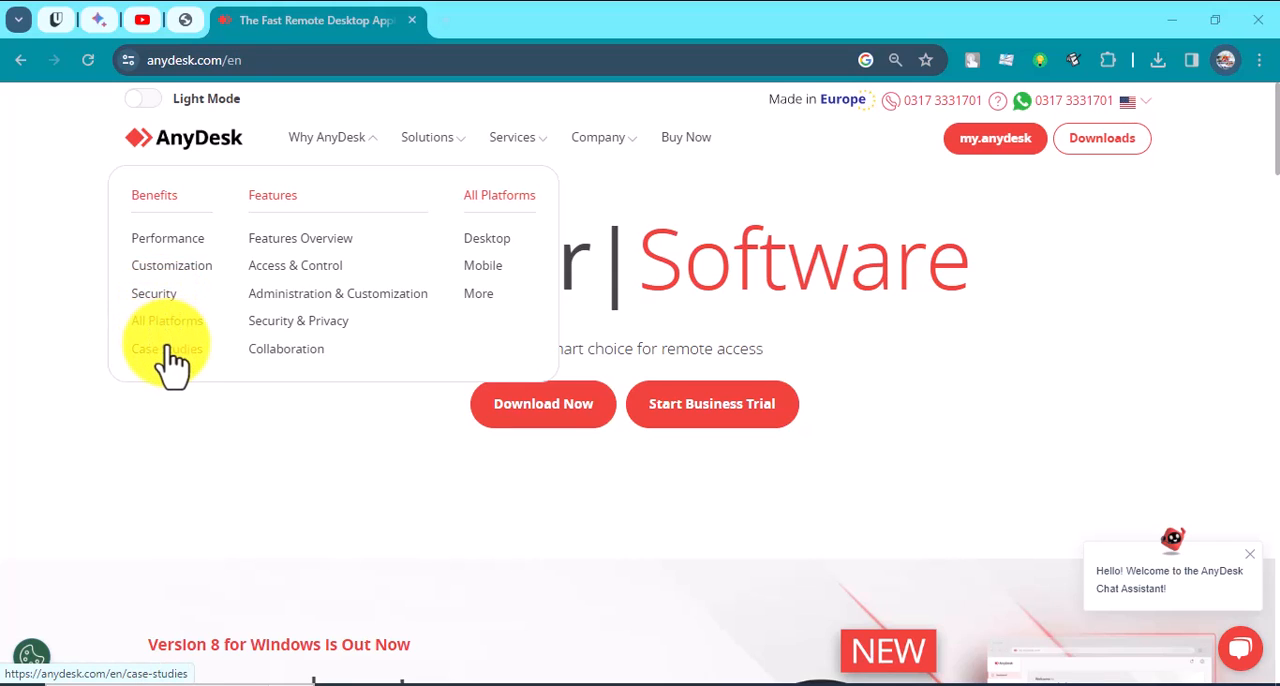
mouse_move(275, 248)
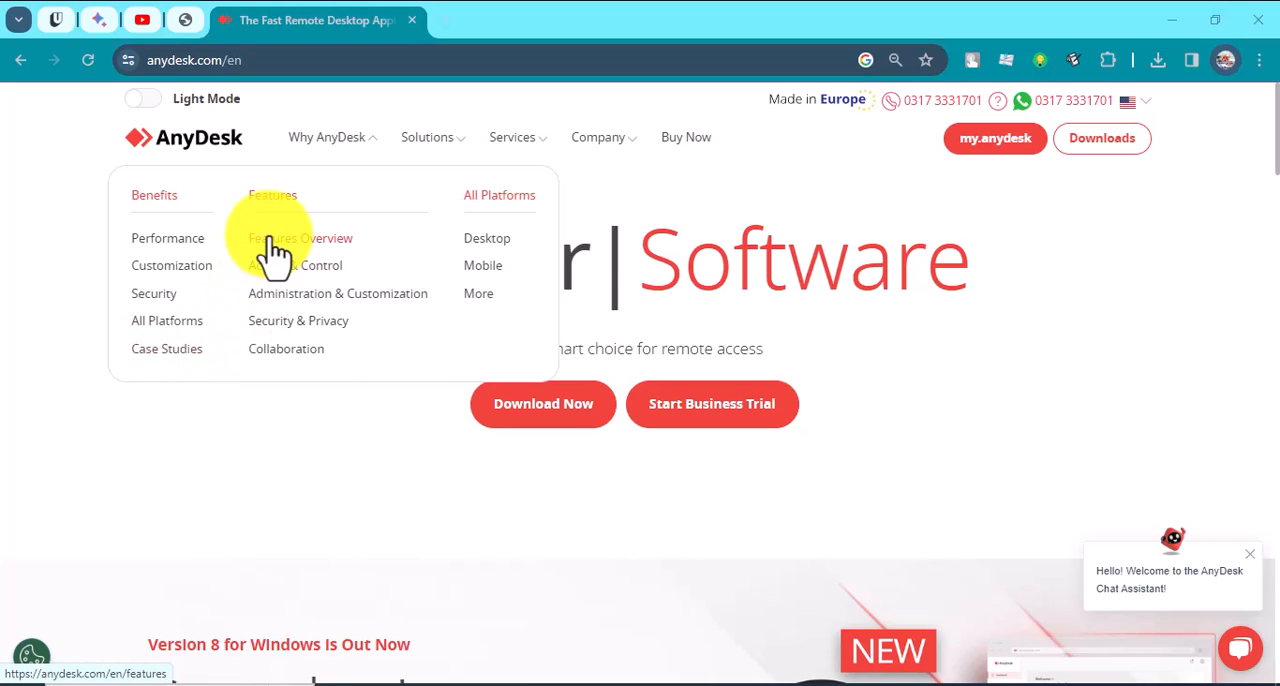
mouse_move(280, 280)
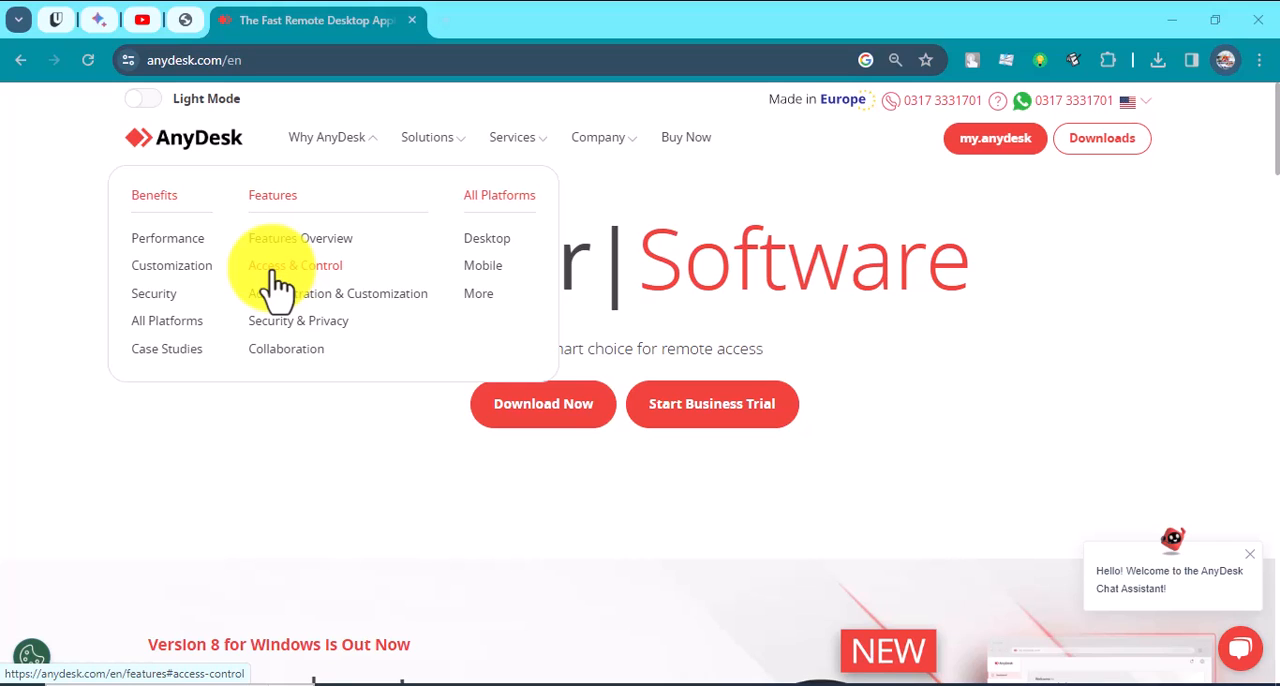
mouse_move(287, 298)
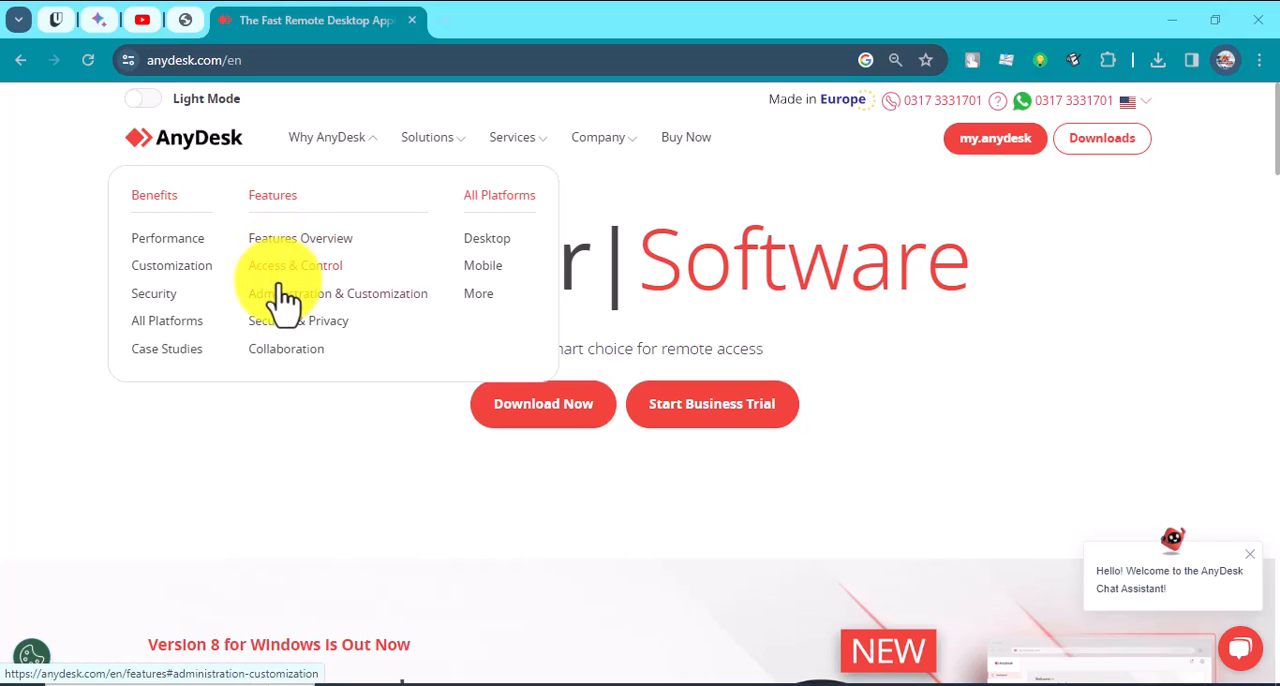
mouse_move(285, 278)
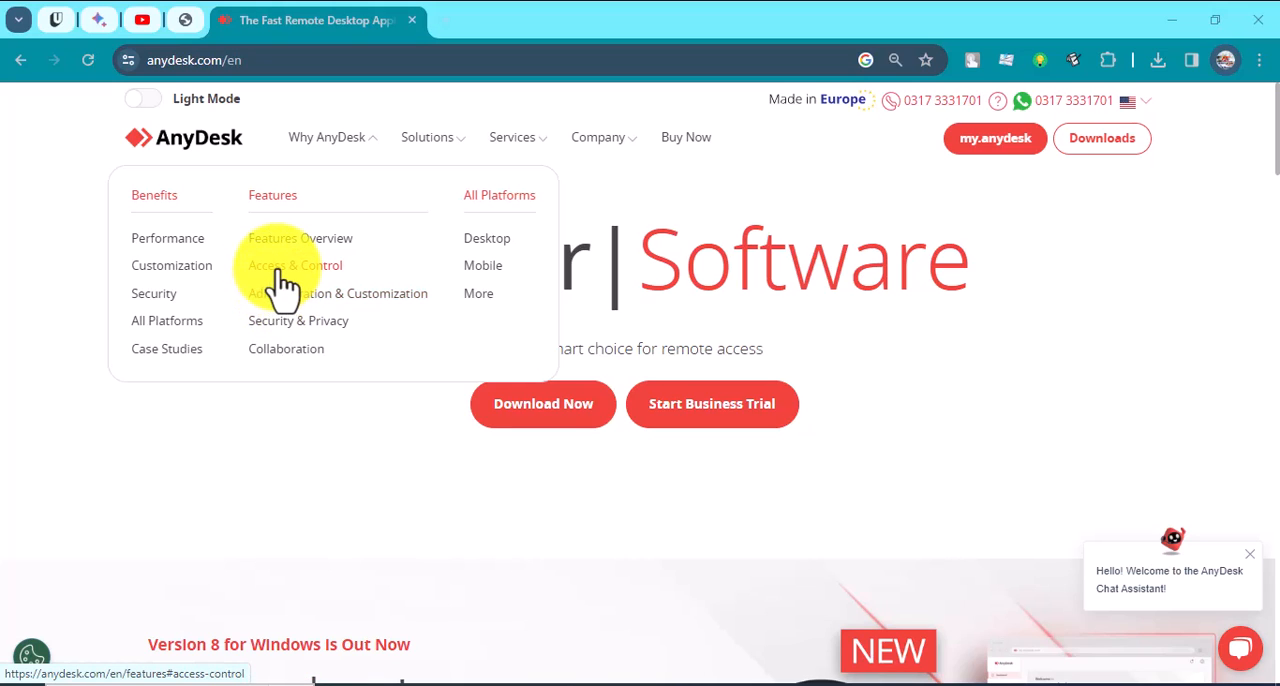
mouse_move(285, 305)
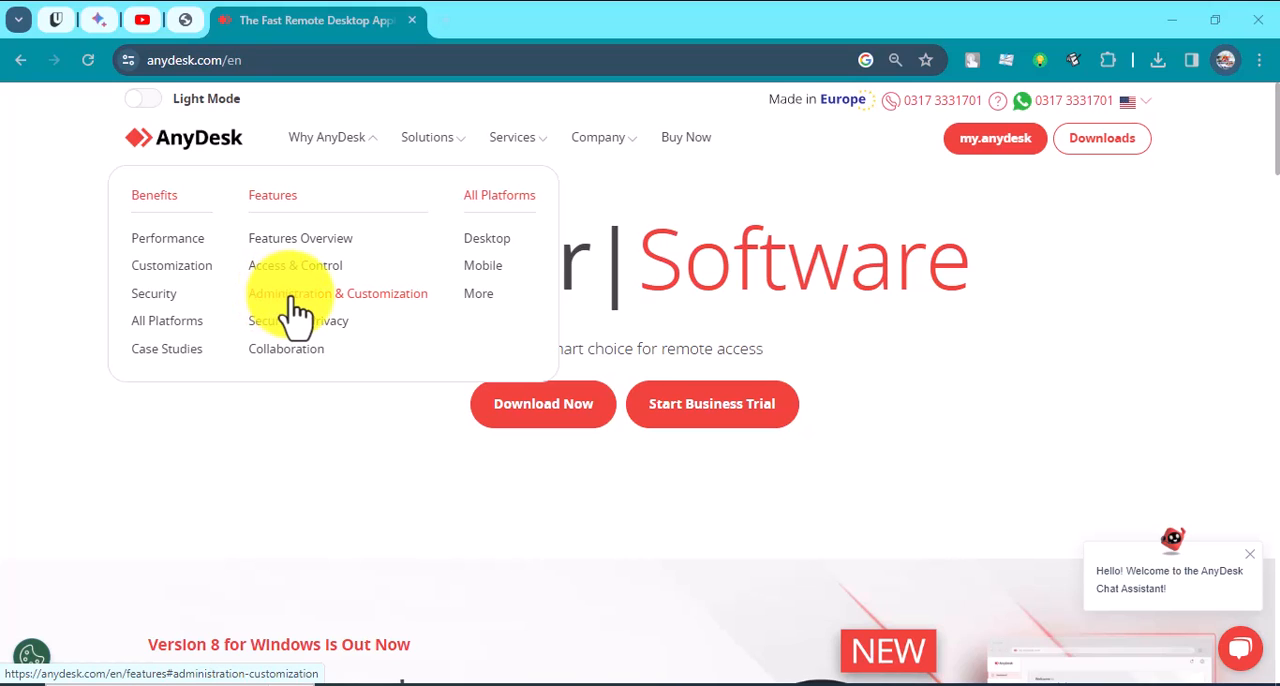
mouse_move(295, 320)
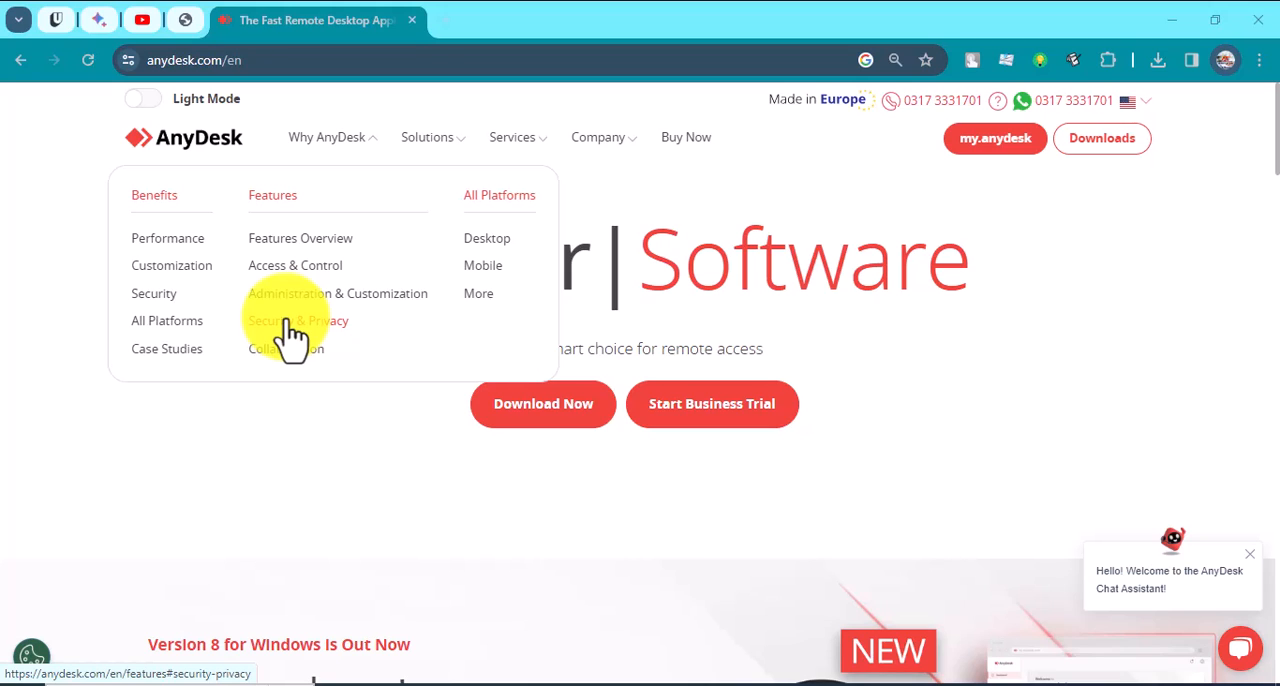
mouse_move(288, 355)
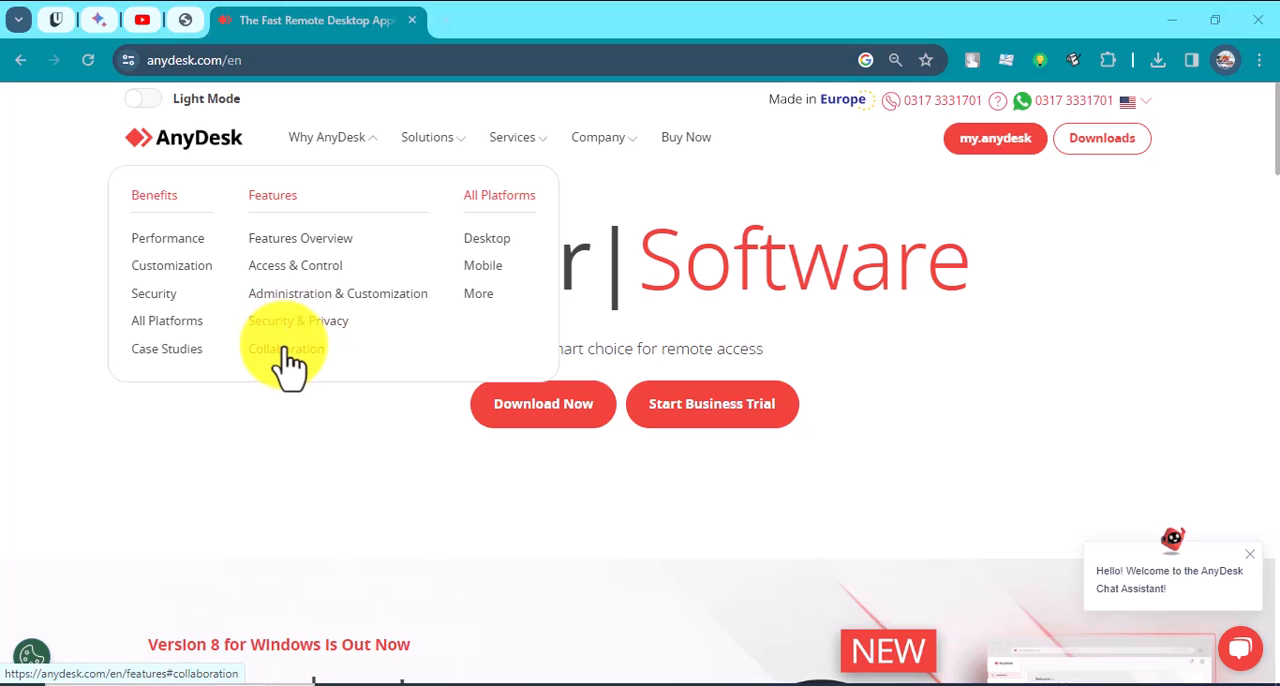
mouse_move(487, 250)
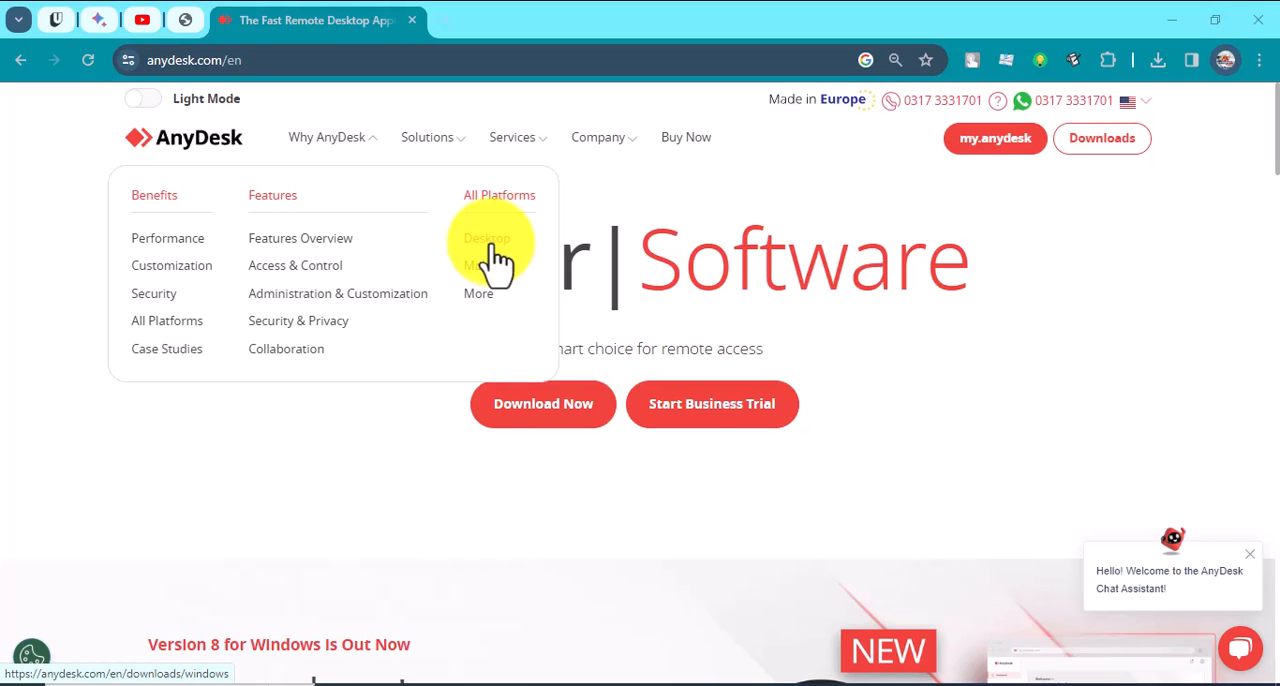
mouse_move(490, 275)
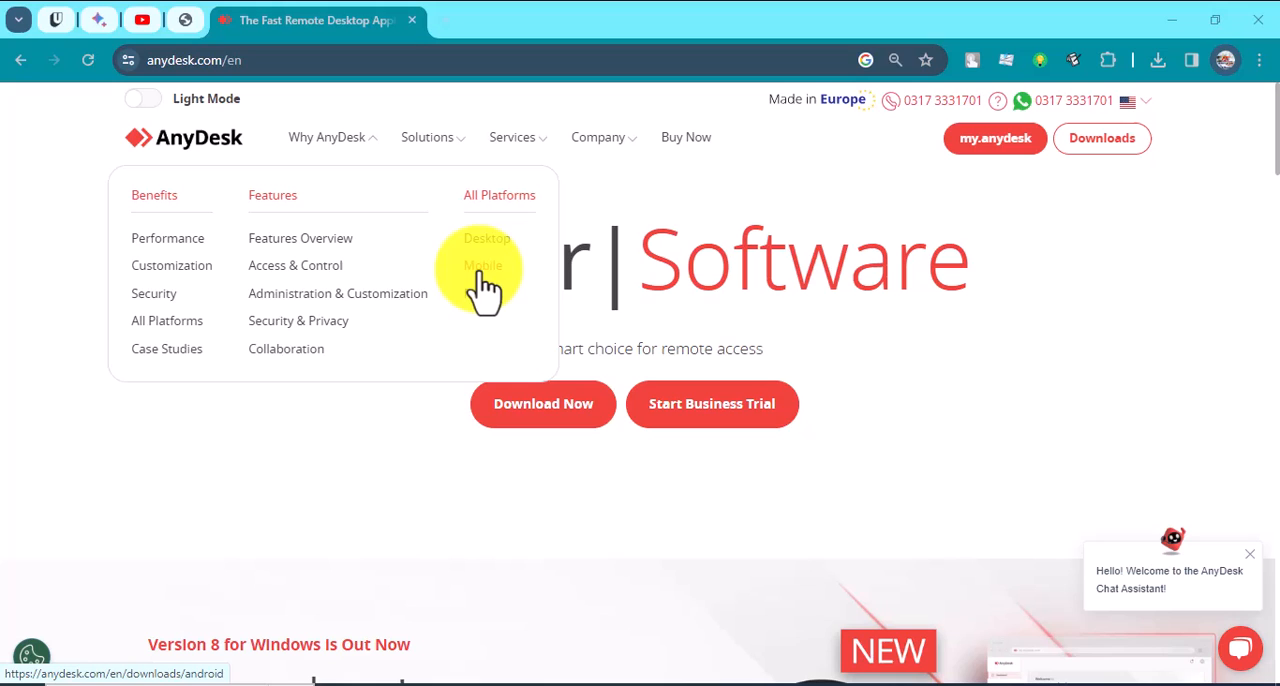
mouse_move(483, 310)
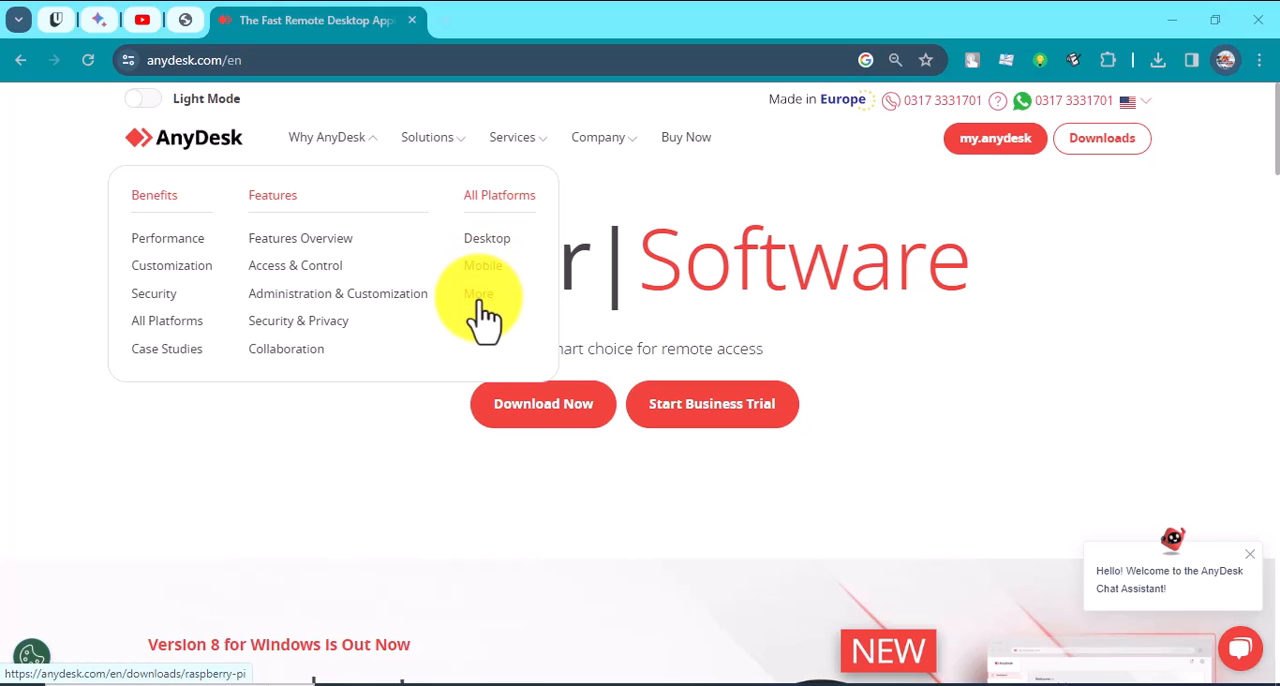
mouse_move(790, 348)
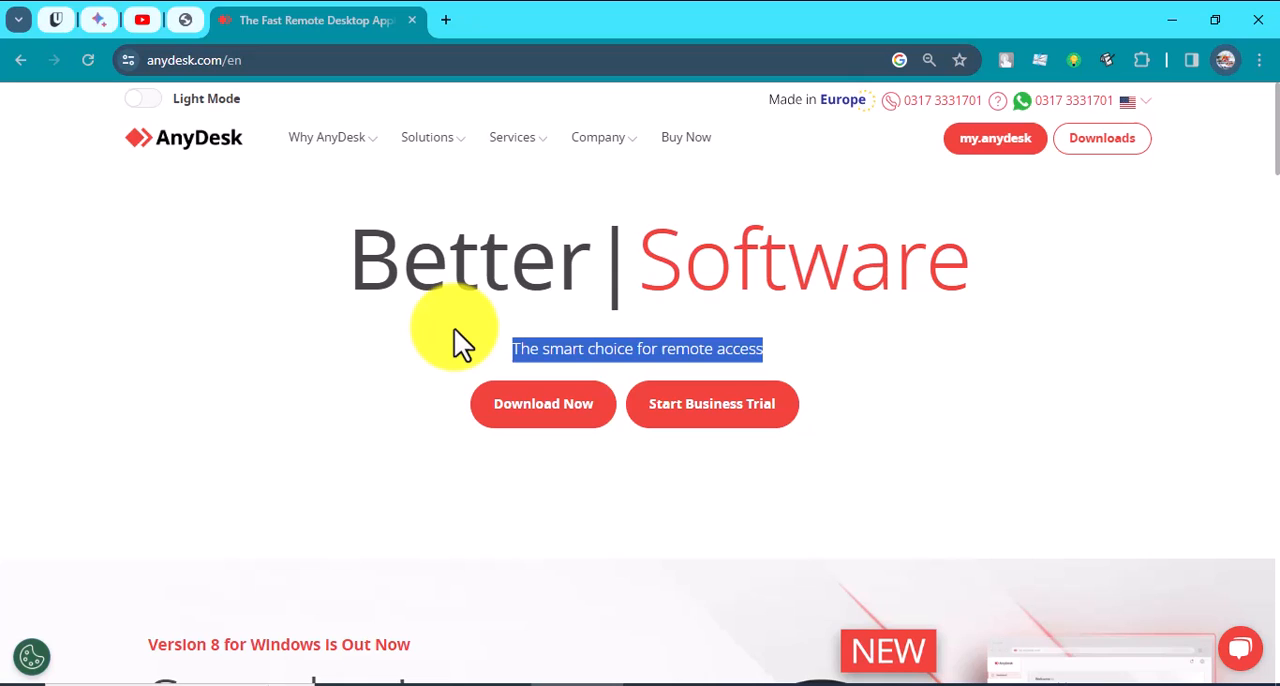
mouse_move(660, 348)
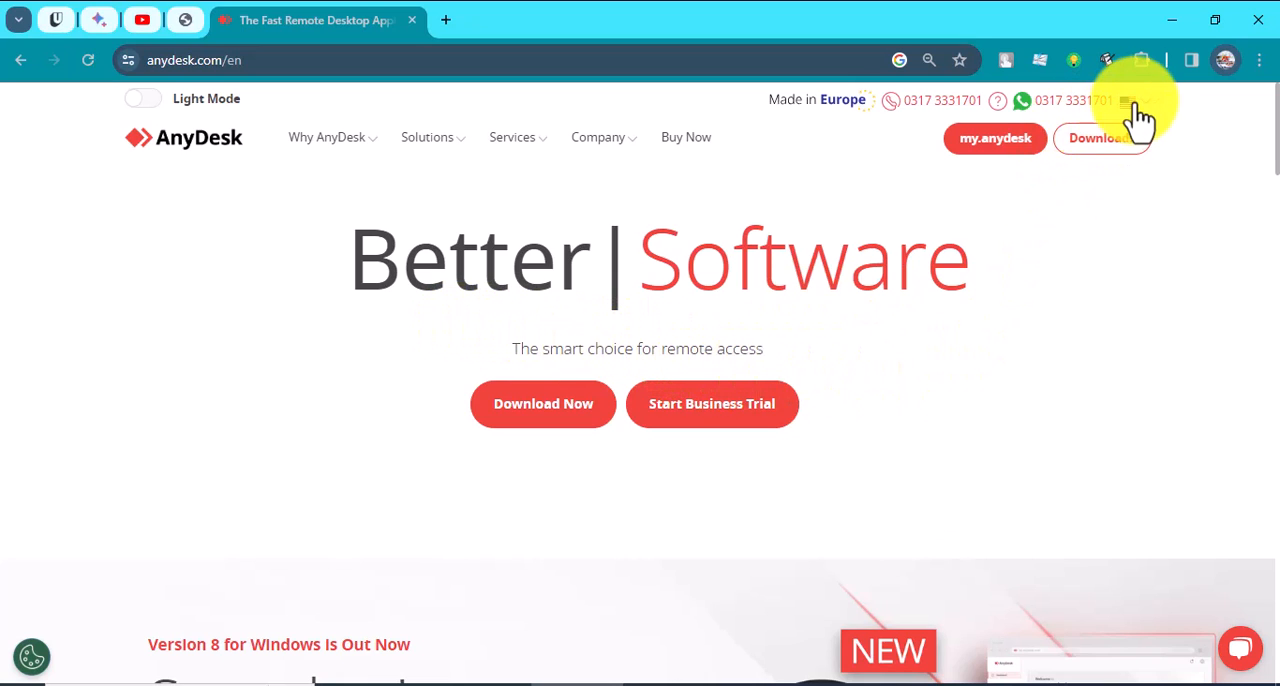
- Check the site's language list, then launch AnyDesk from Downloads > Programs
click(1128, 100)
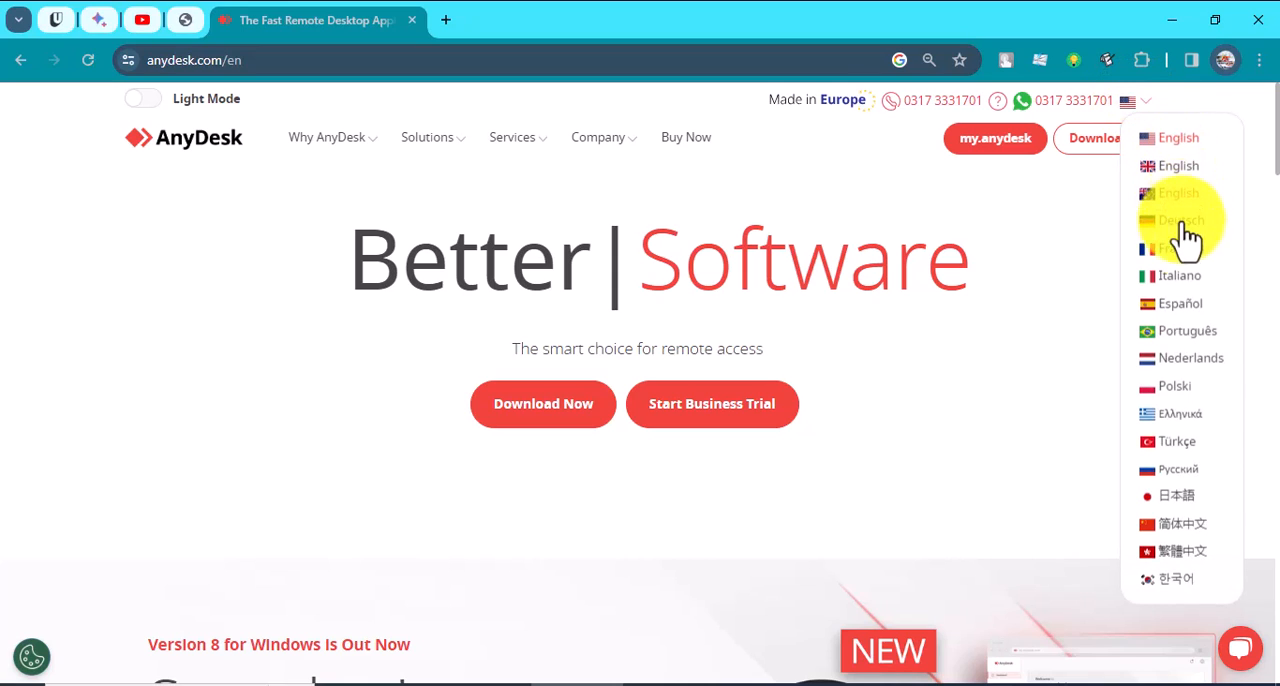
mouse_move(1190, 245)
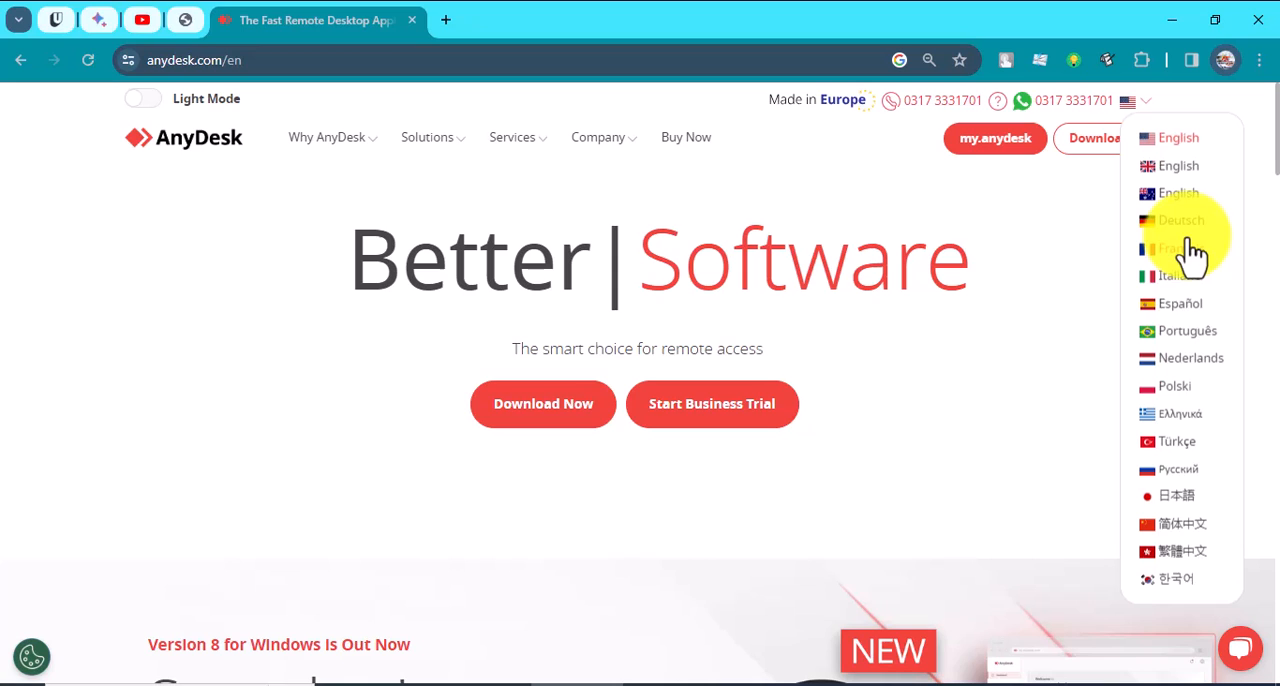
mouse_move(1185, 285)
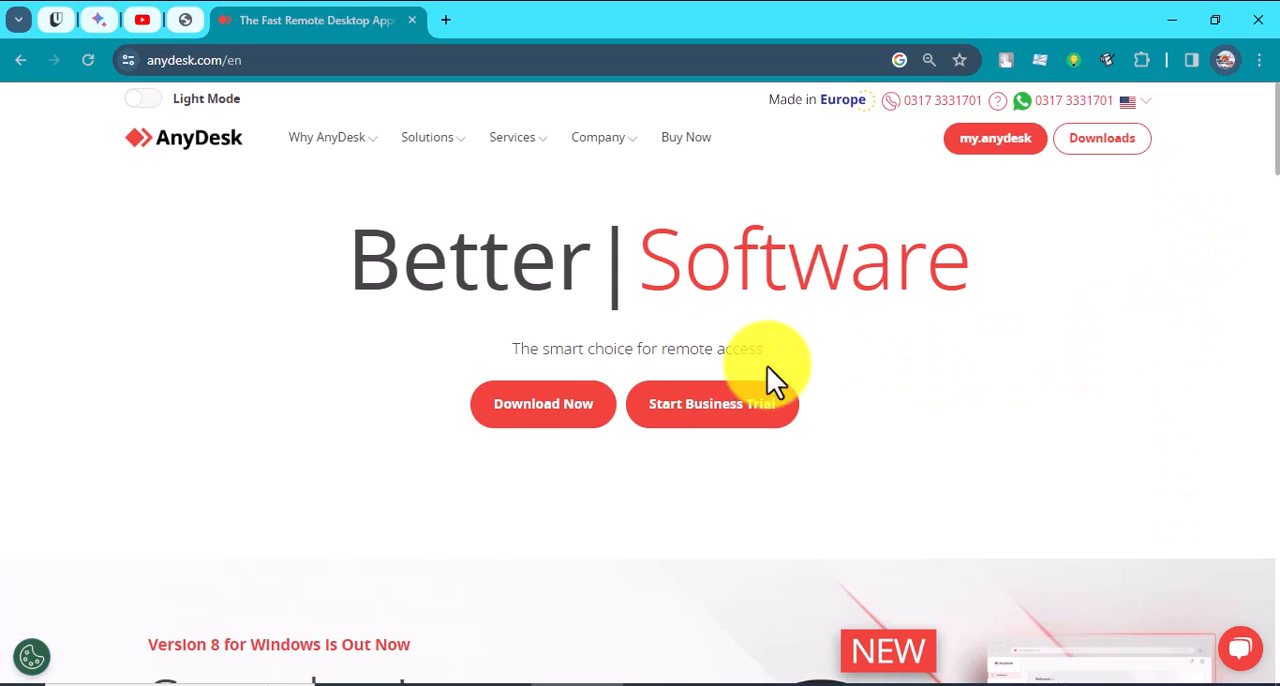
click(597, 137)
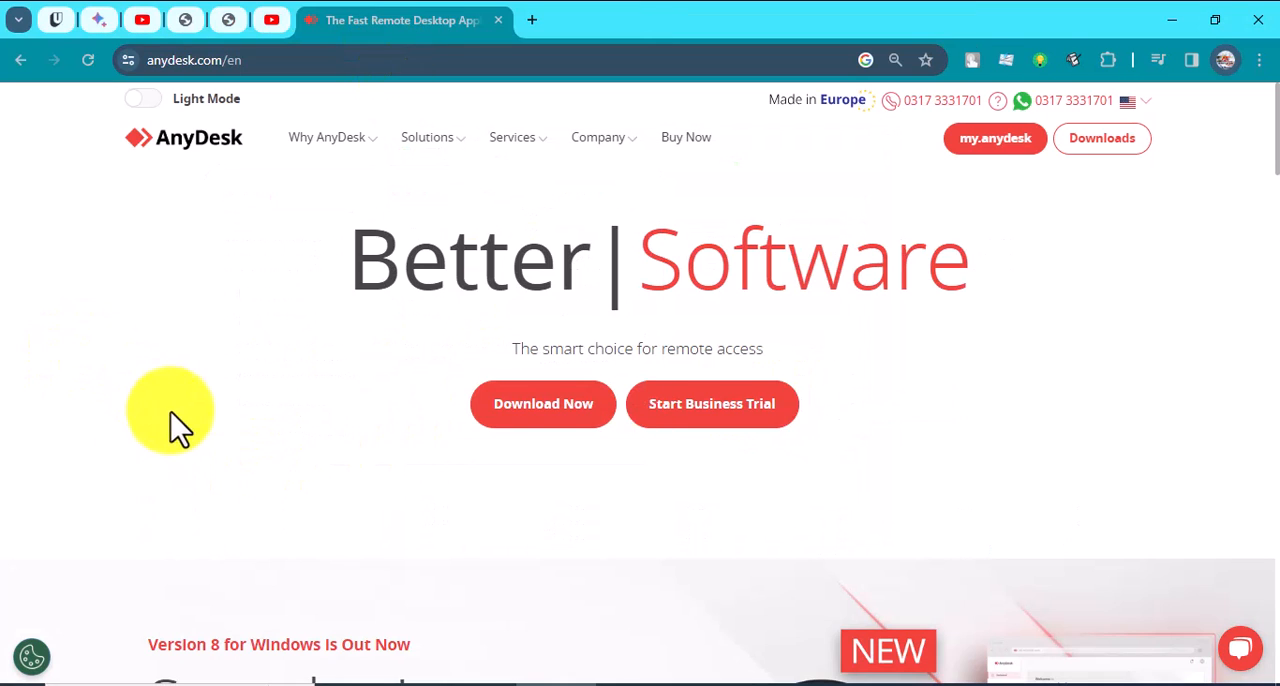
mouse_move(280, 400)
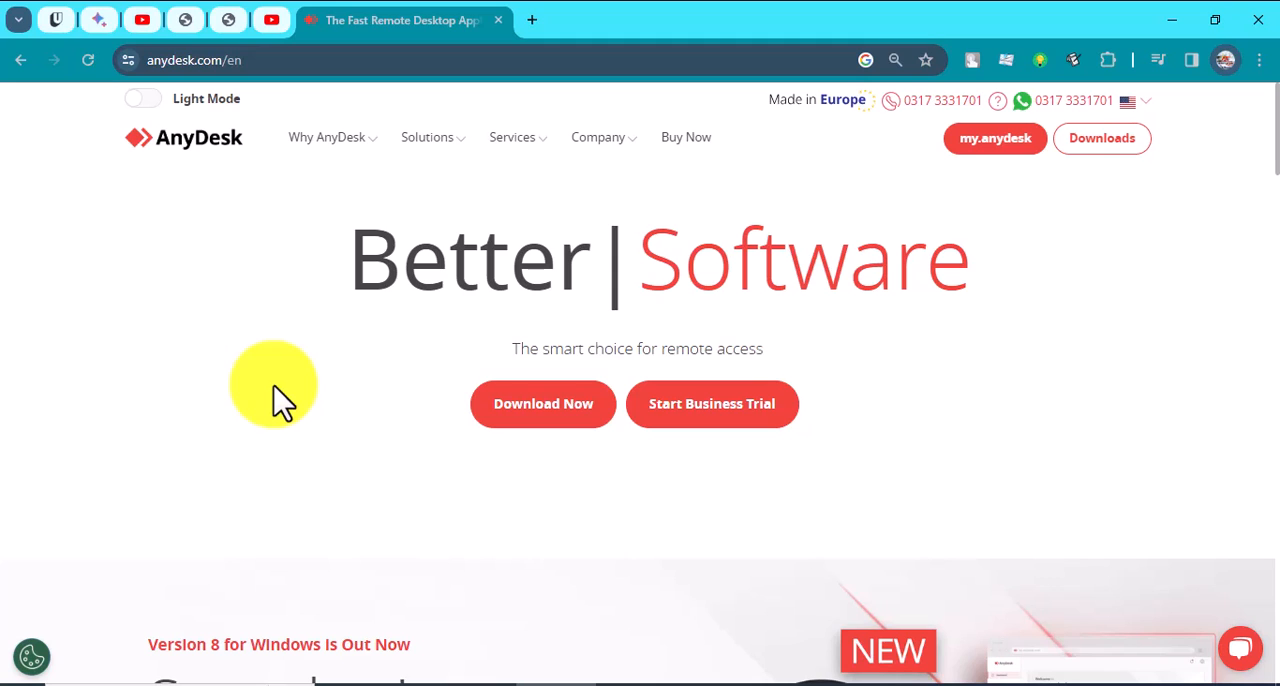
mouse_move(390, 665)
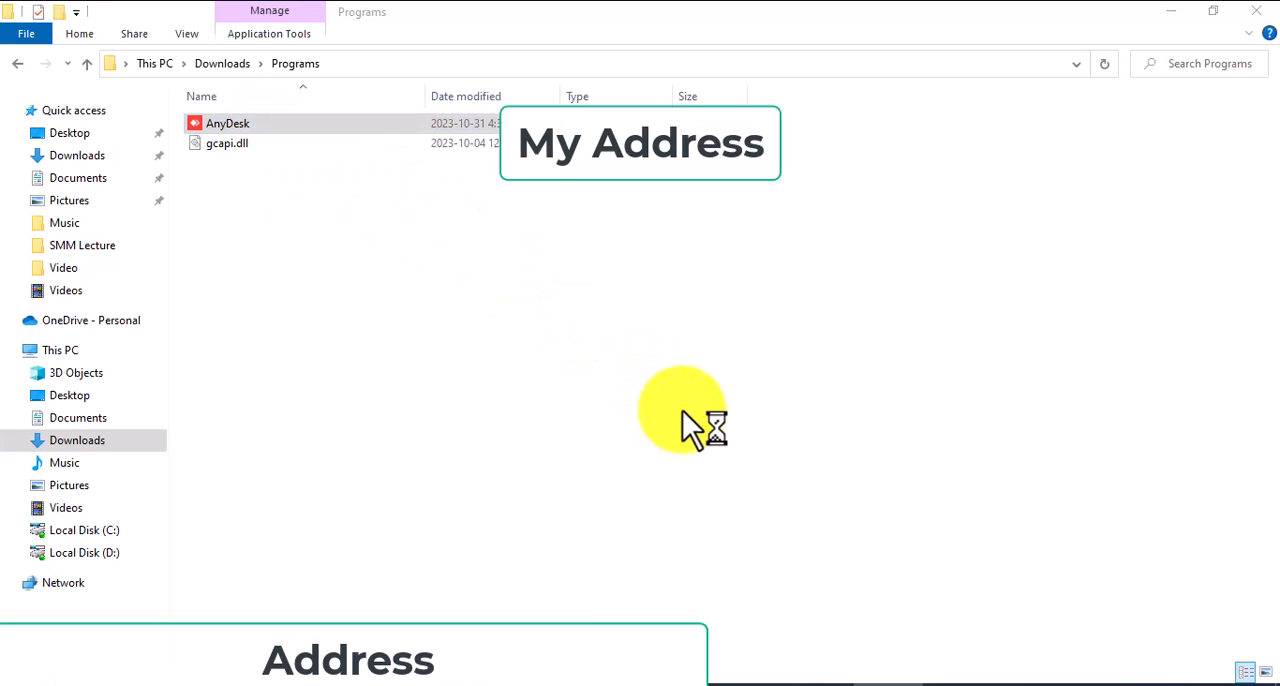
double_click(227, 122)
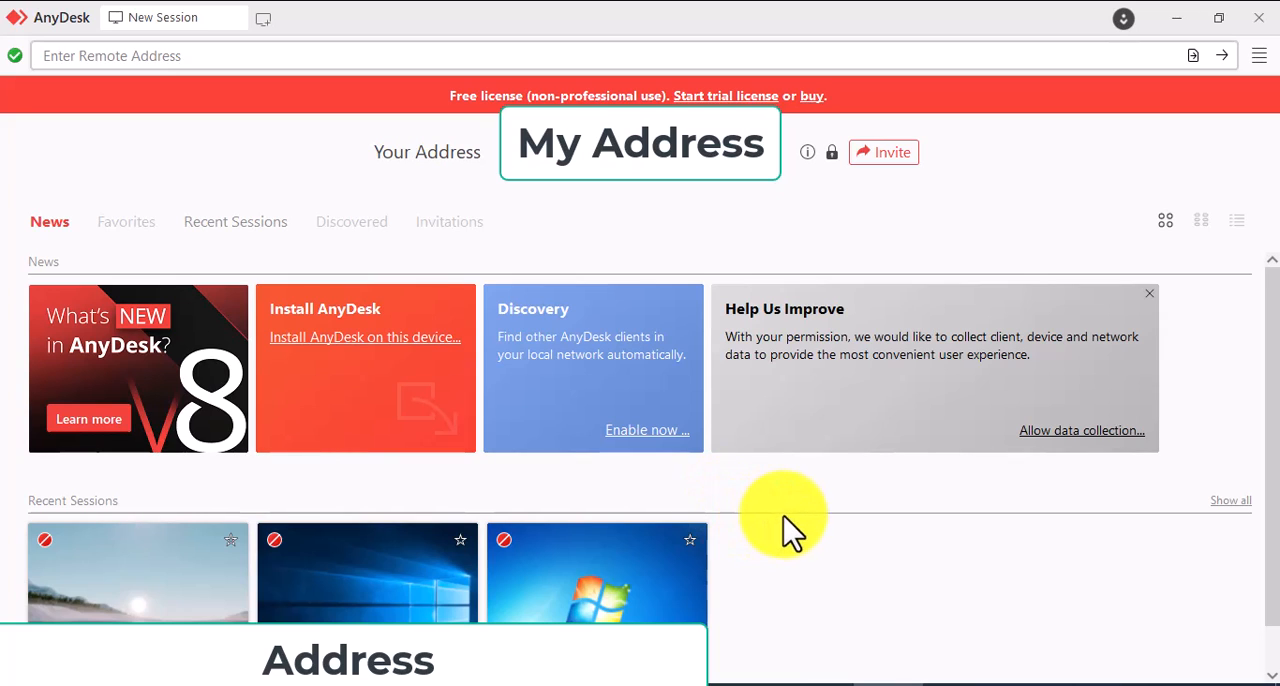
mouse_move(350, 375)
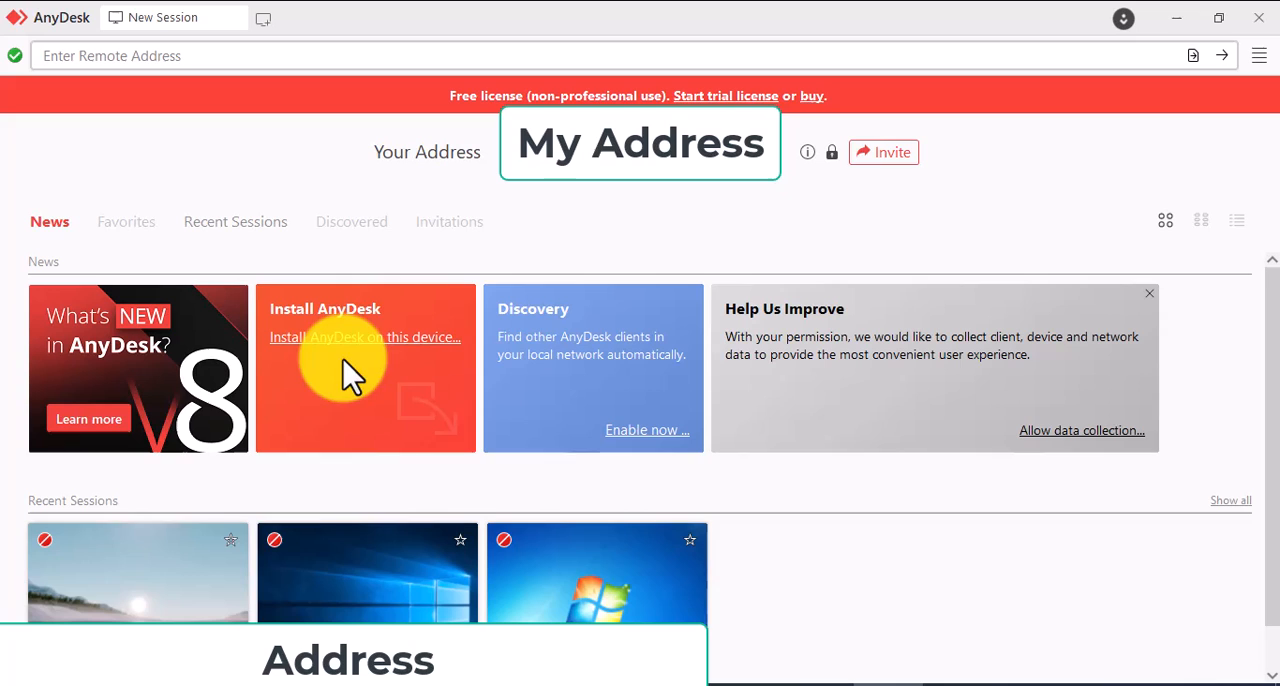
mouse_move(330, 400)
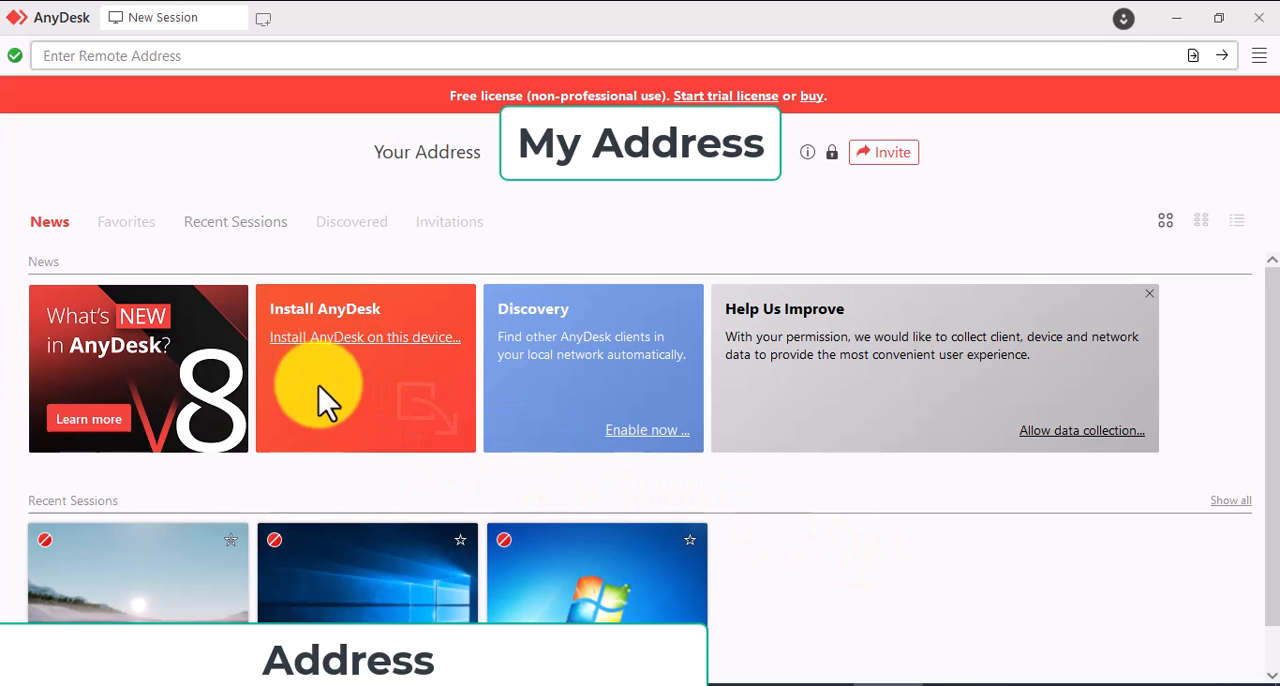
mouse_move(432, 360)
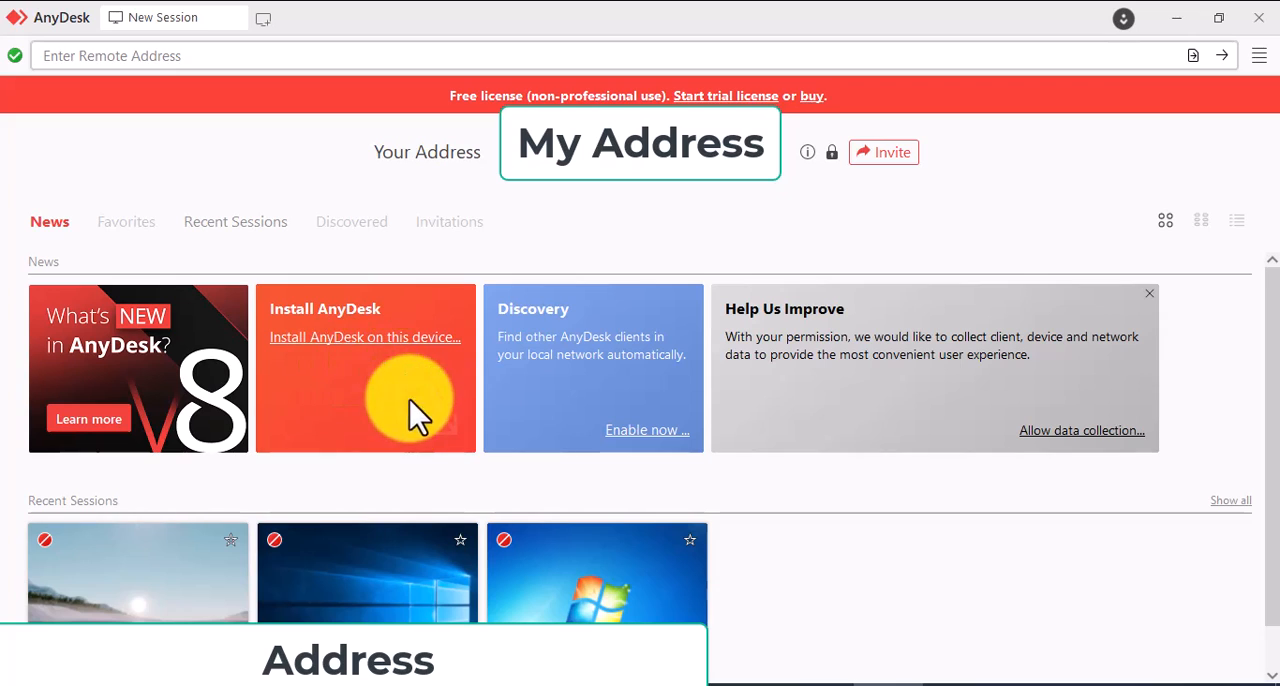
mouse_move(815, 525)
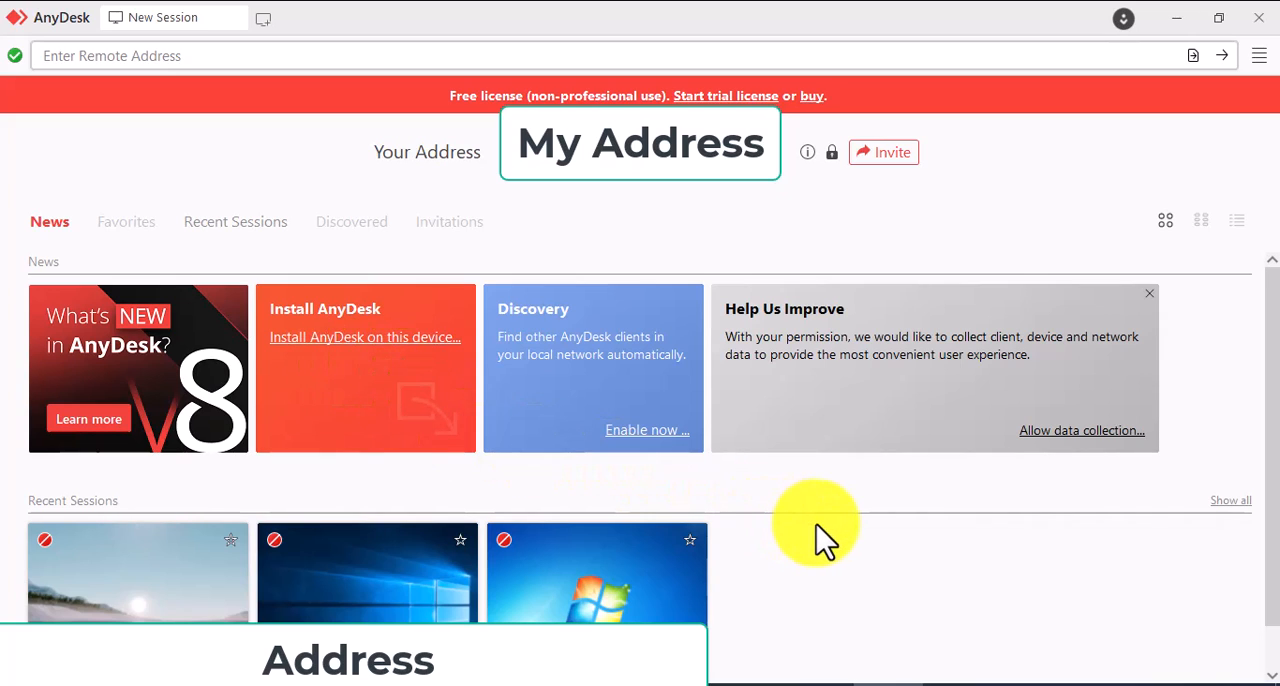
mouse_move(810, 525)
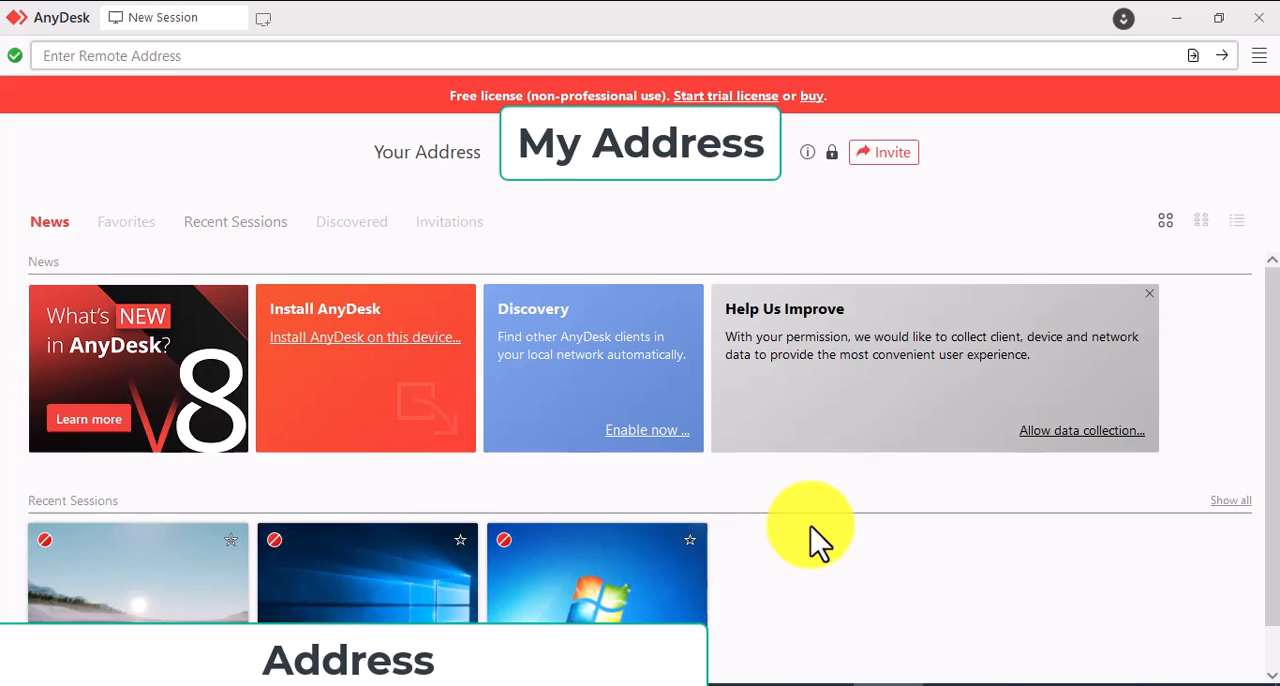
- Dismiss the Help Us Improve card and bring up the Install AnyDesk options
click(639, 142)
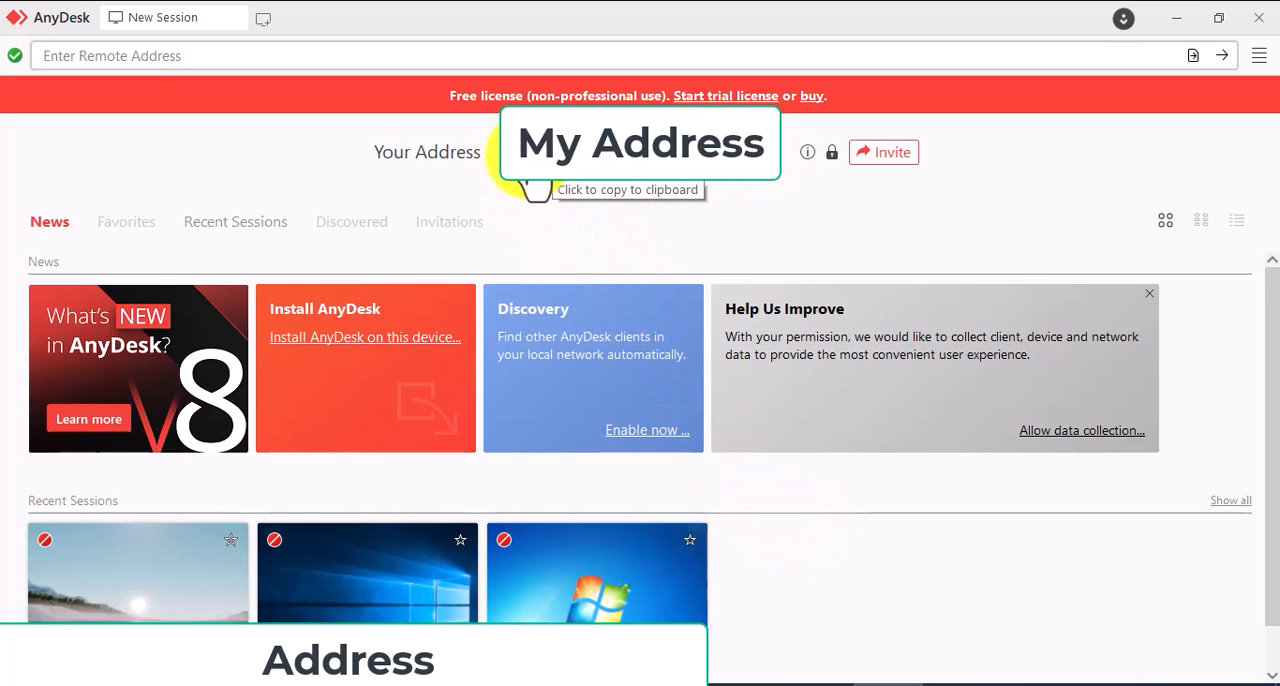
mouse_move(907, 490)
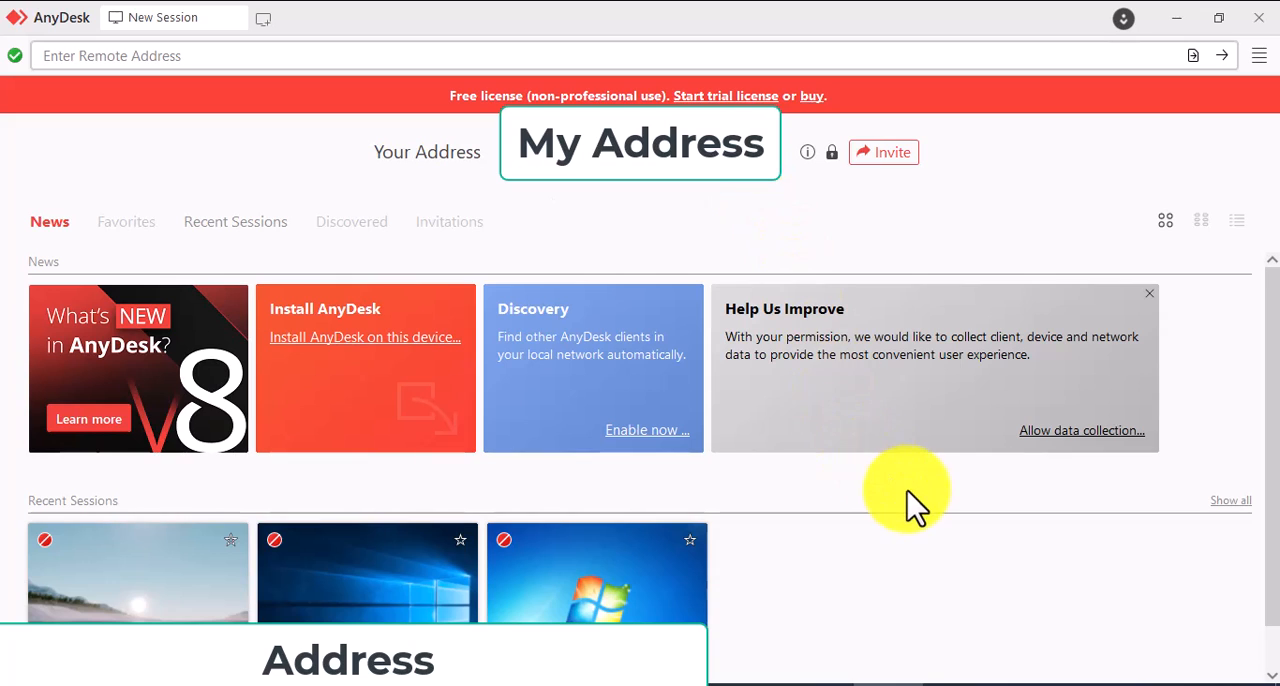
click(1149, 293)
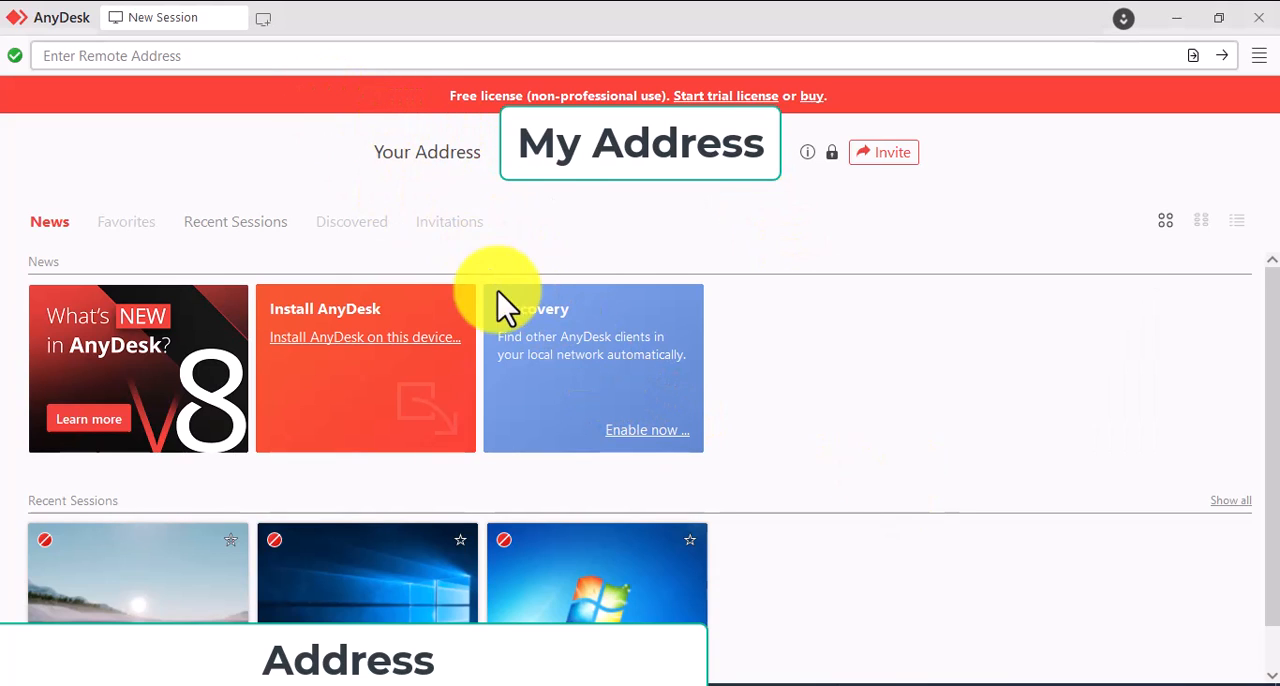
mouse_move(280, 350)
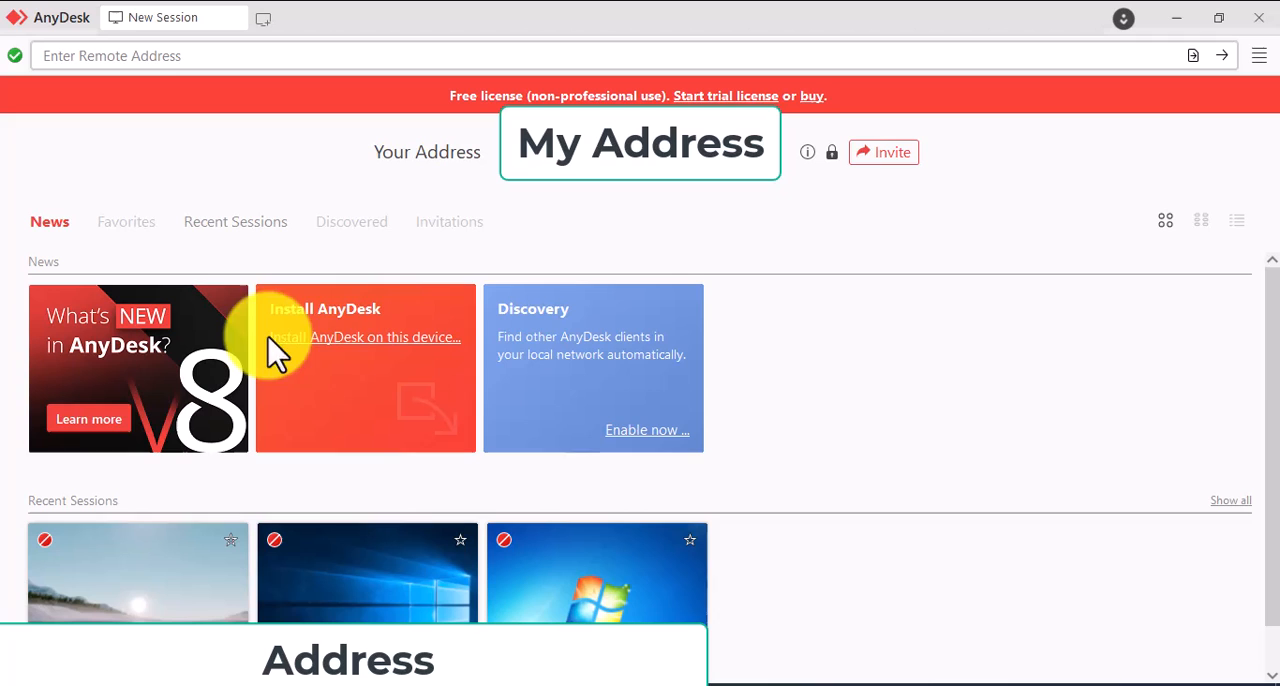
mouse_move(305, 330)
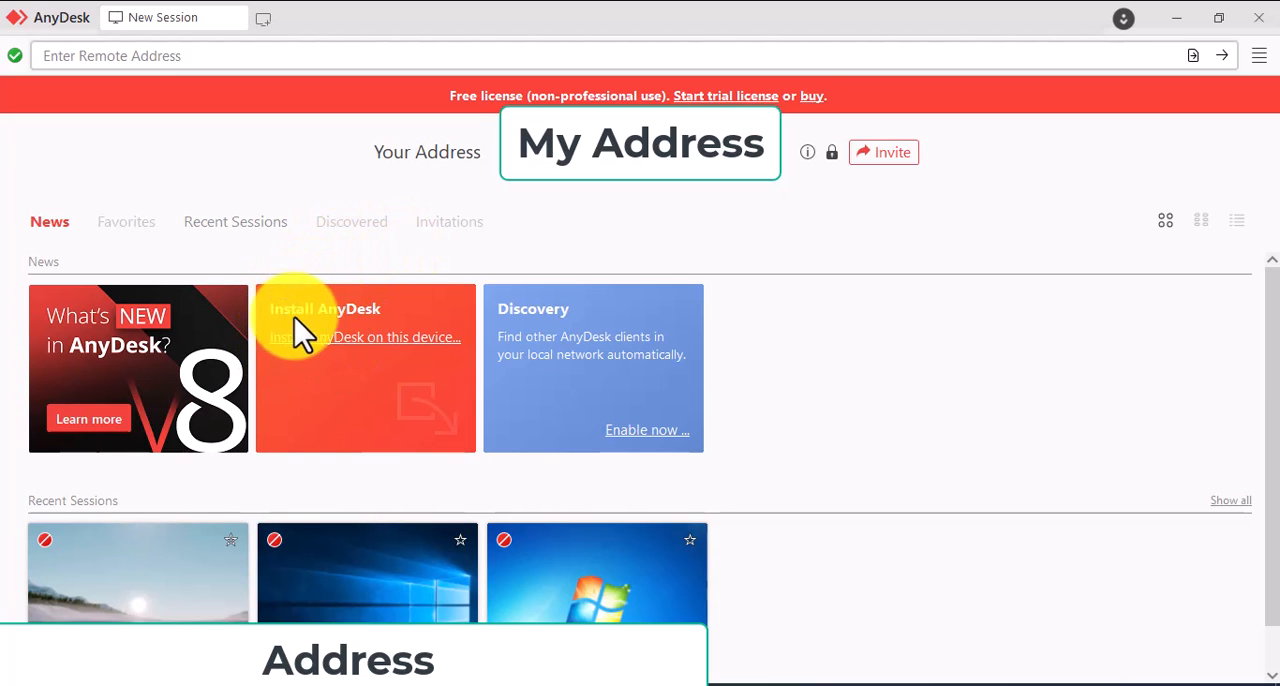
mouse_move(383, 355)
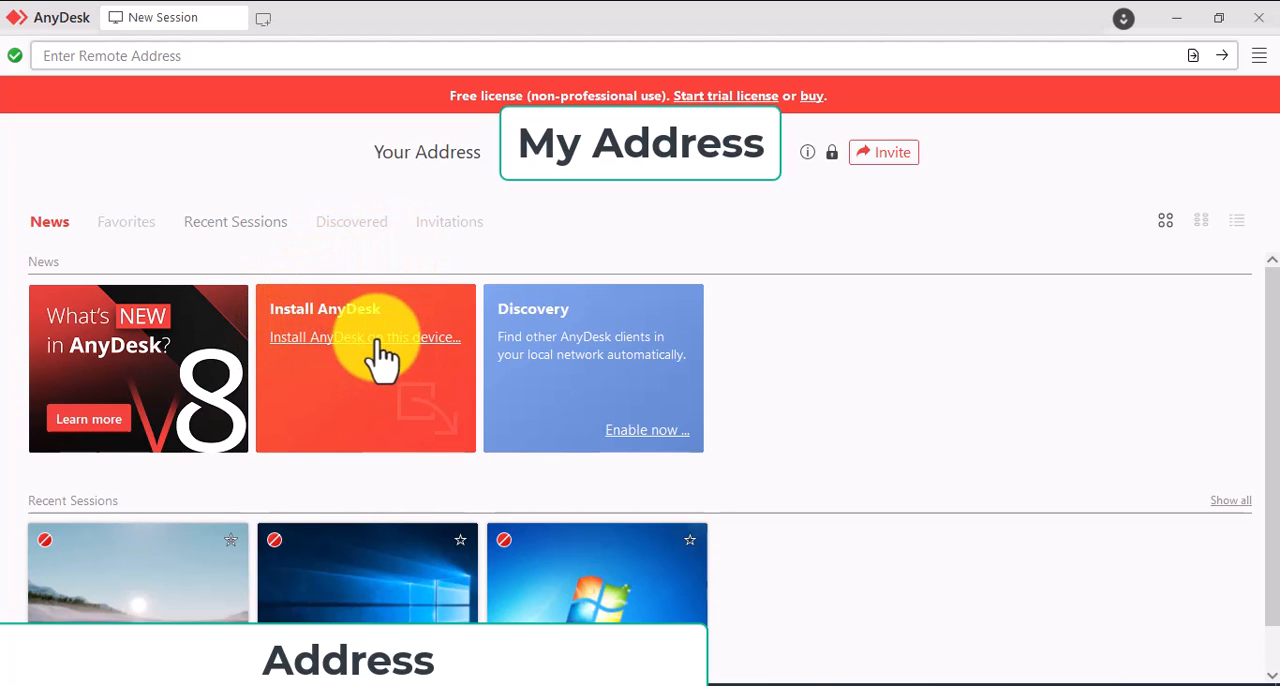
click(364, 337)
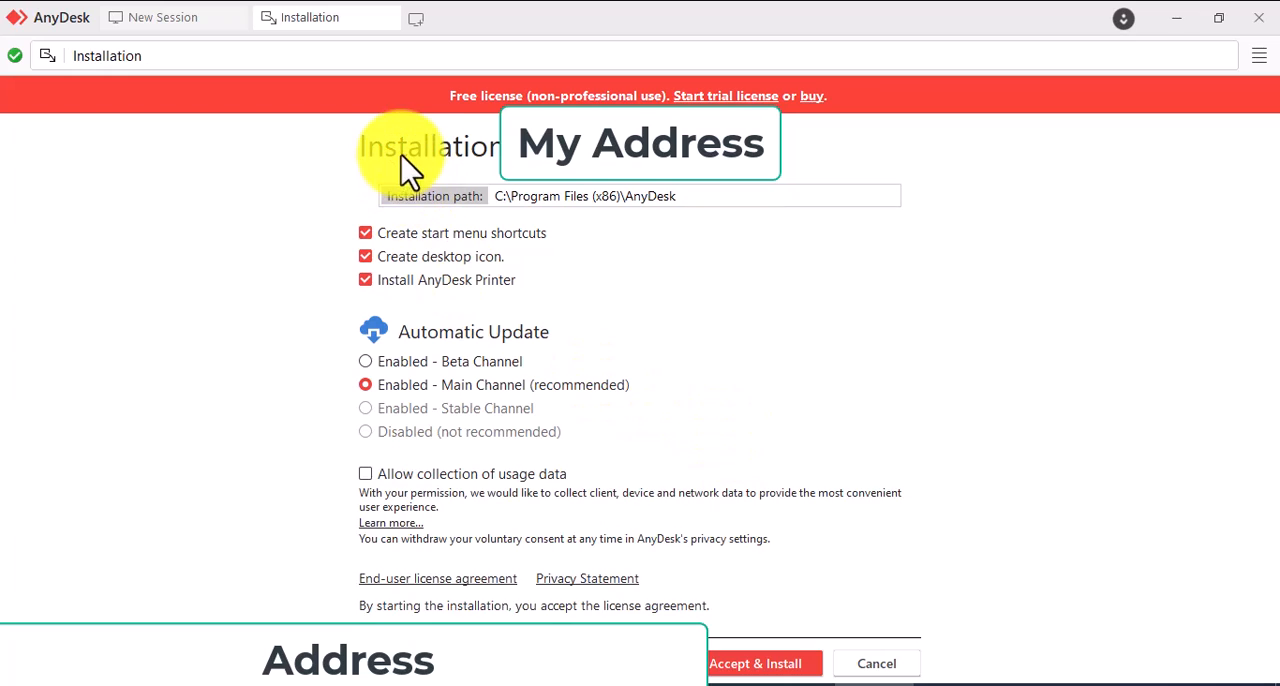
mouse_move(428, 335)
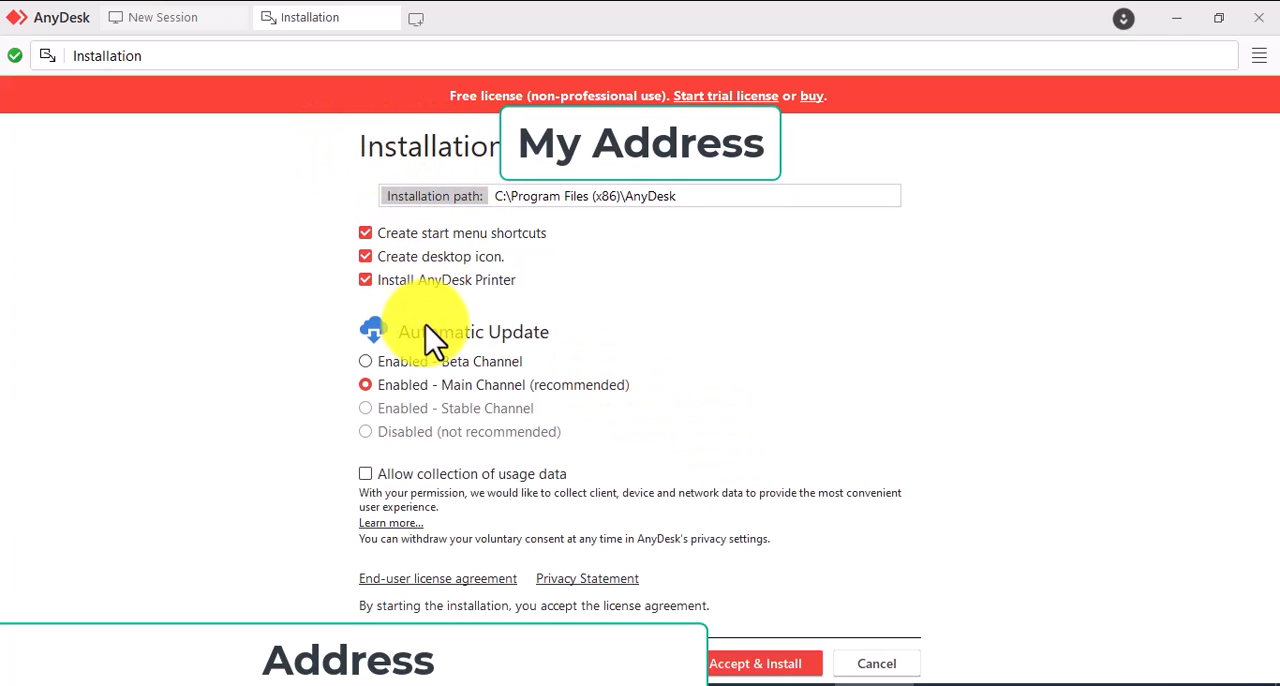
mouse_move(405, 190)
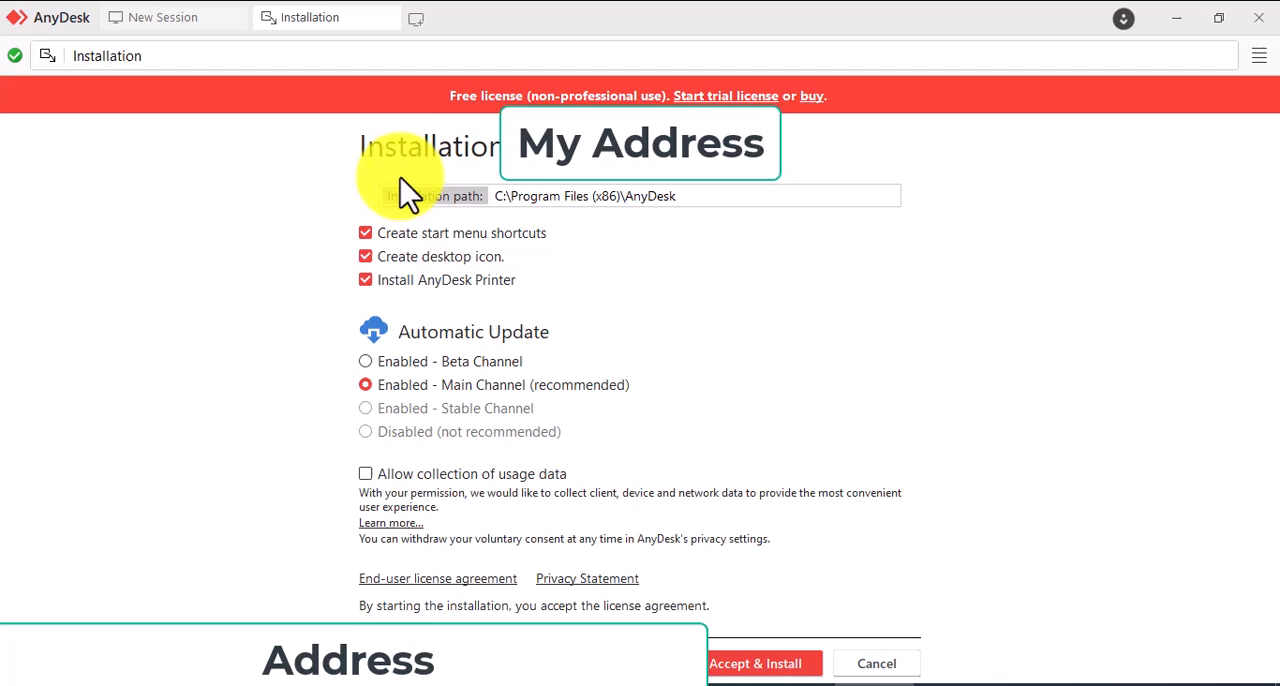
- Accept the default installation settings and install AnyDesk
click(365, 473)
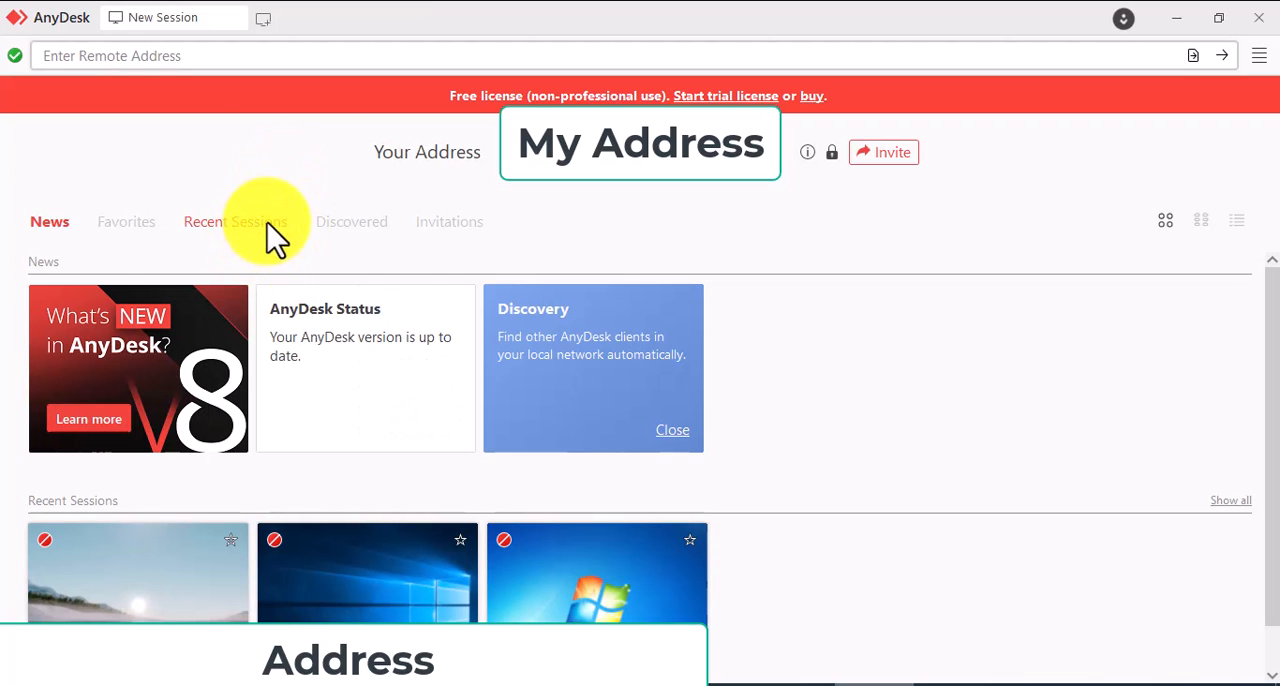
mouse_move(250, 465)
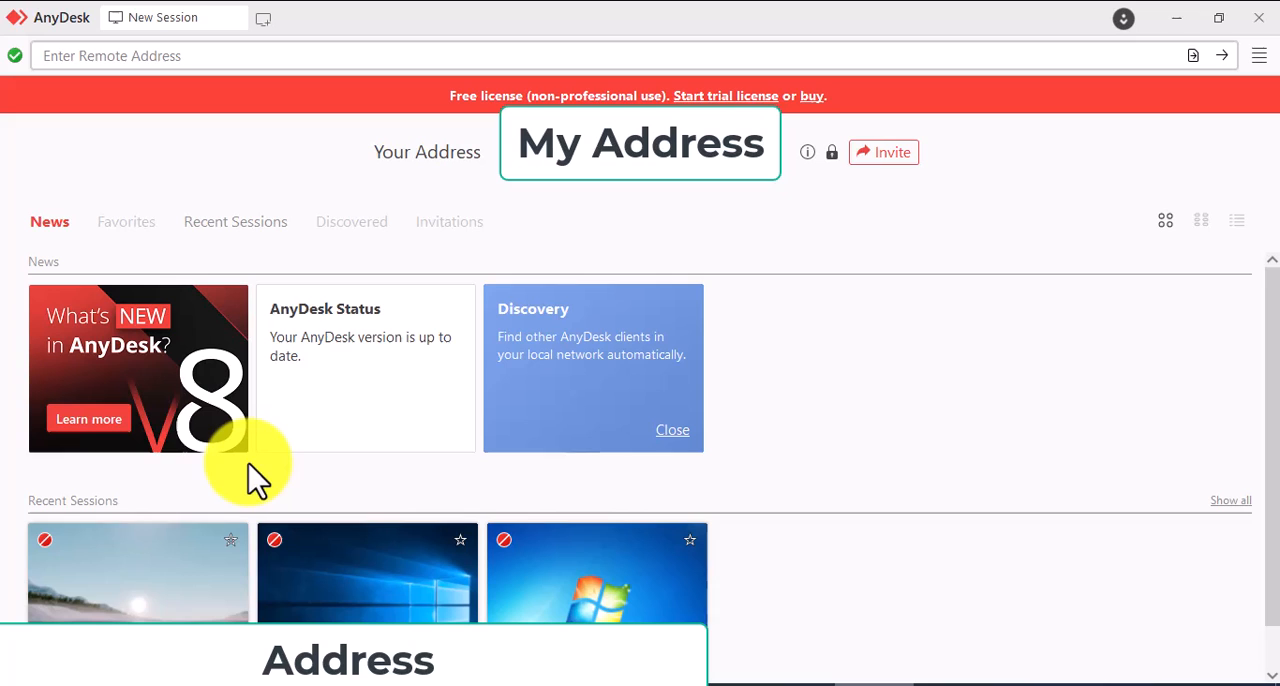
mouse_move(145, 410)
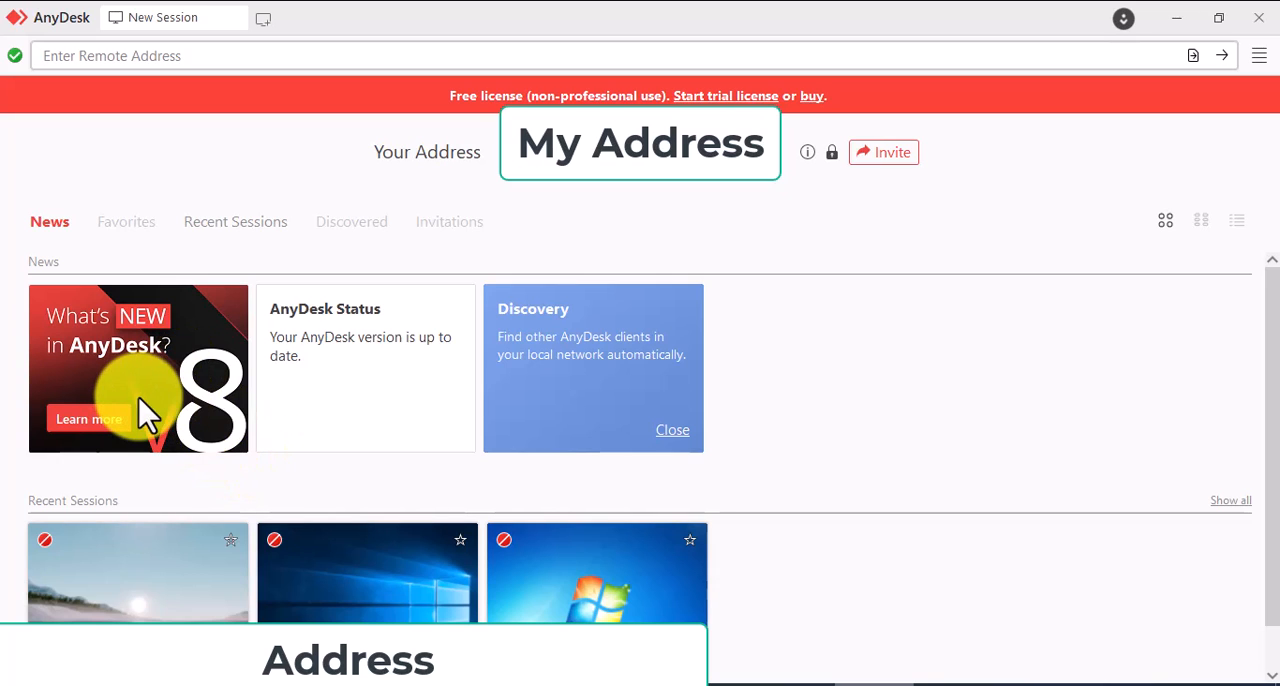
mouse_move(335, 485)
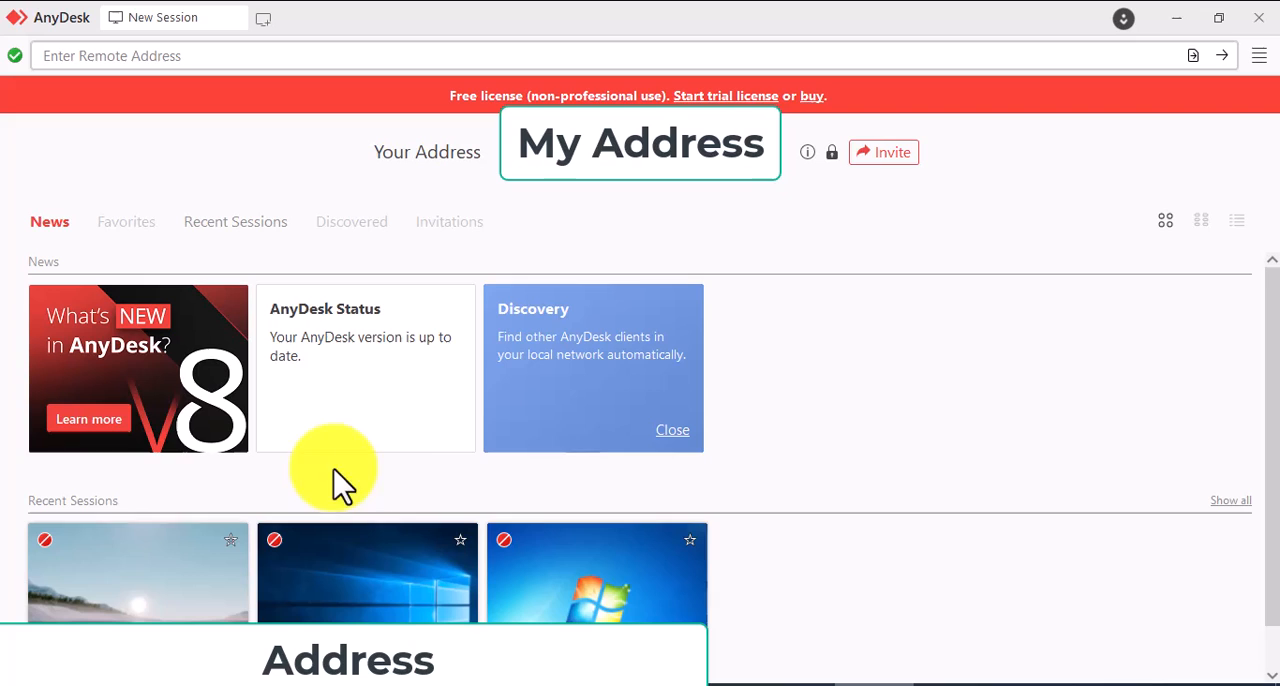
mouse_move(850, 410)
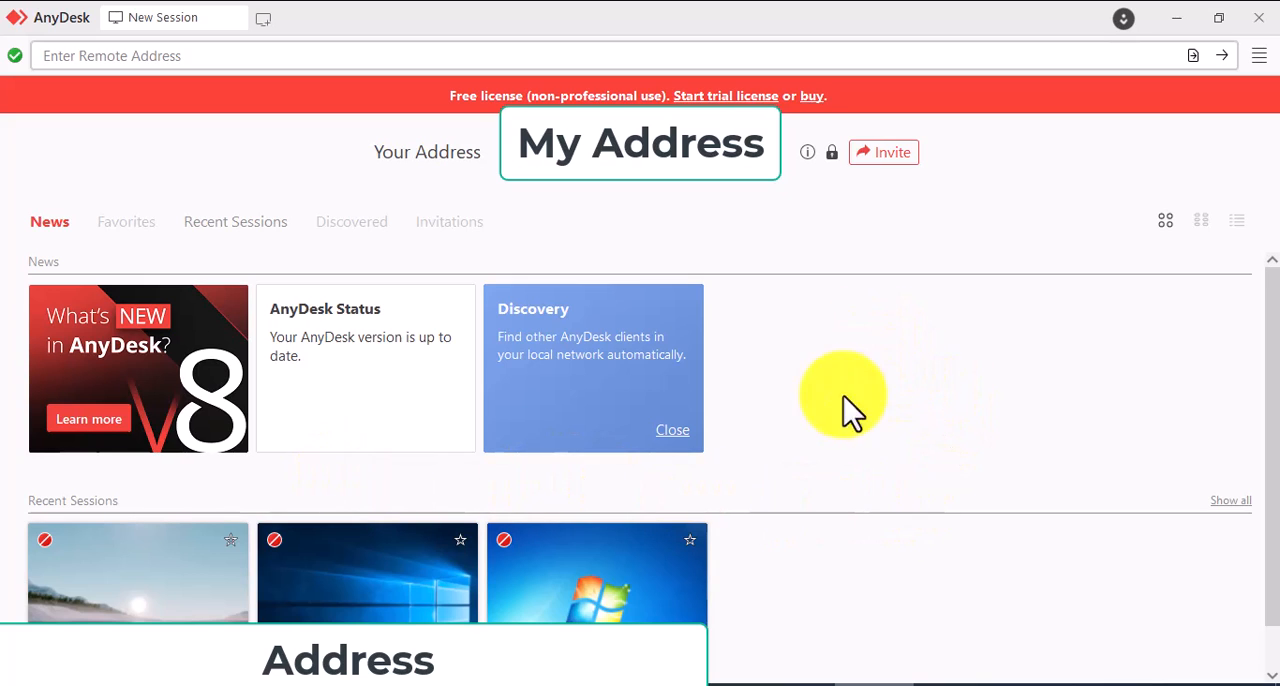
mouse_move(815, 360)
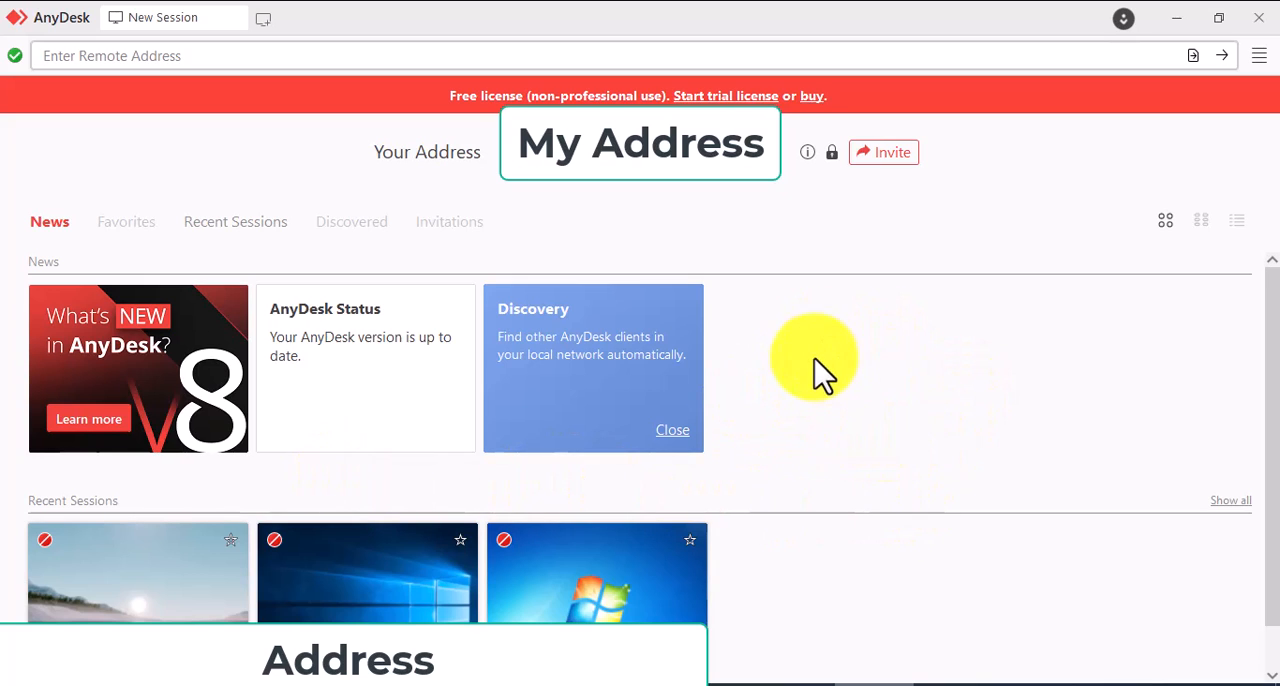
mouse_move(795, 268)
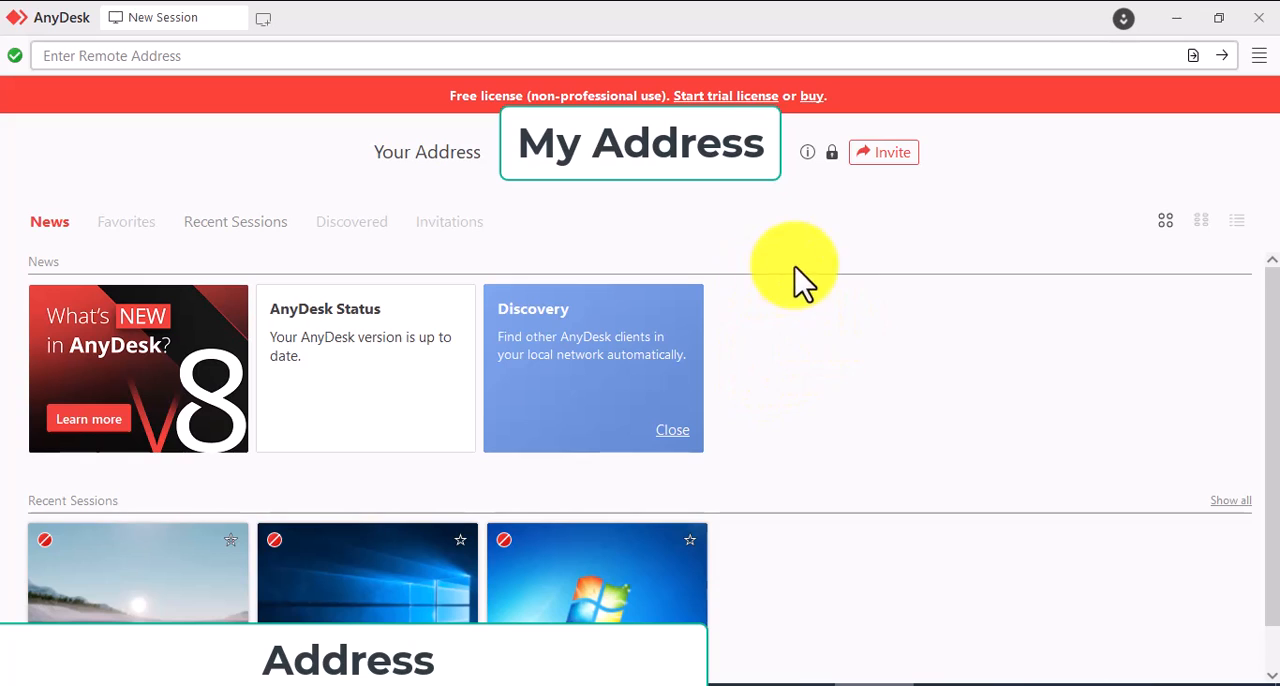
mouse_move(745, 415)
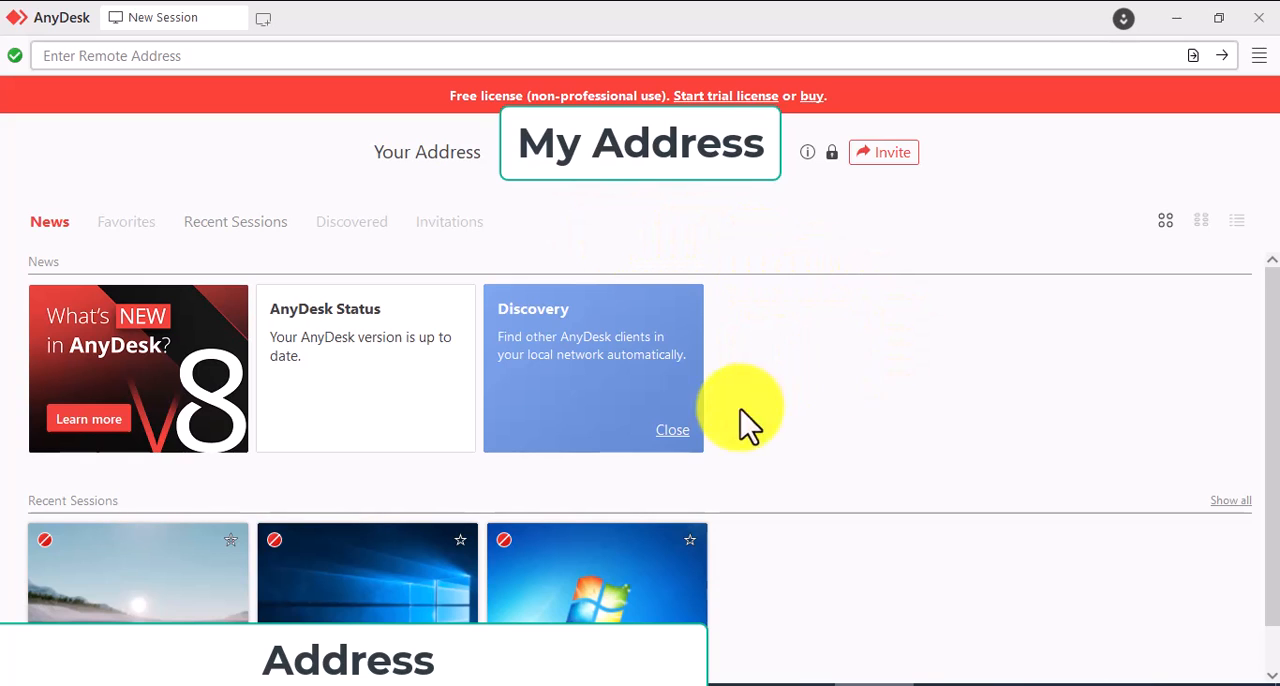
mouse_move(865, 435)
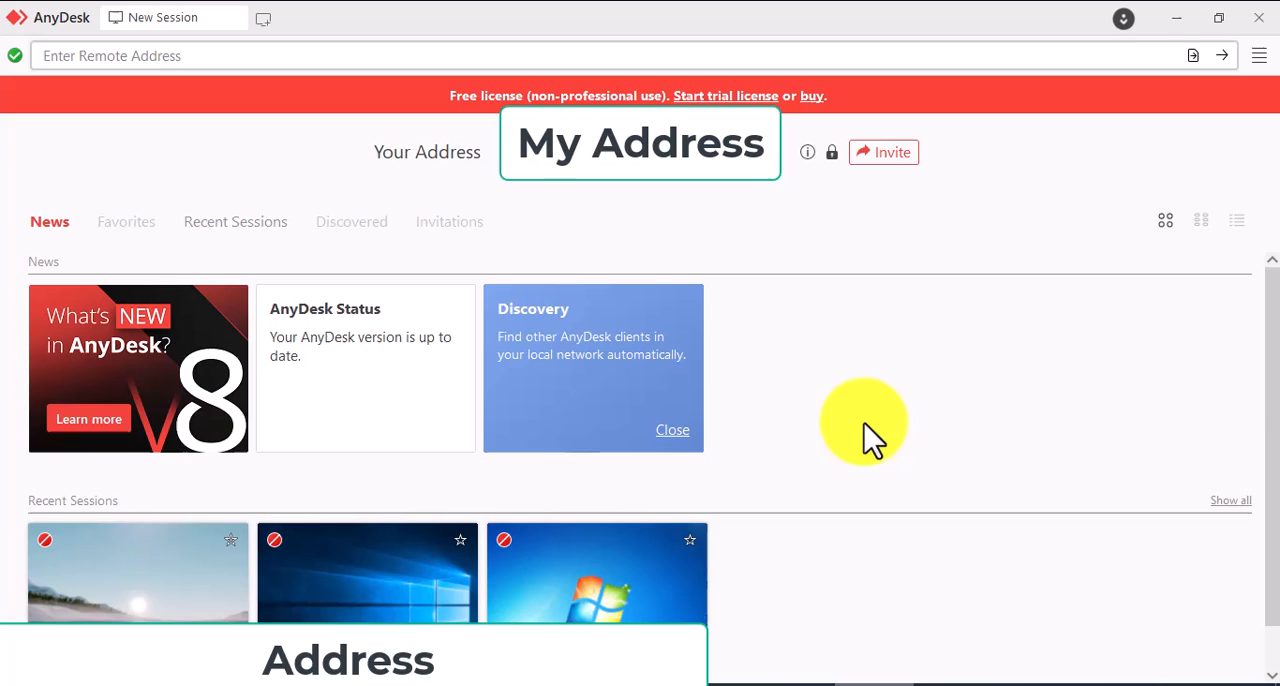
mouse_move(750, 300)
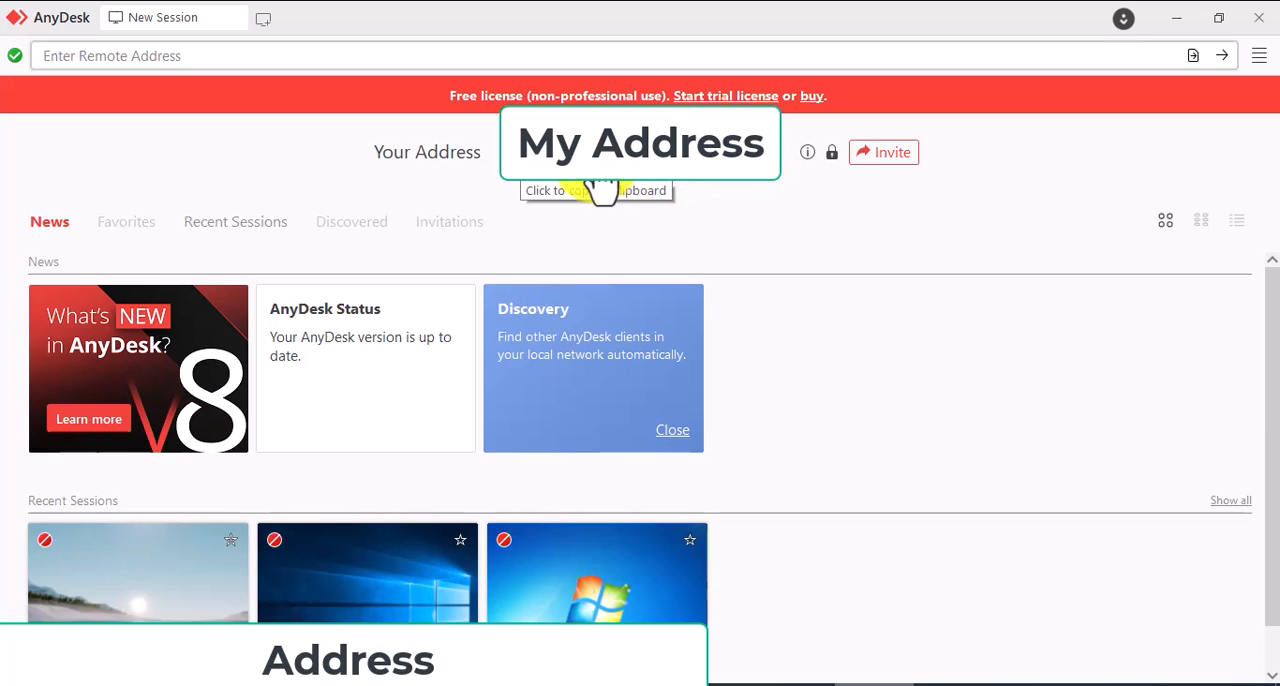
- Open the Invite dialog with its empty ID or alias field
click(883, 152)
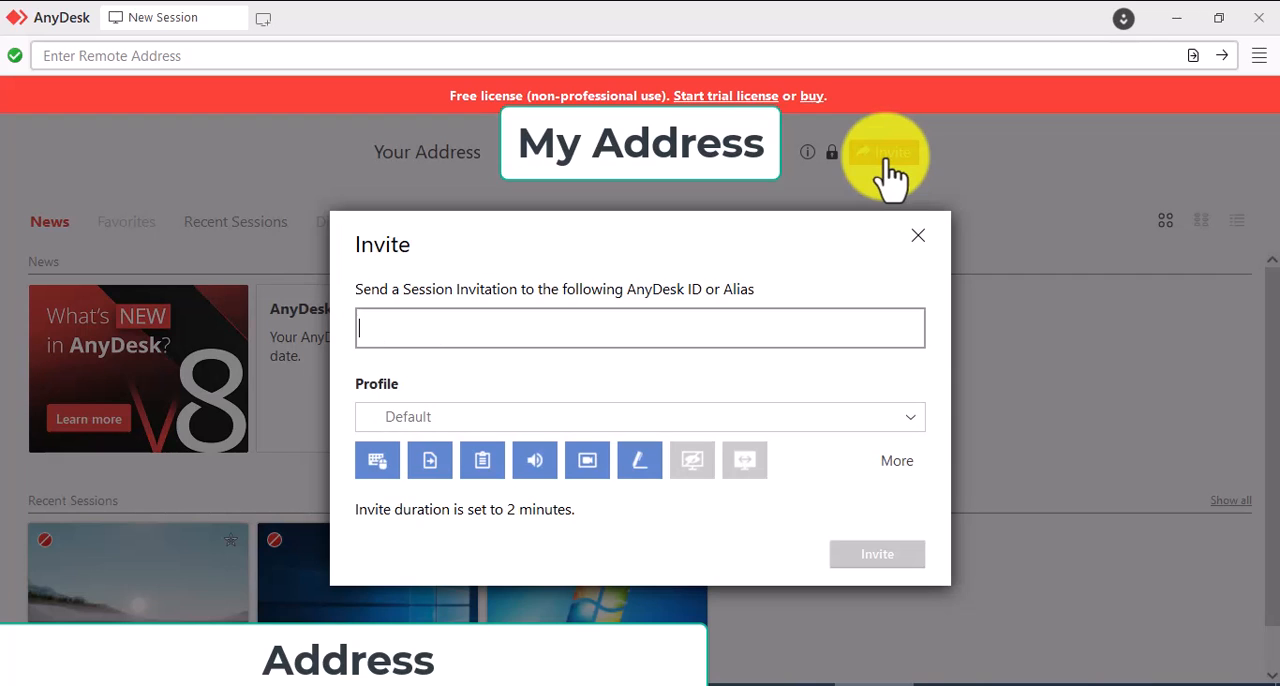
mouse_move(890, 200)
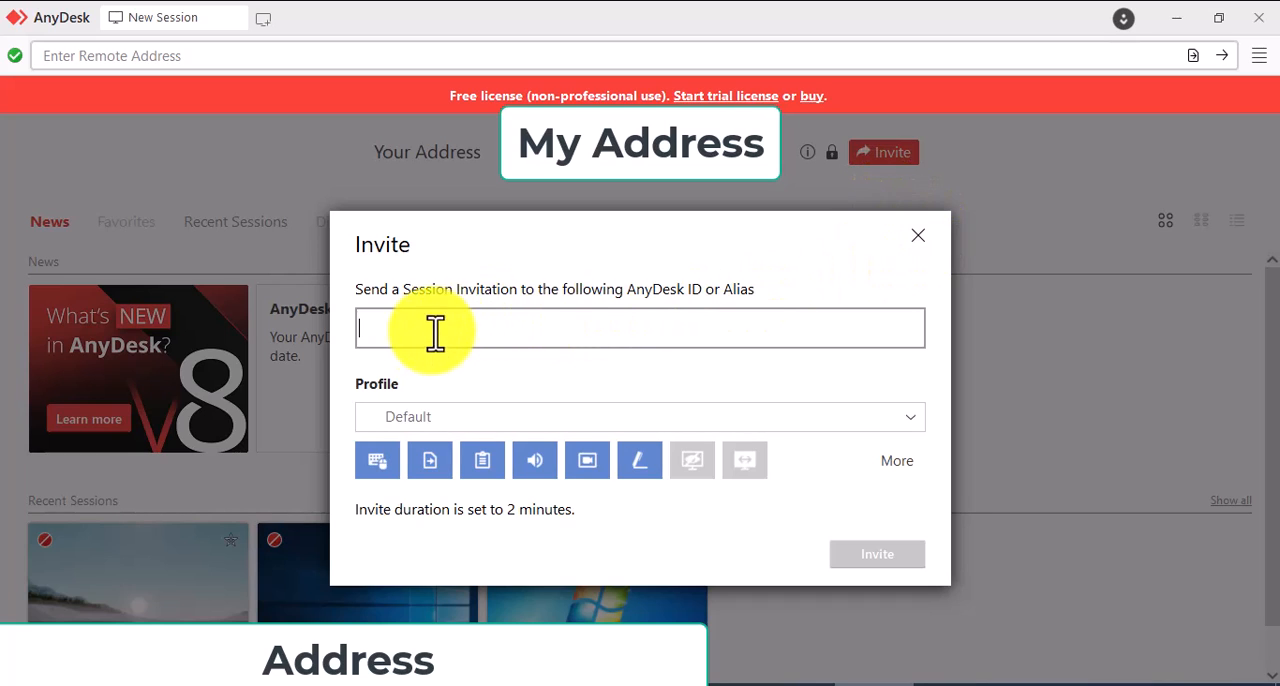
mouse_move(645, 265)
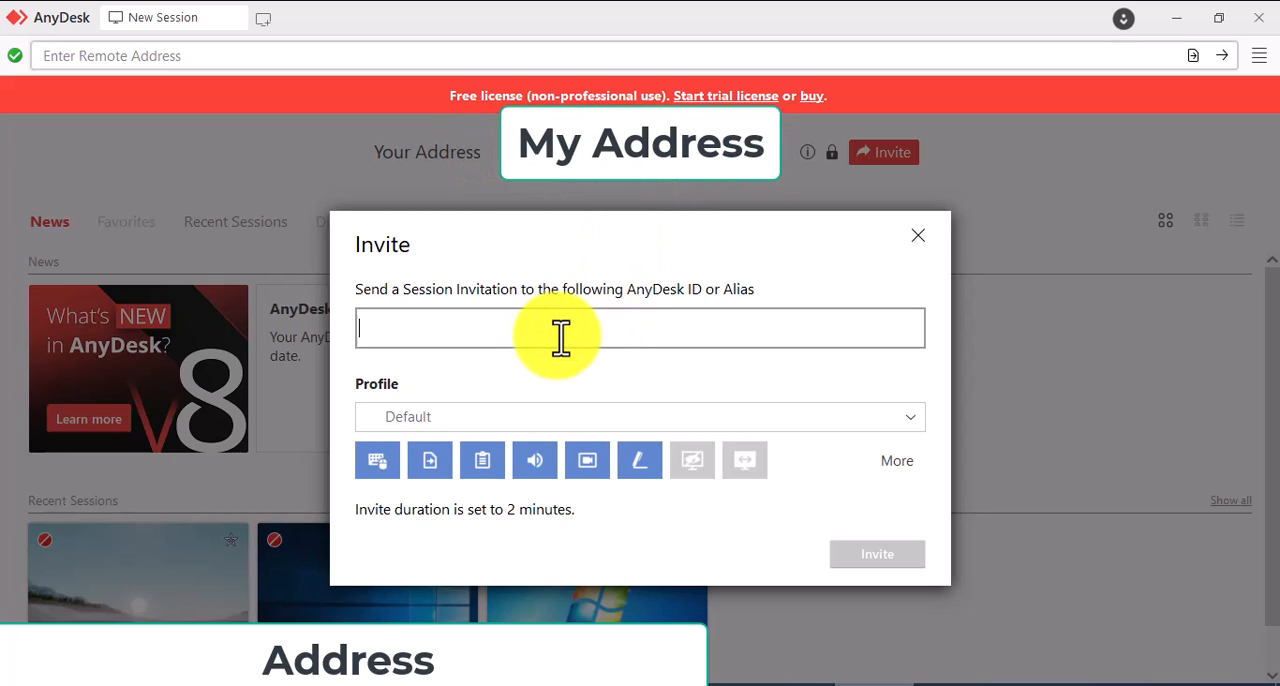
mouse_move(595, 335)
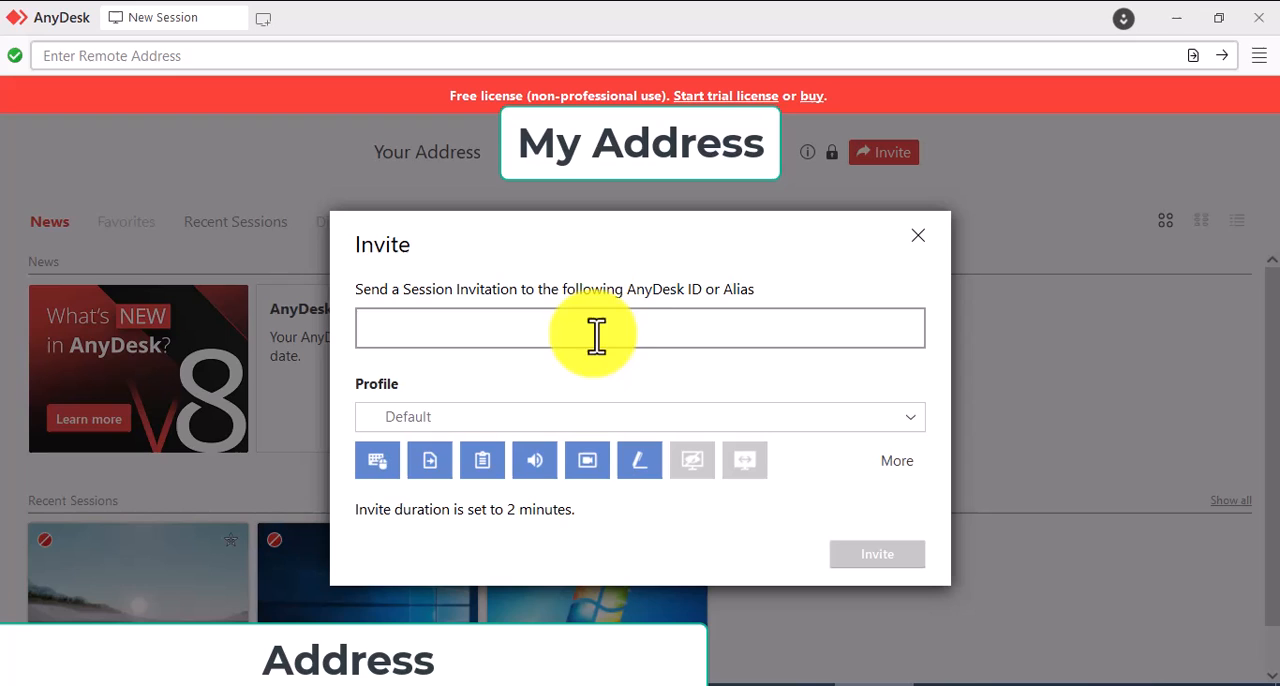
click(638, 417)
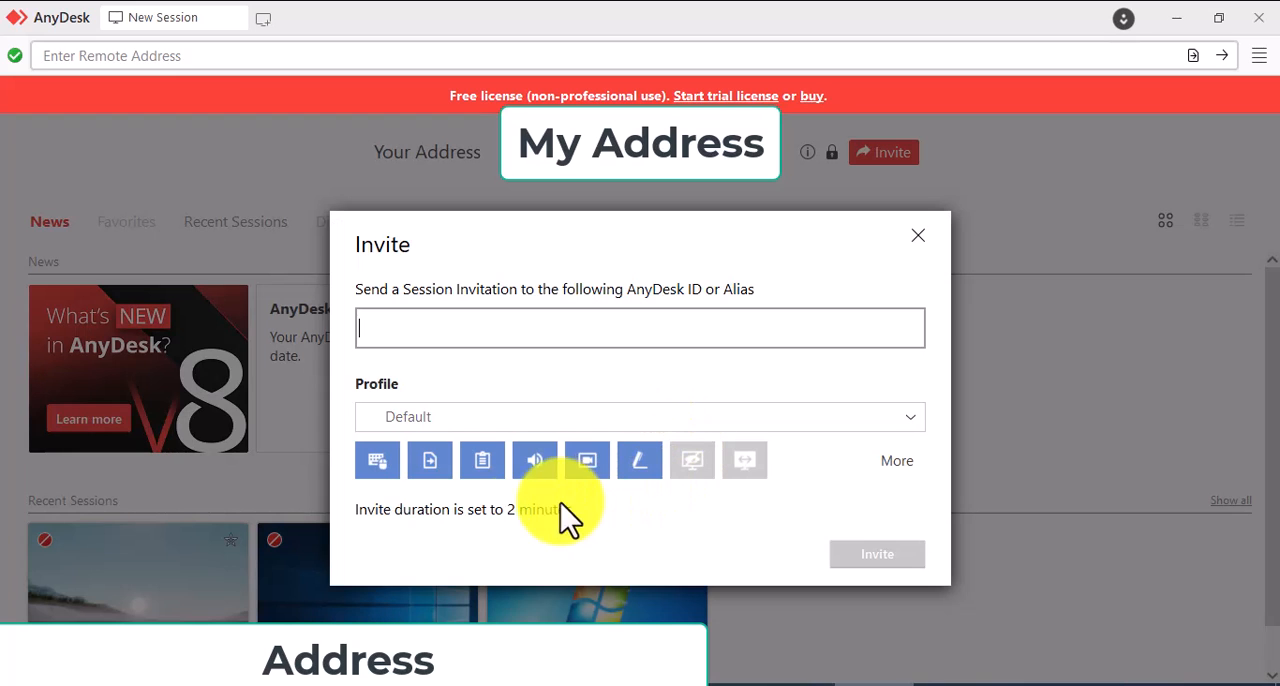
mouse_move(500, 525)
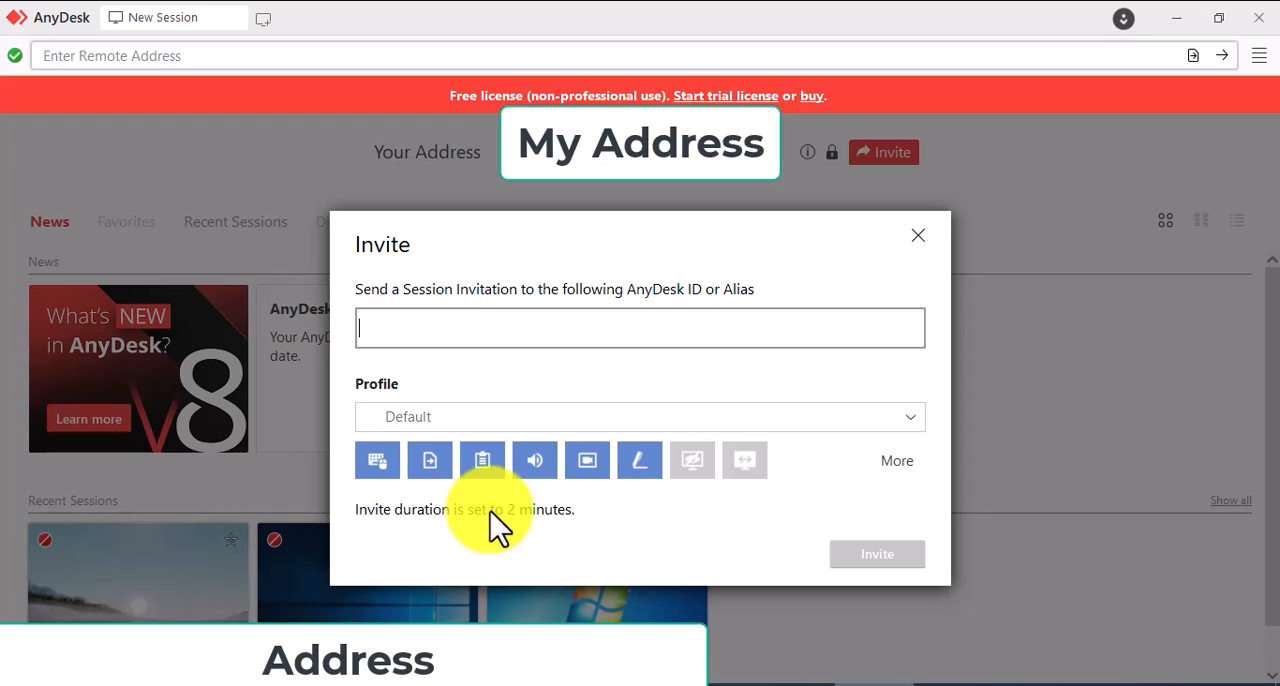
mouse_move(745, 465)
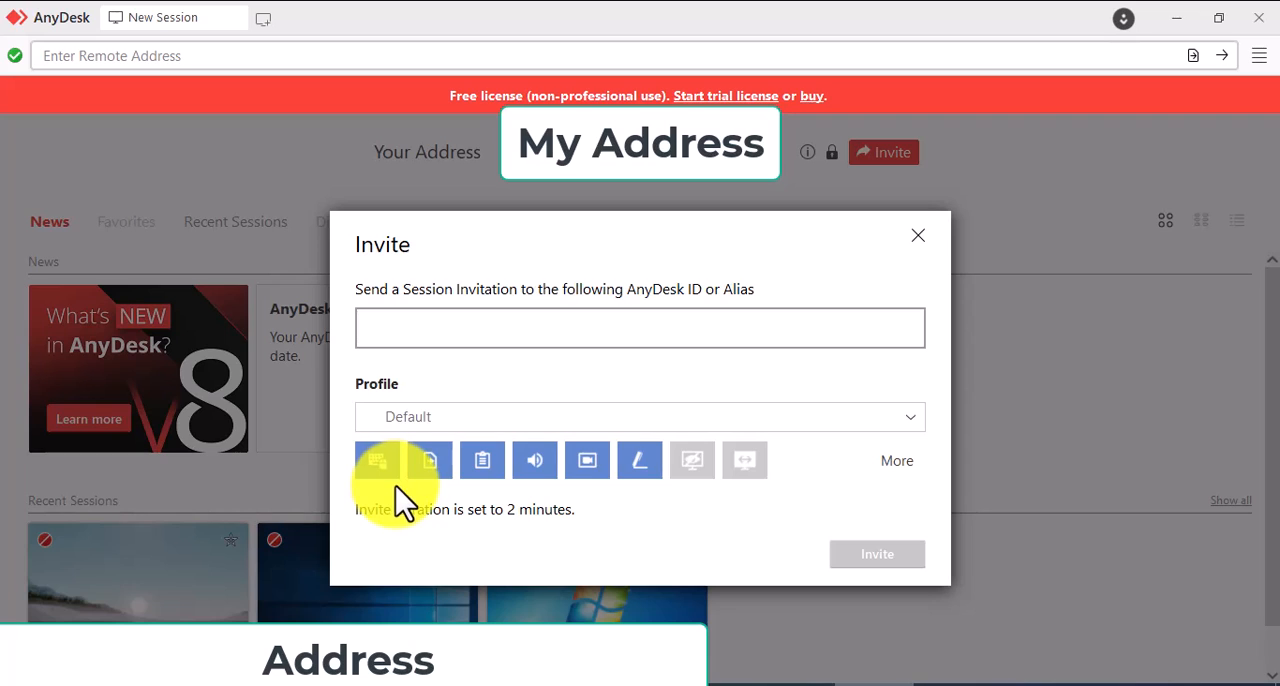
mouse_move(460, 490)
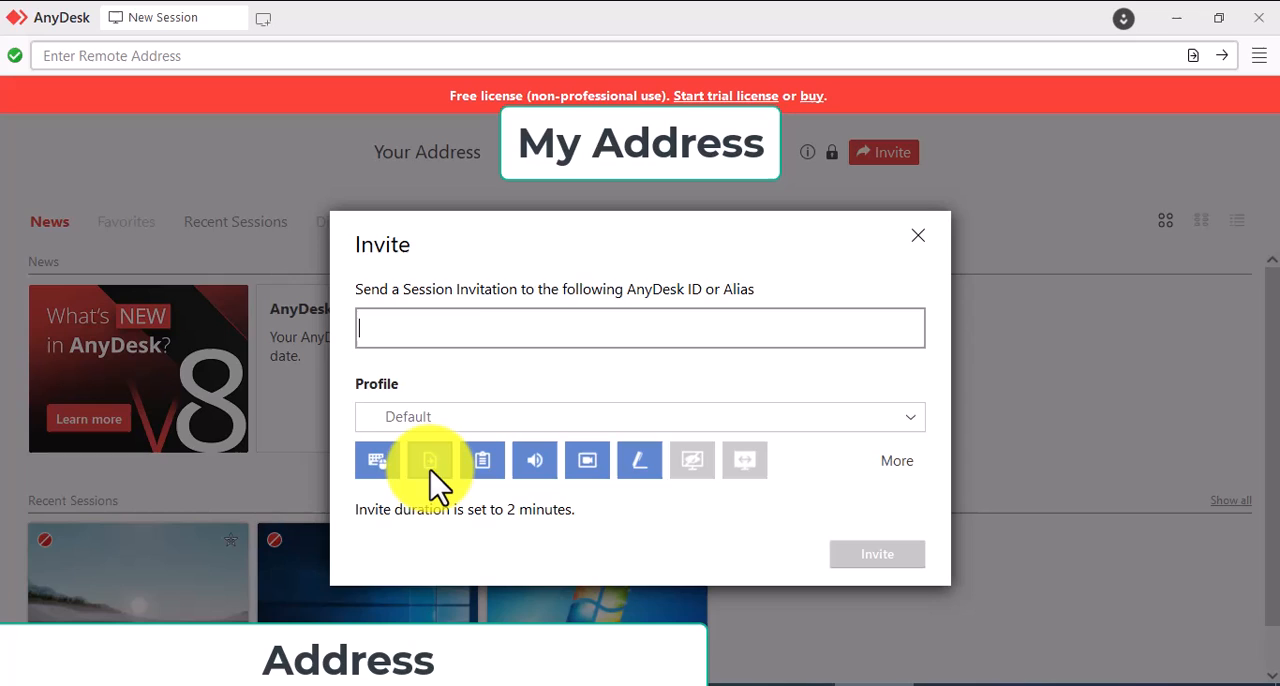
mouse_move(534, 460)
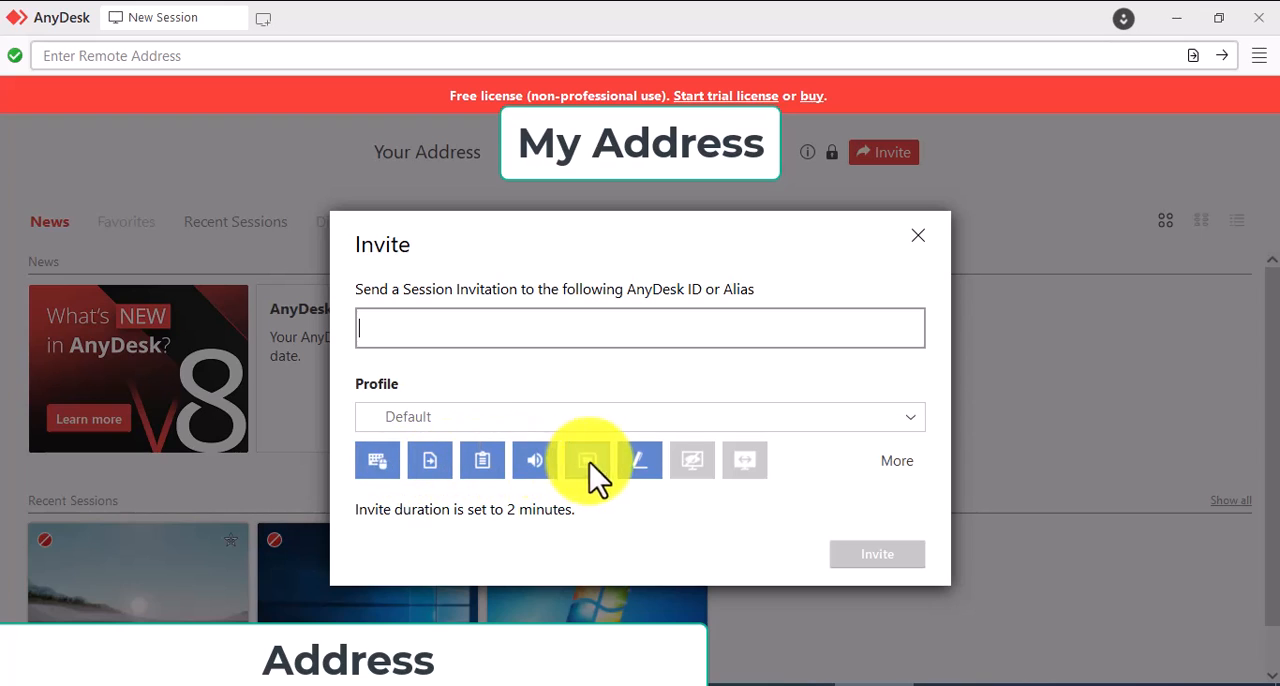
- View the invitation permission checklist, then close the Invite dialog unsent
click(896, 460)
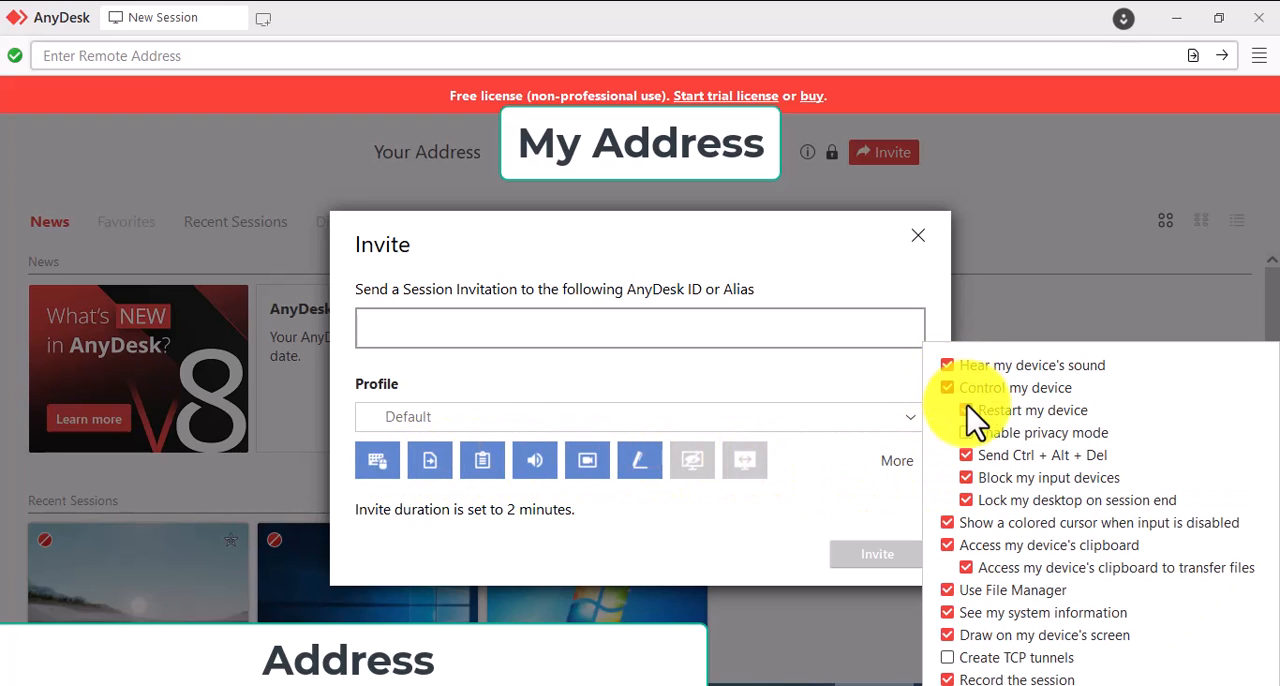
mouse_move(950, 600)
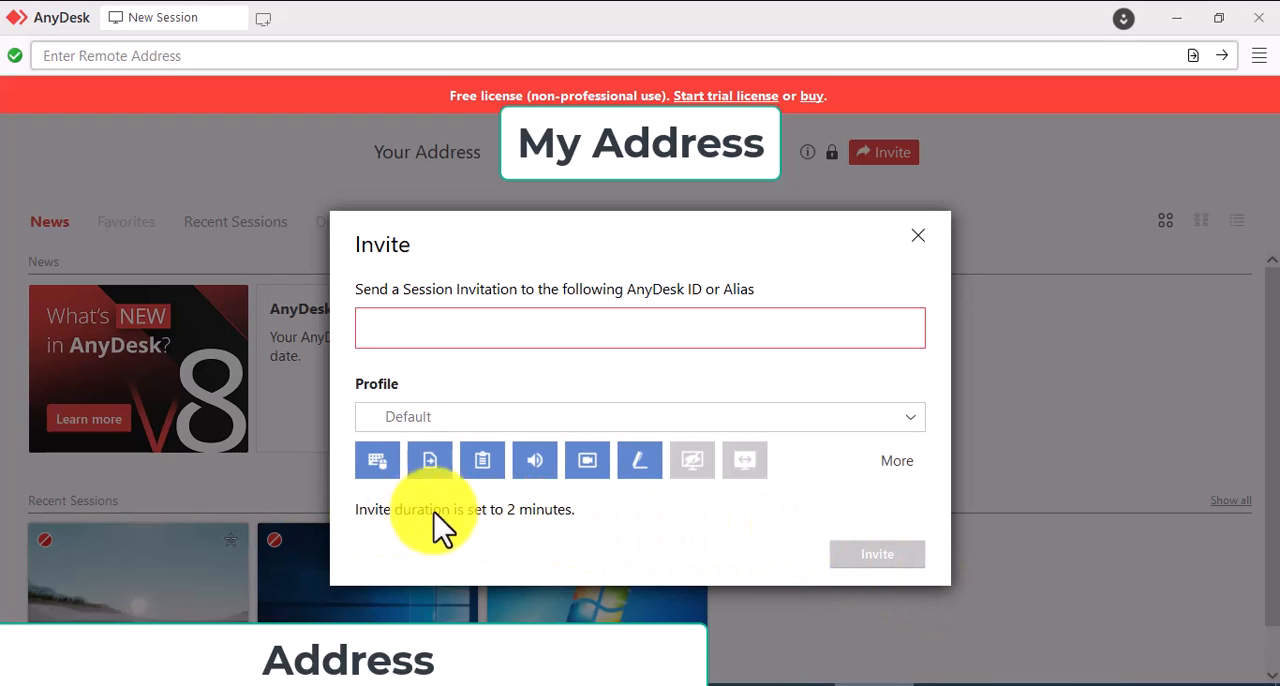
mouse_move(570, 515)
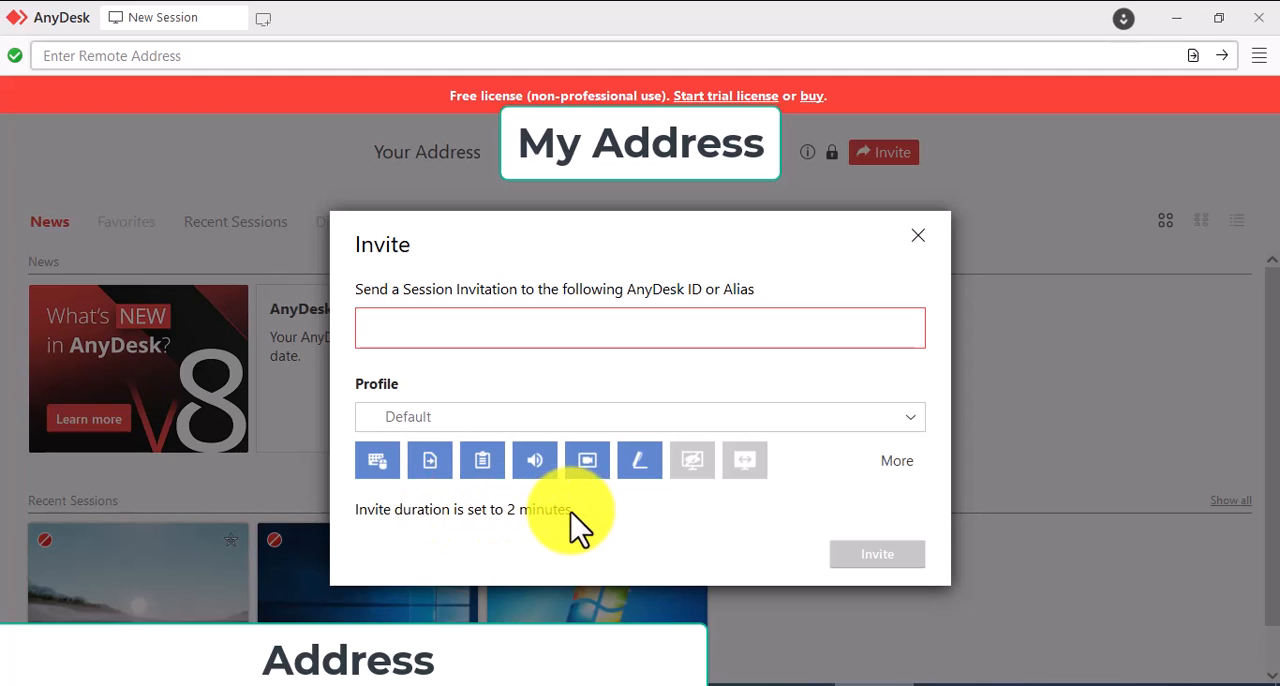
mouse_move(585, 525)
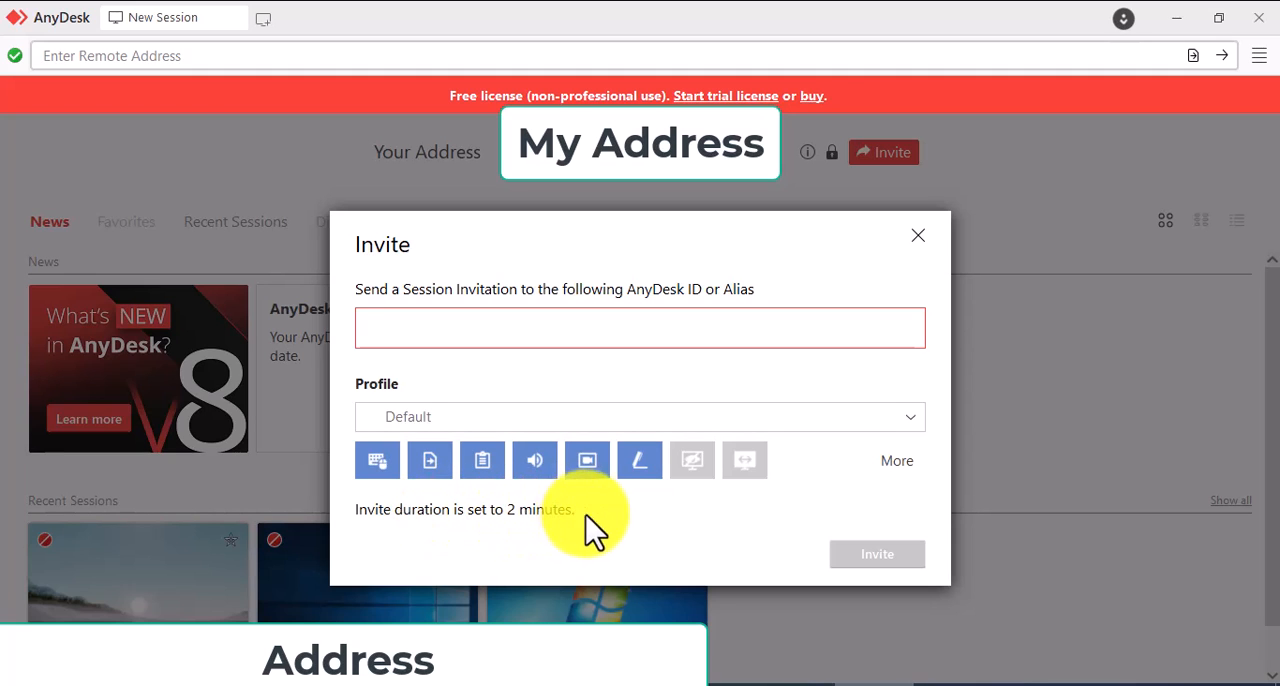
click(917, 235)
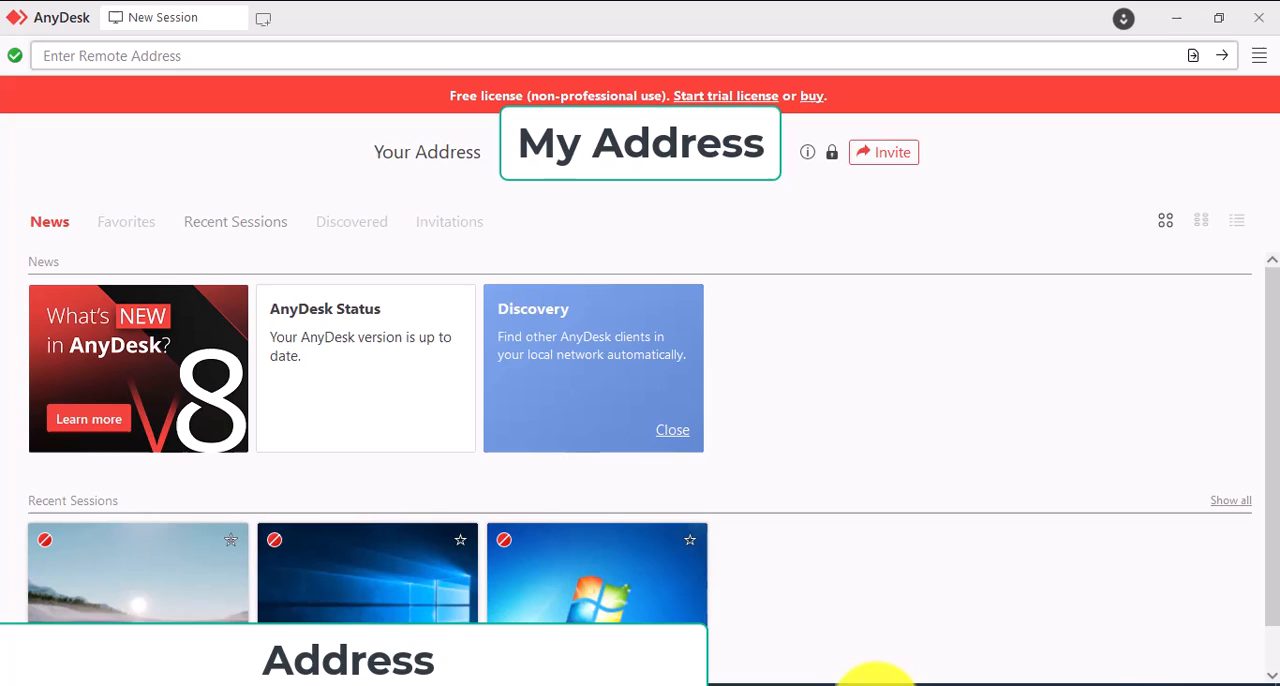
mouse_move(840, 160)
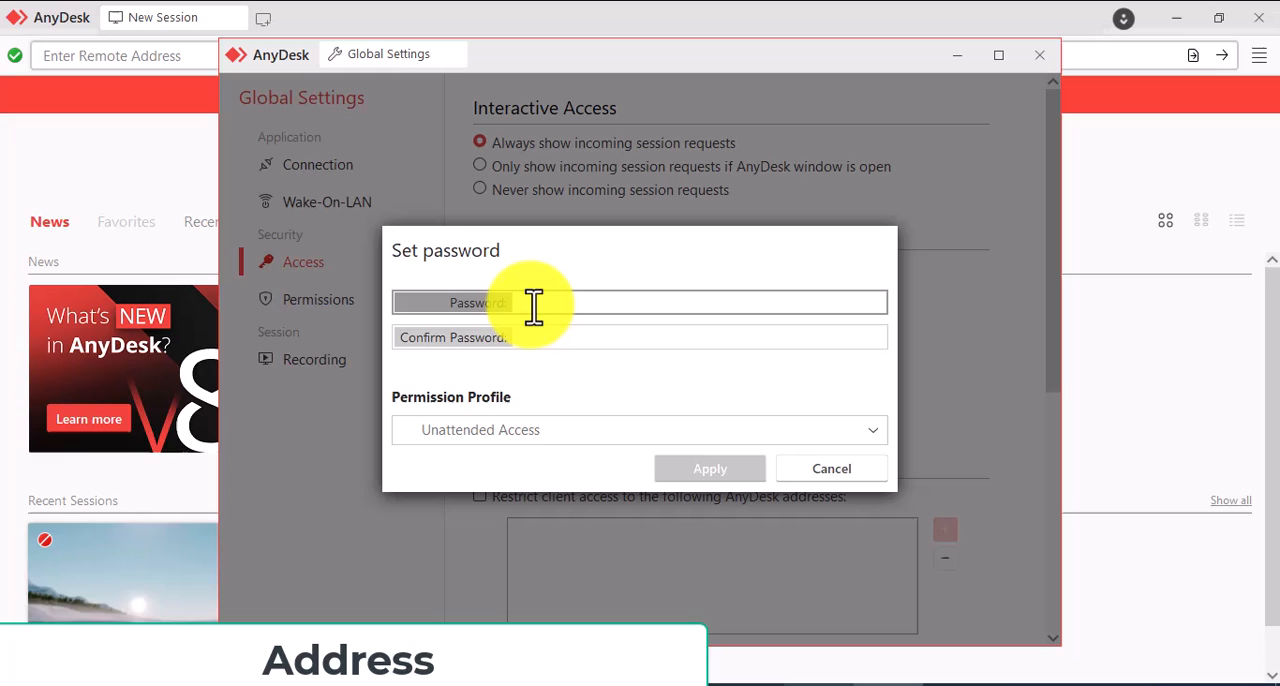
- Open Set password for unattended access and choose the Full Access profile
click(639, 337)
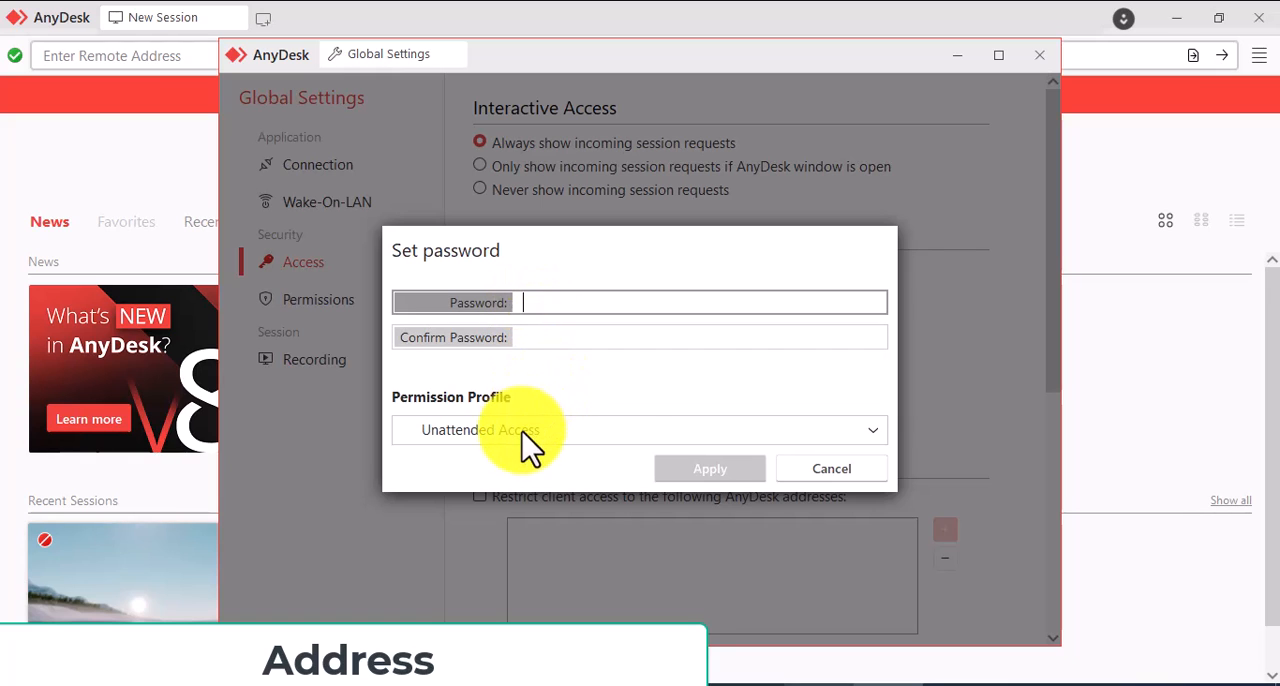
mouse_move(610, 430)
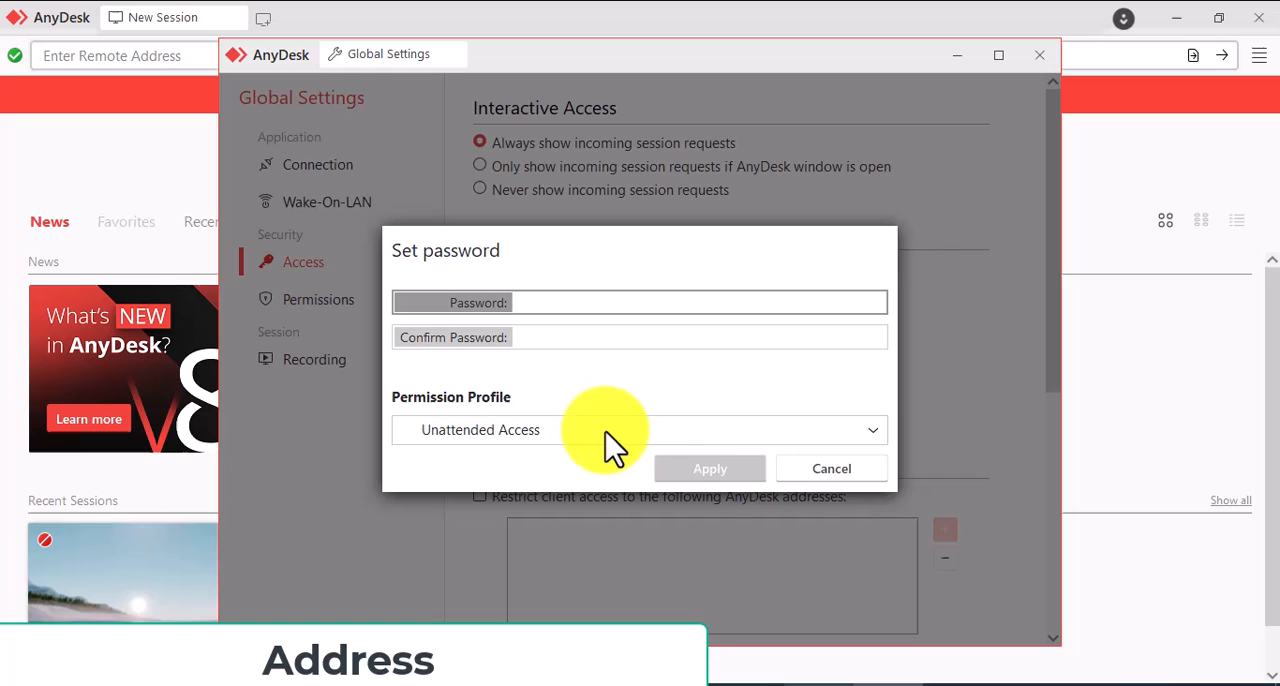
mouse_move(610, 455)
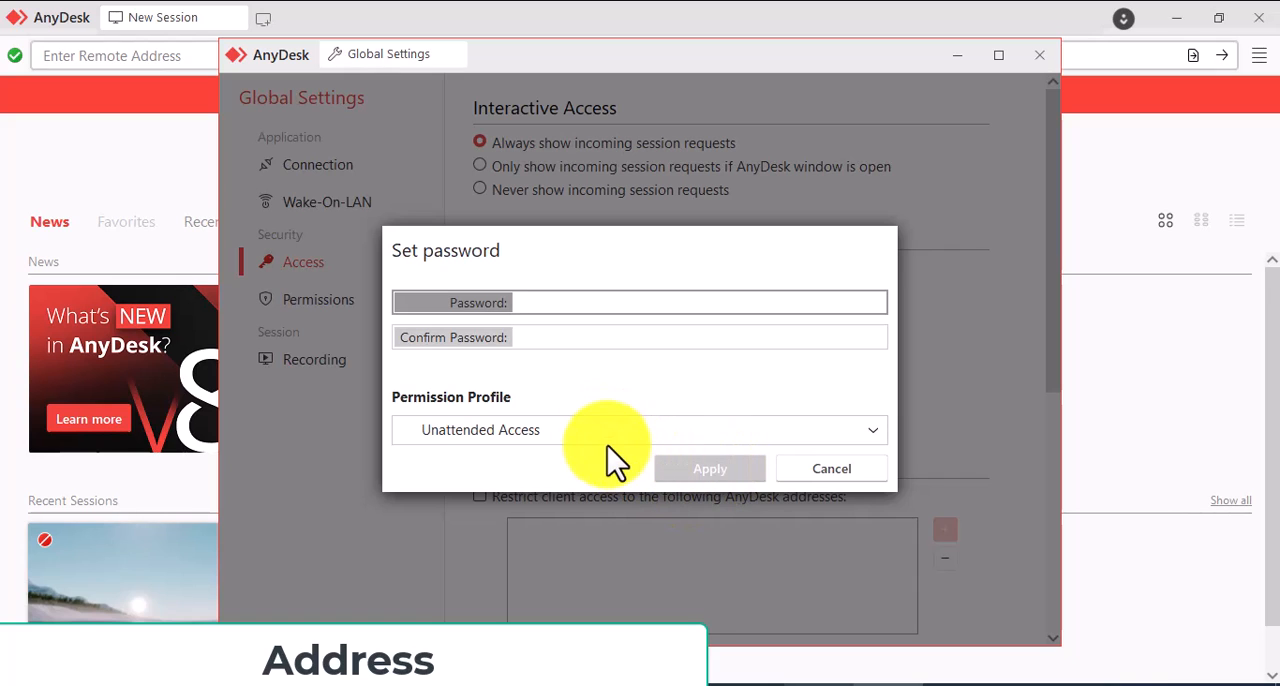
mouse_move(600, 445)
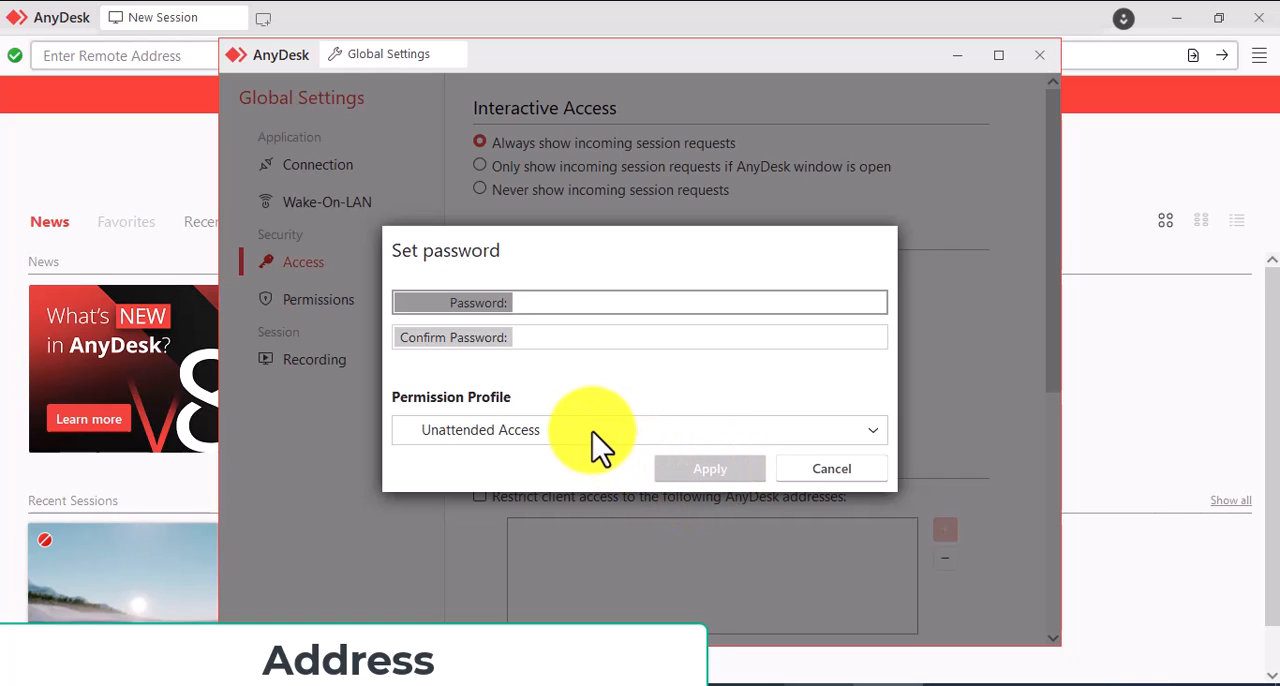
click(871, 430)
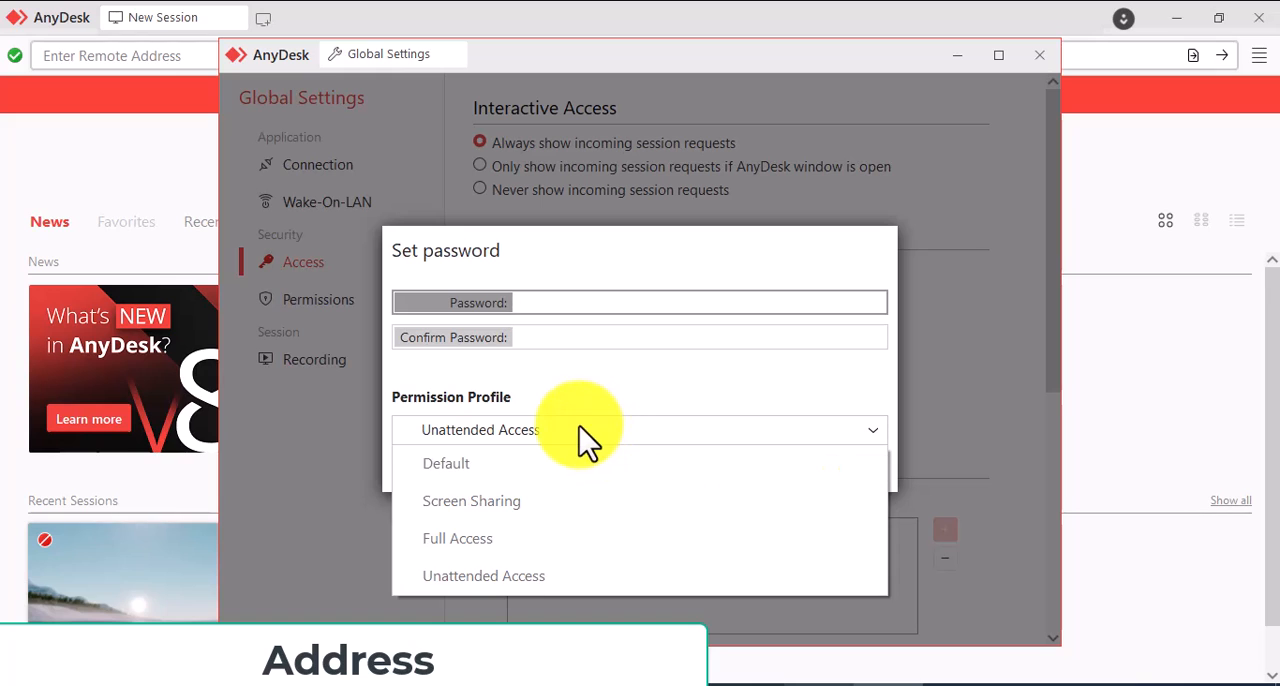
click(471, 500)
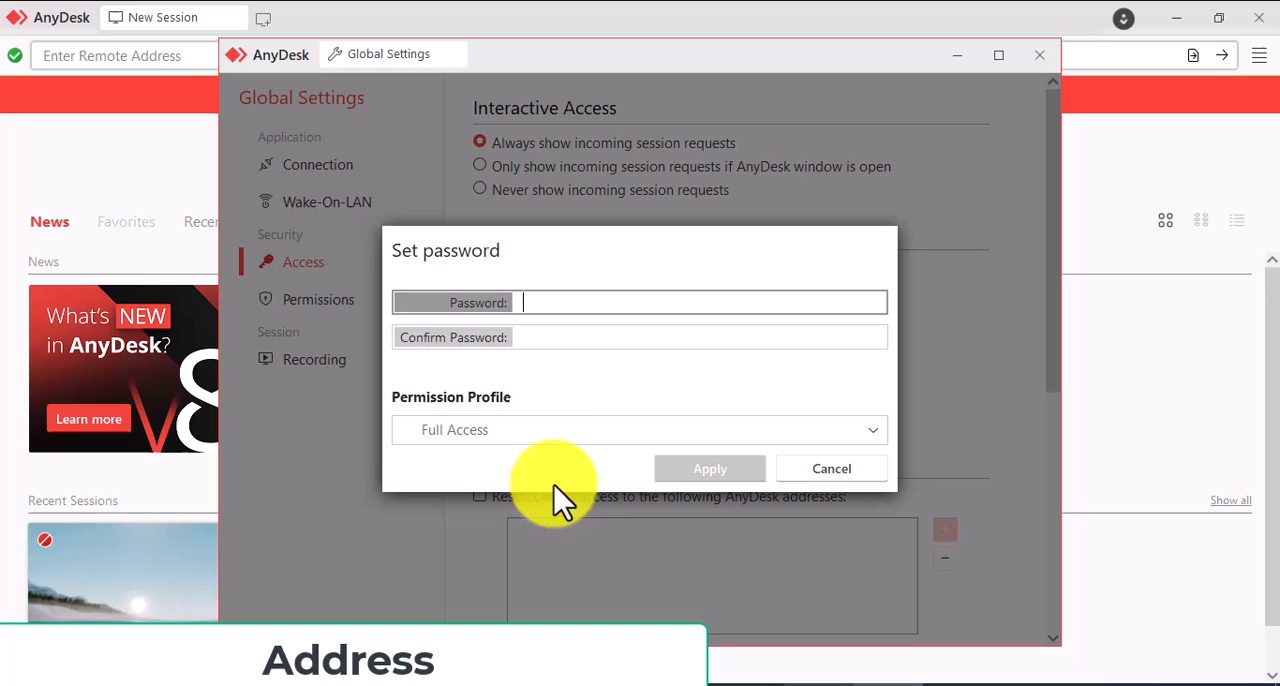
mouse_move(575, 430)
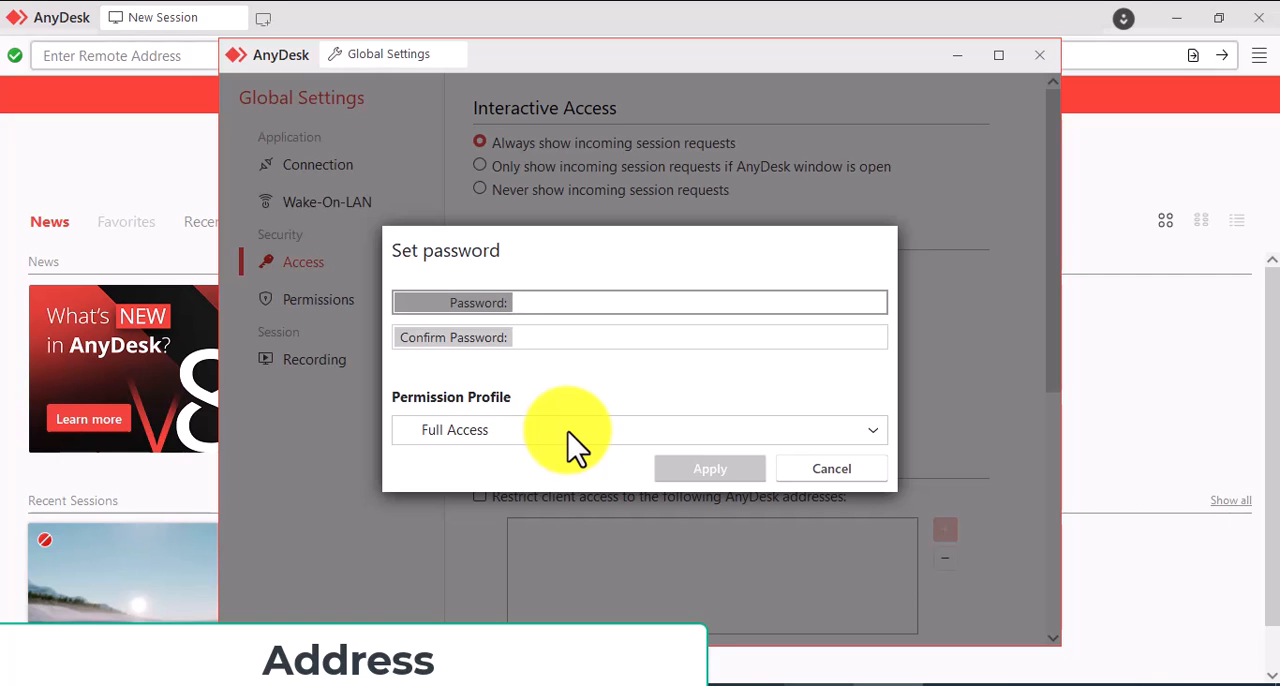
- Set incoming session requests to Never show, view Recording settings, and close Global Settings
click(831, 468)
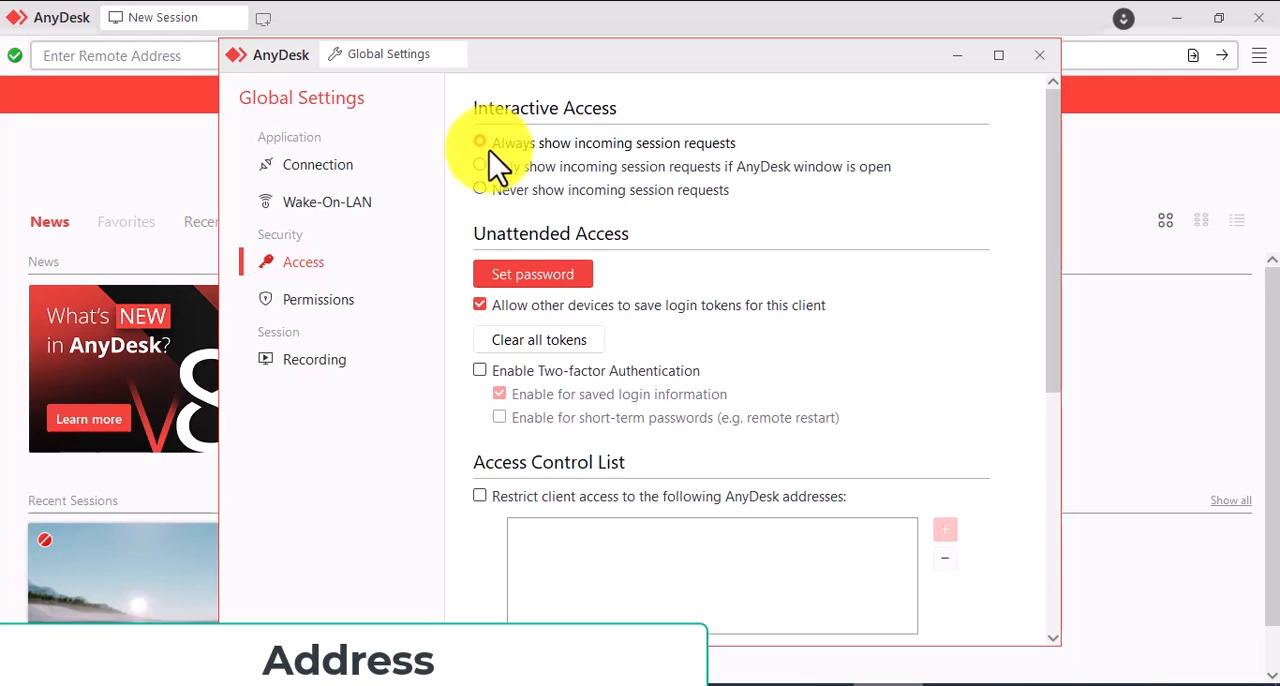
click(479, 142)
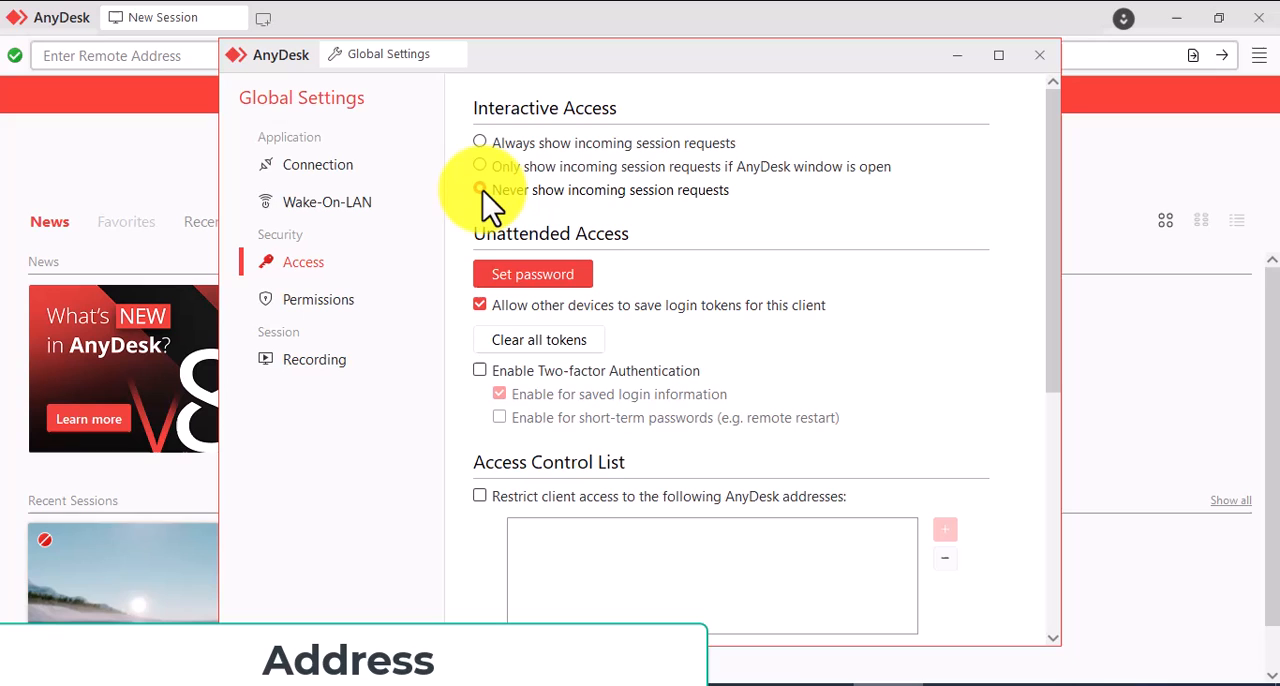
mouse_move(490, 160)
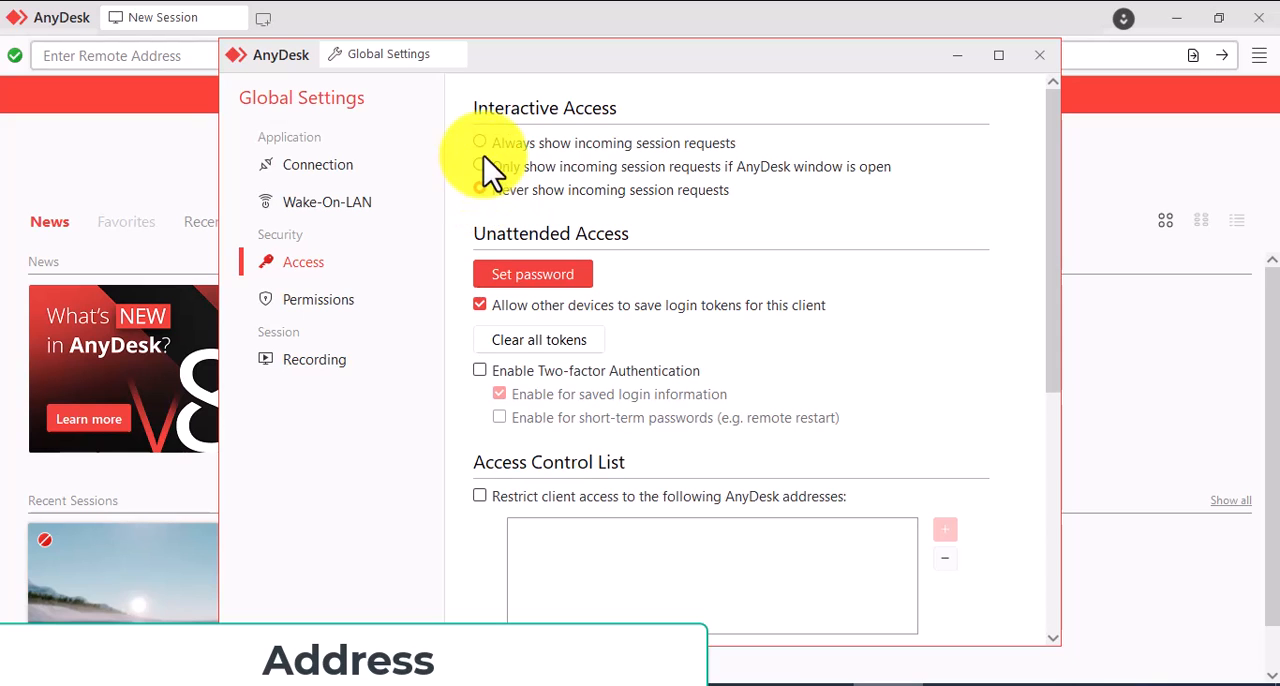
click(479, 142)
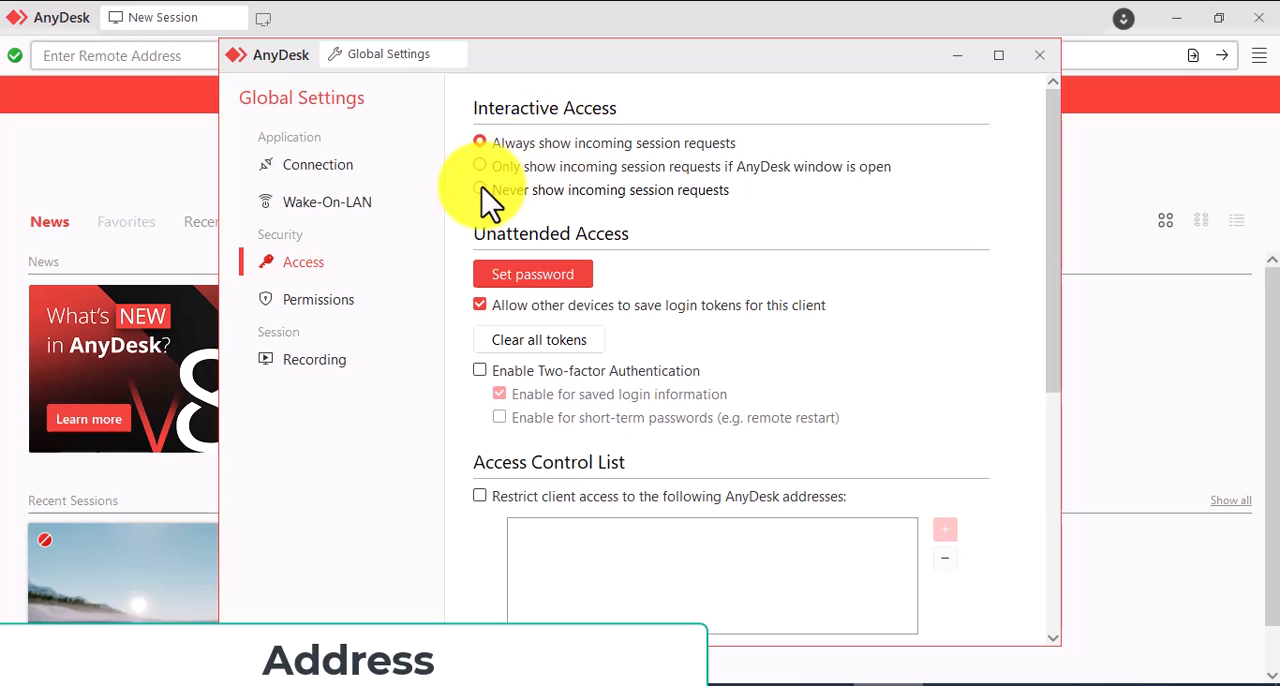
click(479, 190)
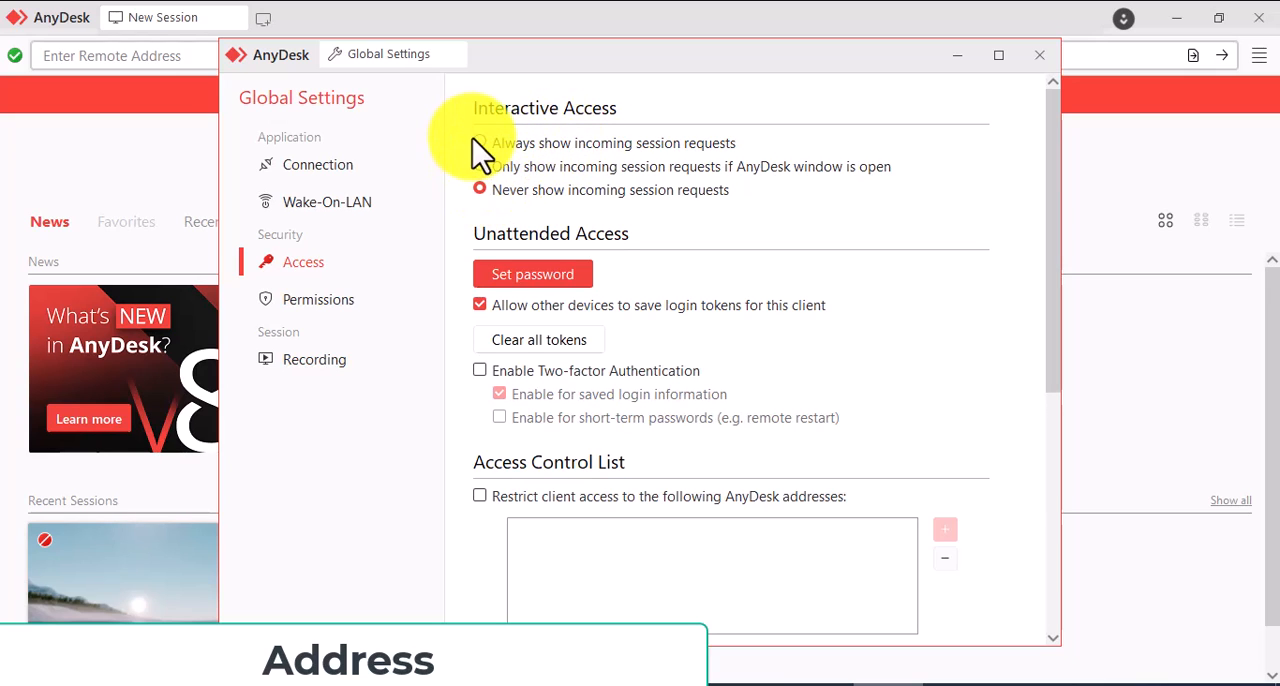
click(314, 359)
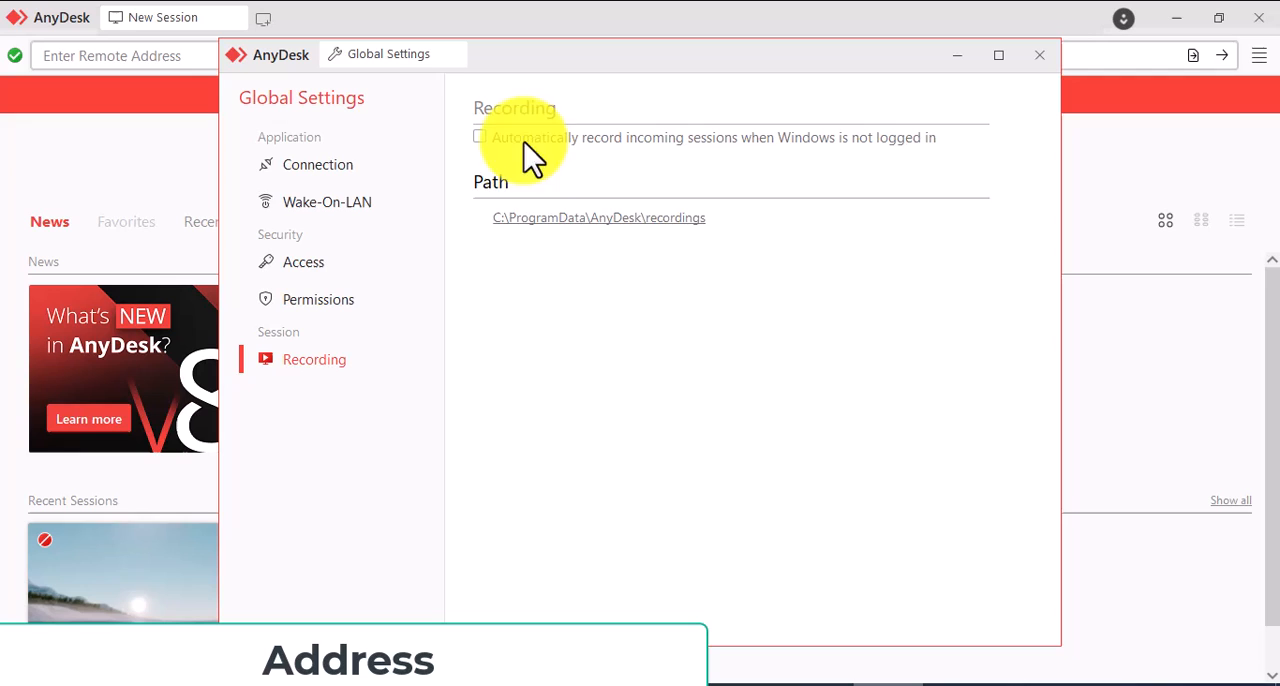
mouse_move(650, 235)
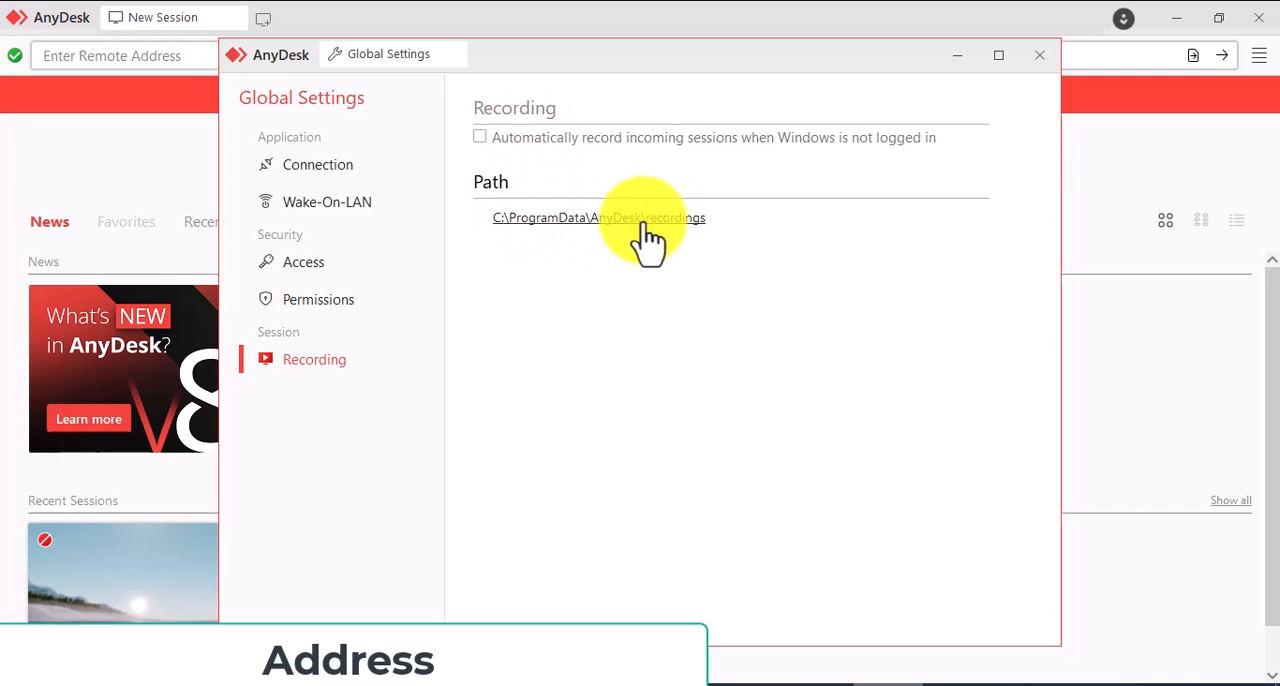
mouse_move(625, 155)
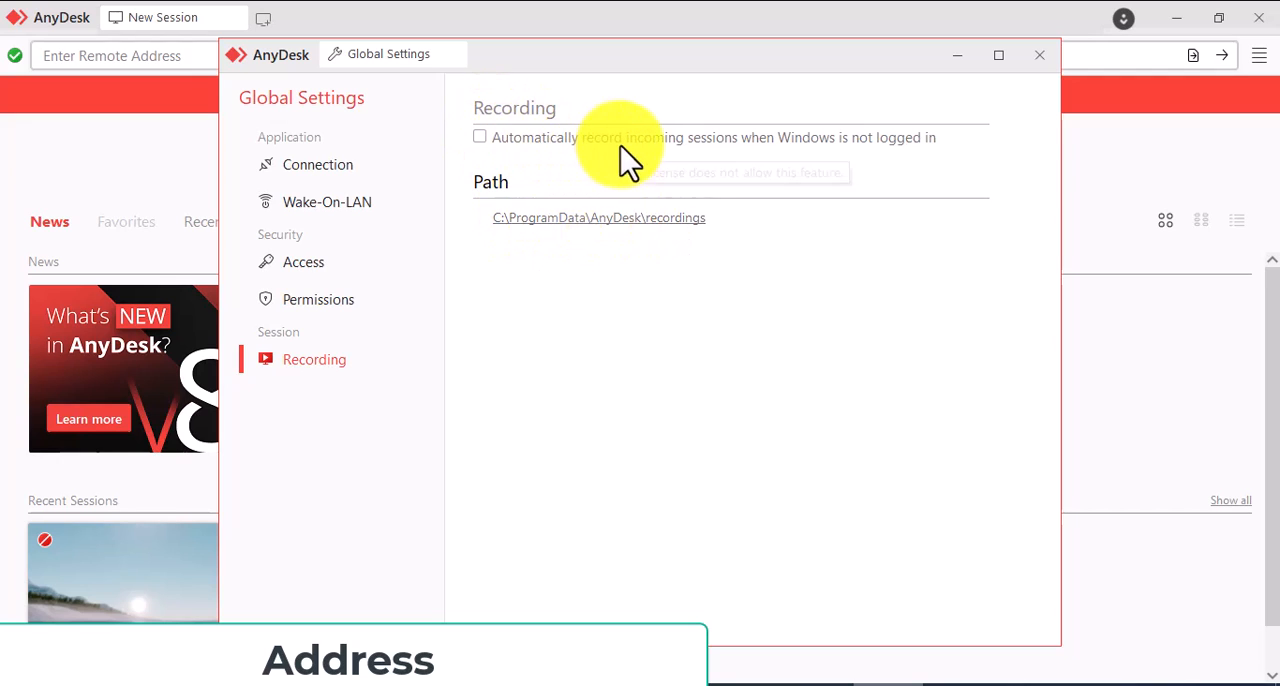
click(1039, 55)
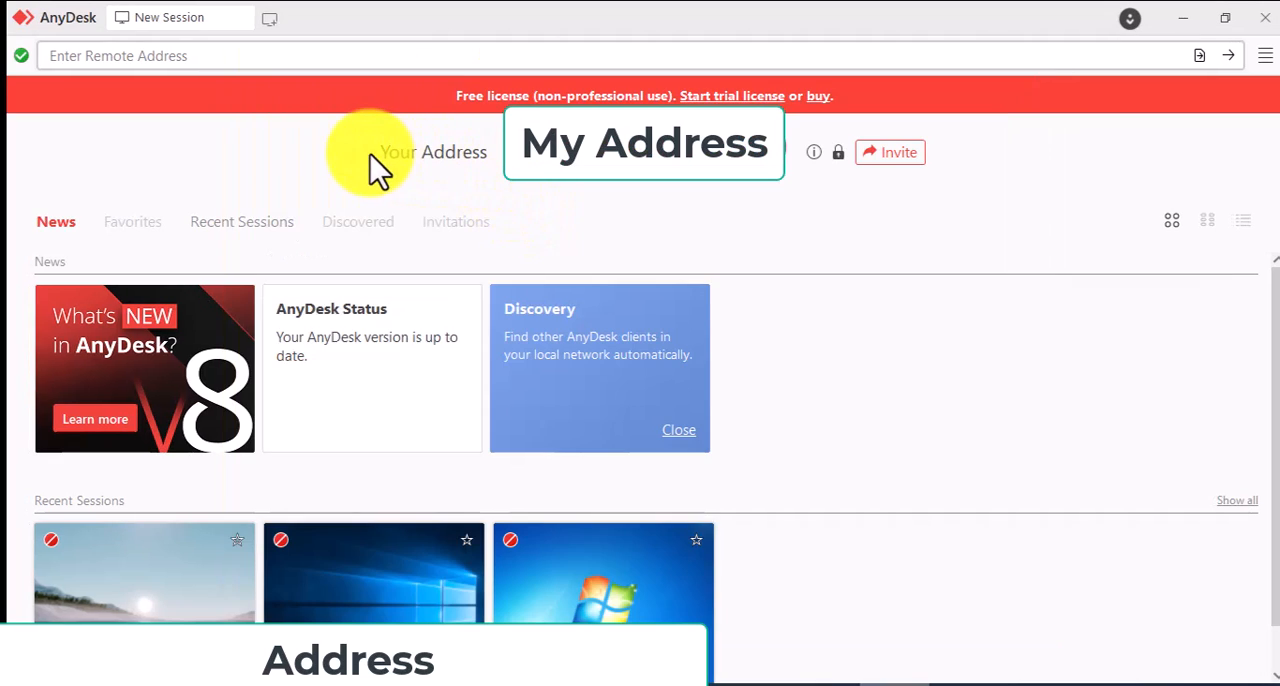
mouse_move(600, 220)
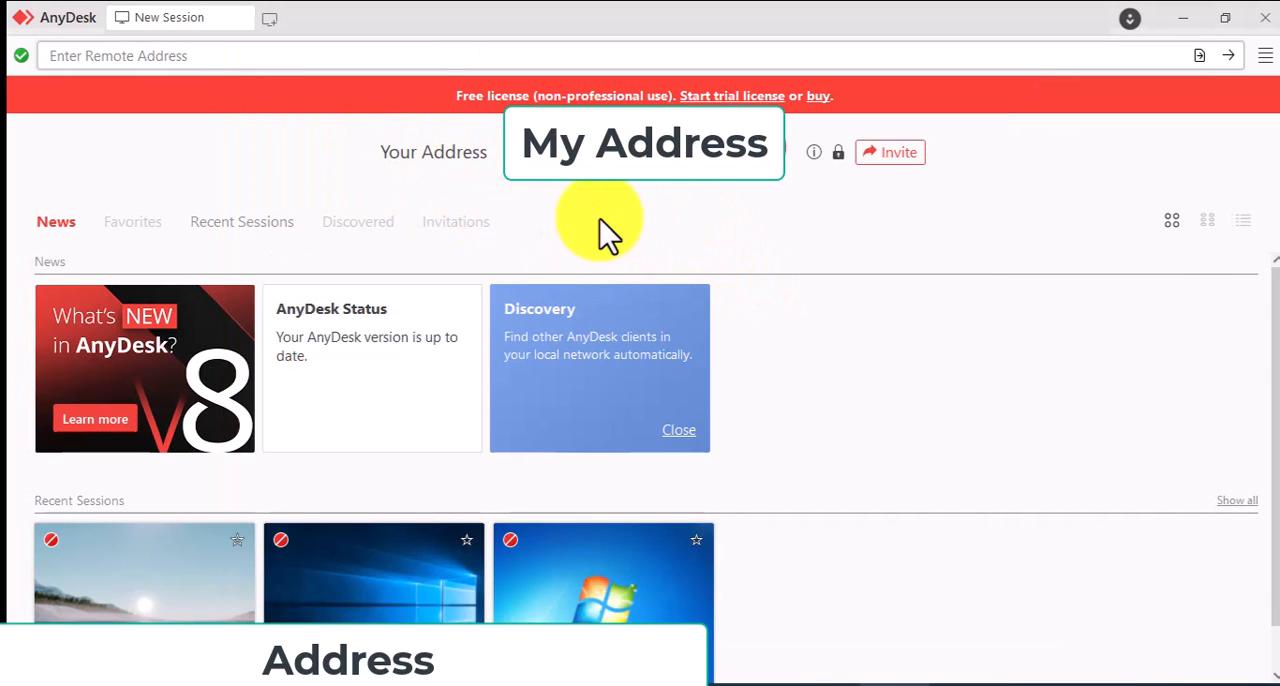
mouse_move(875, 390)
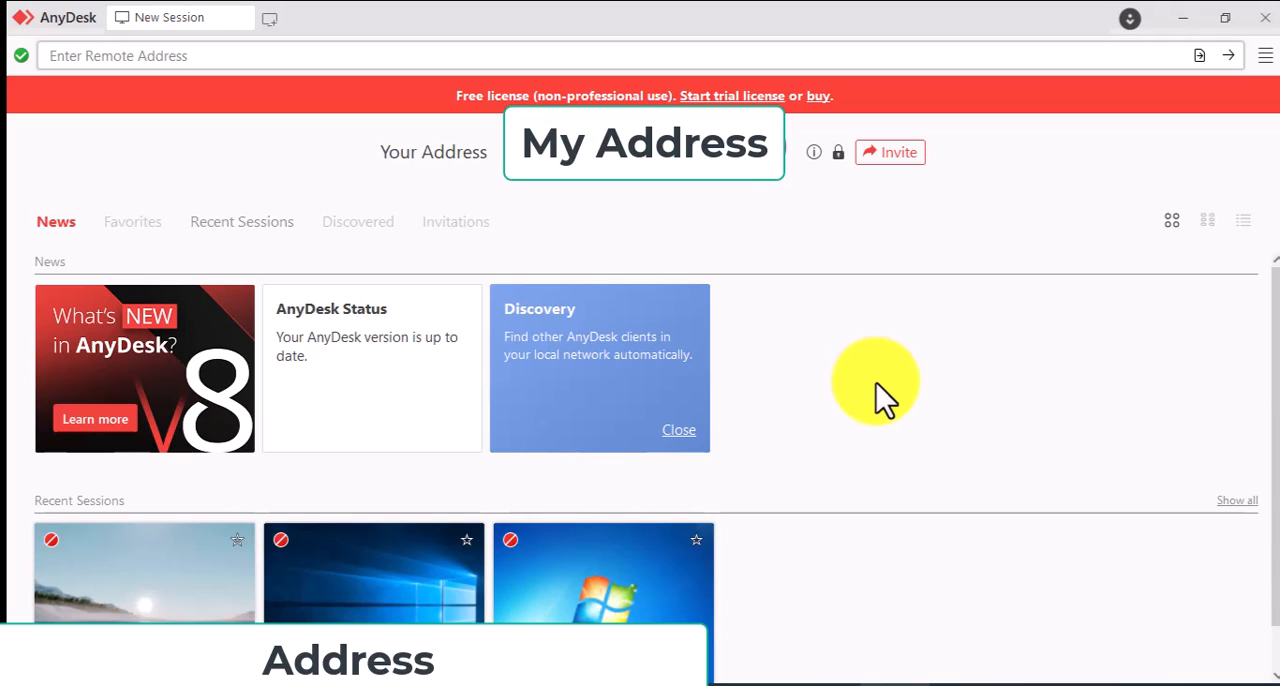
mouse_move(120, 350)
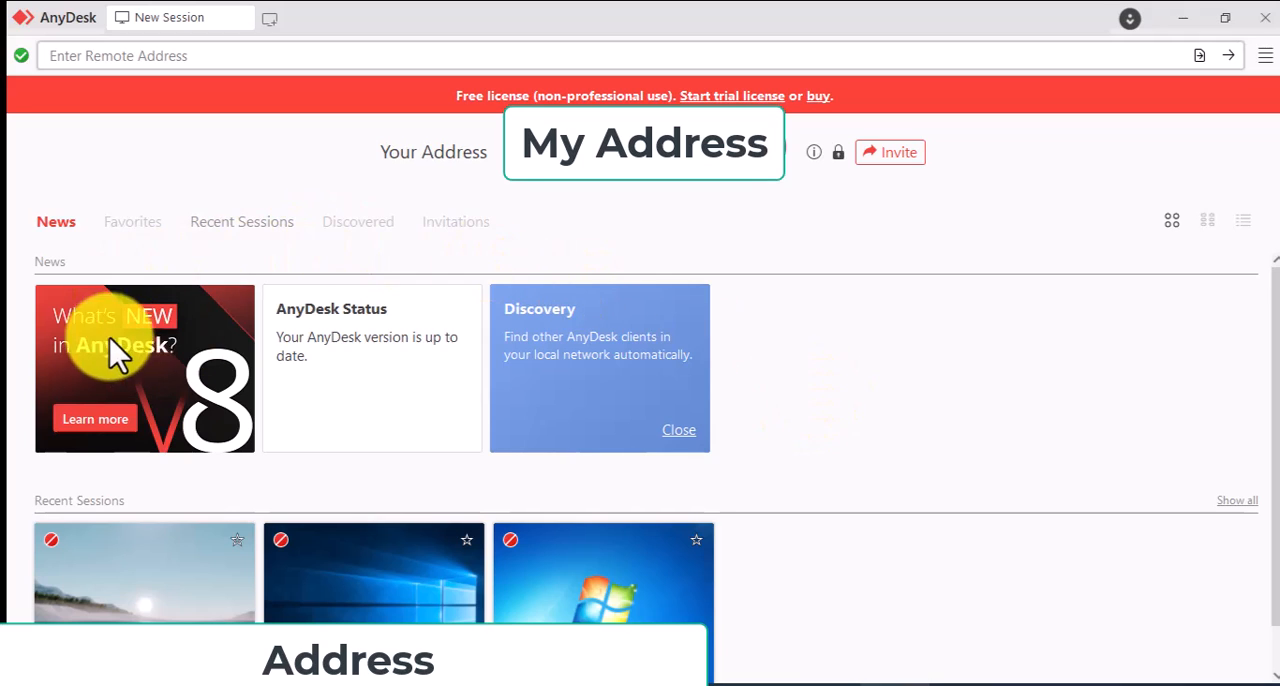
mouse_move(405, 190)
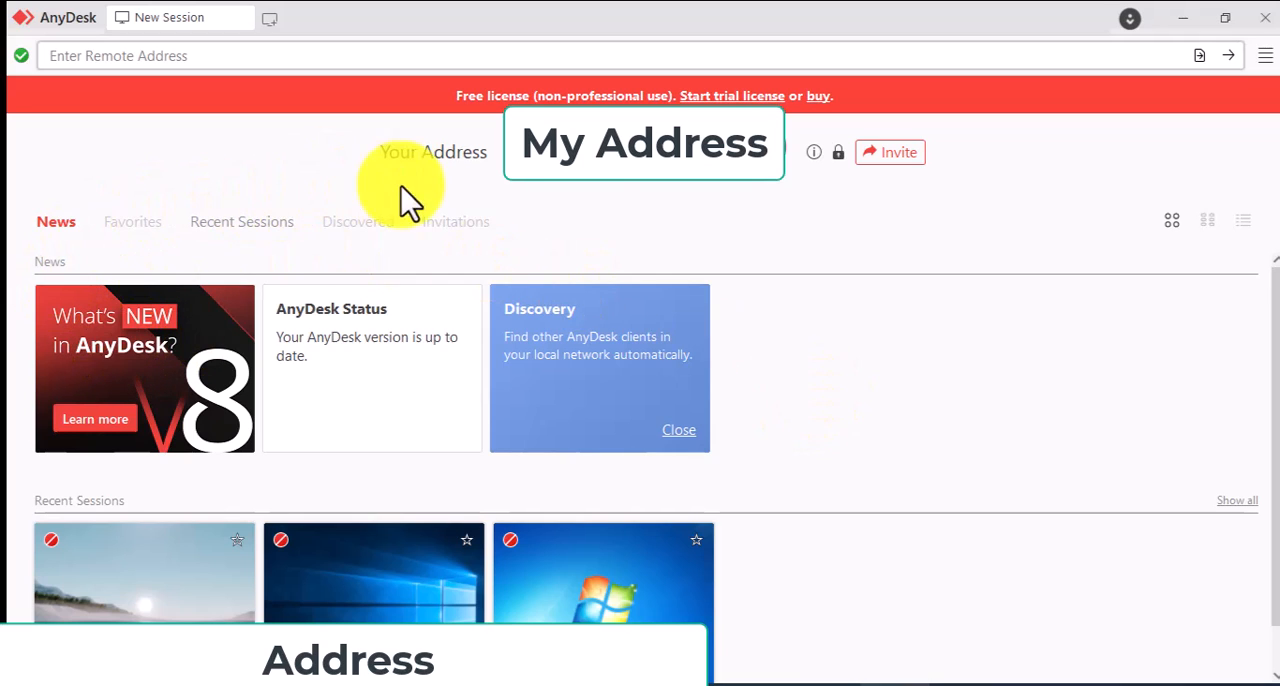
mouse_move(792, 228)
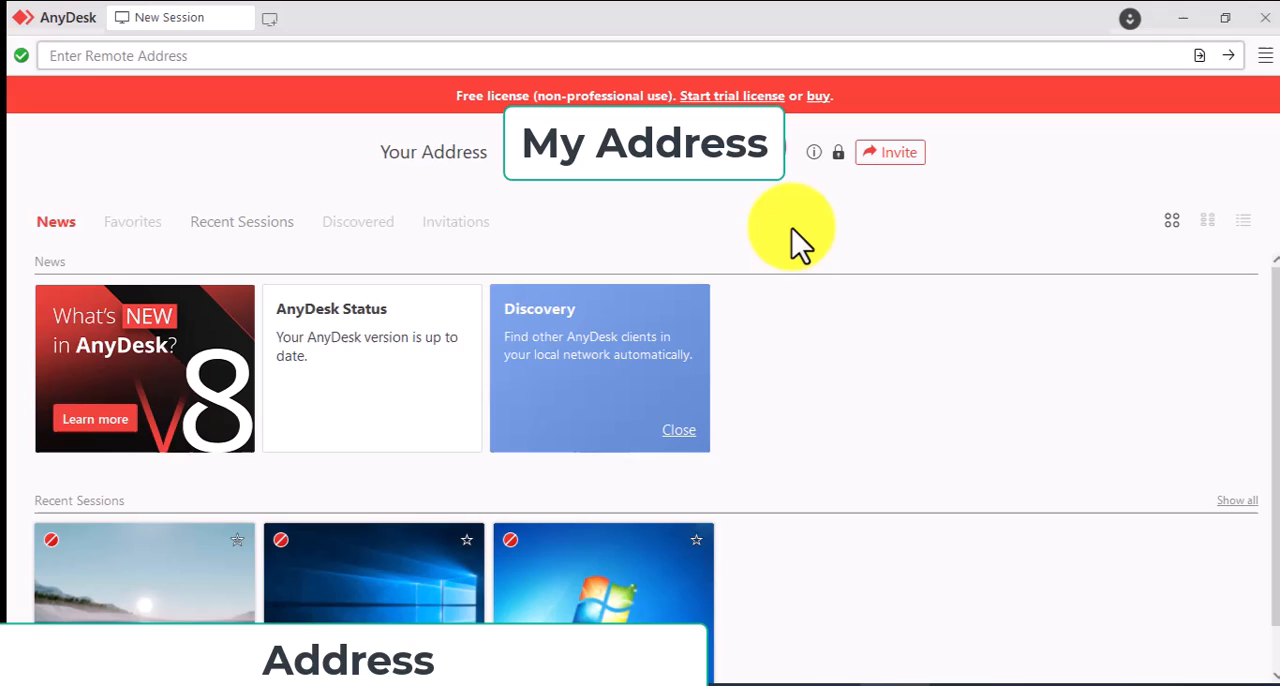
mouse_move(150, 221)
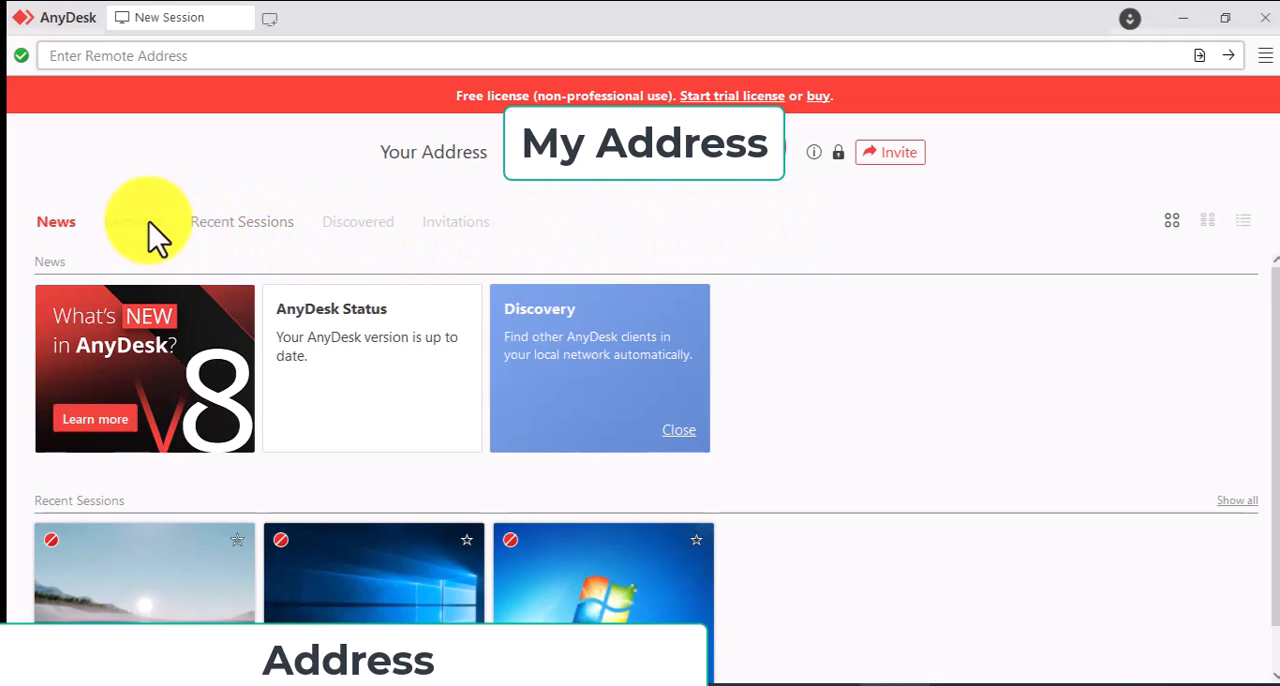
mouse_move(525, 100)
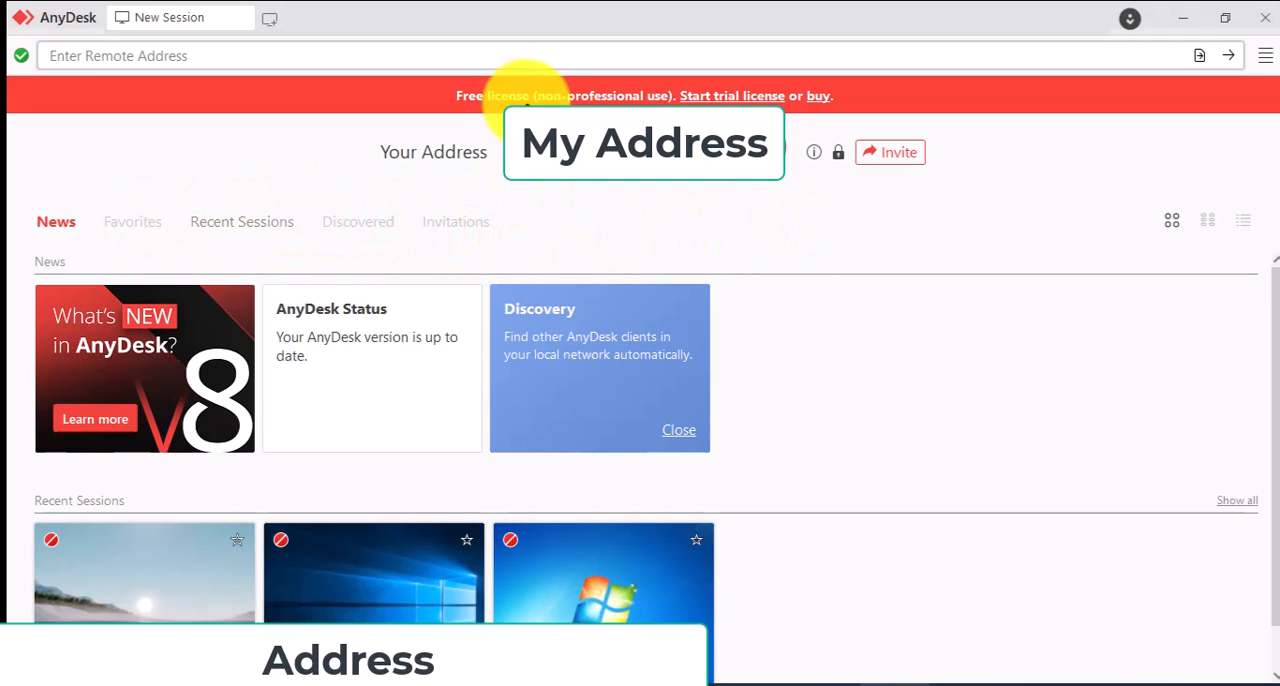
mouse_move(817, 387)
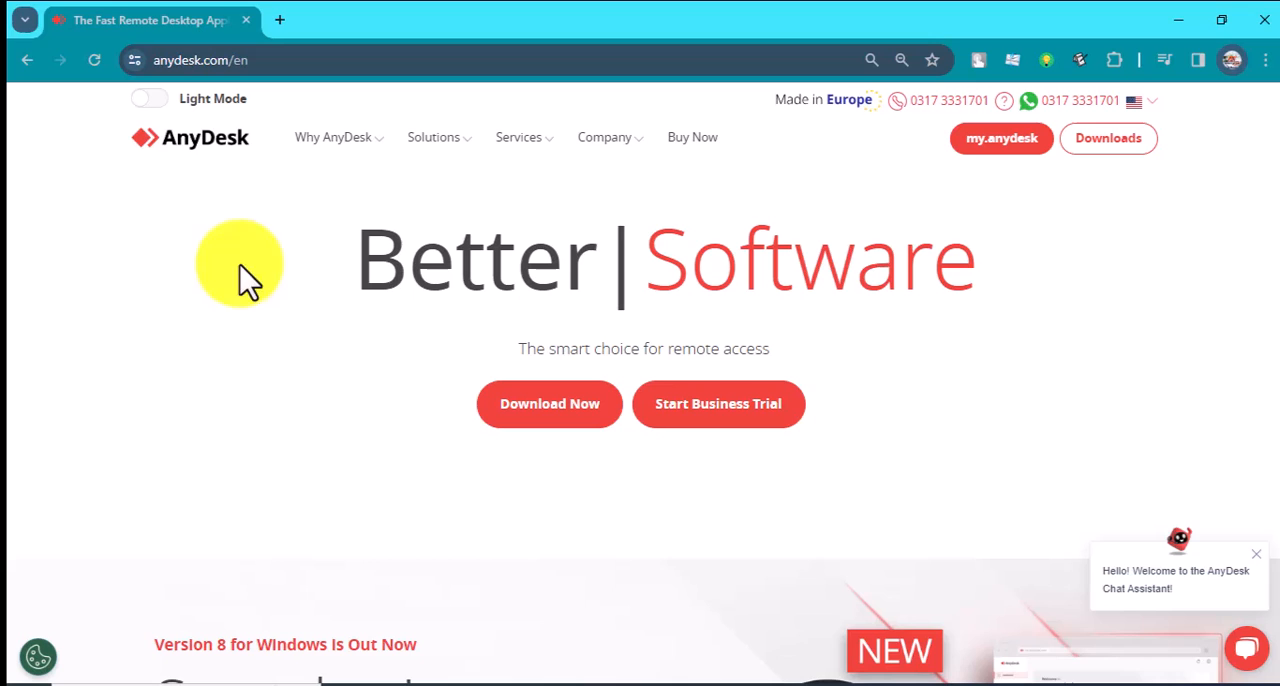
mouse_move(290, 195)
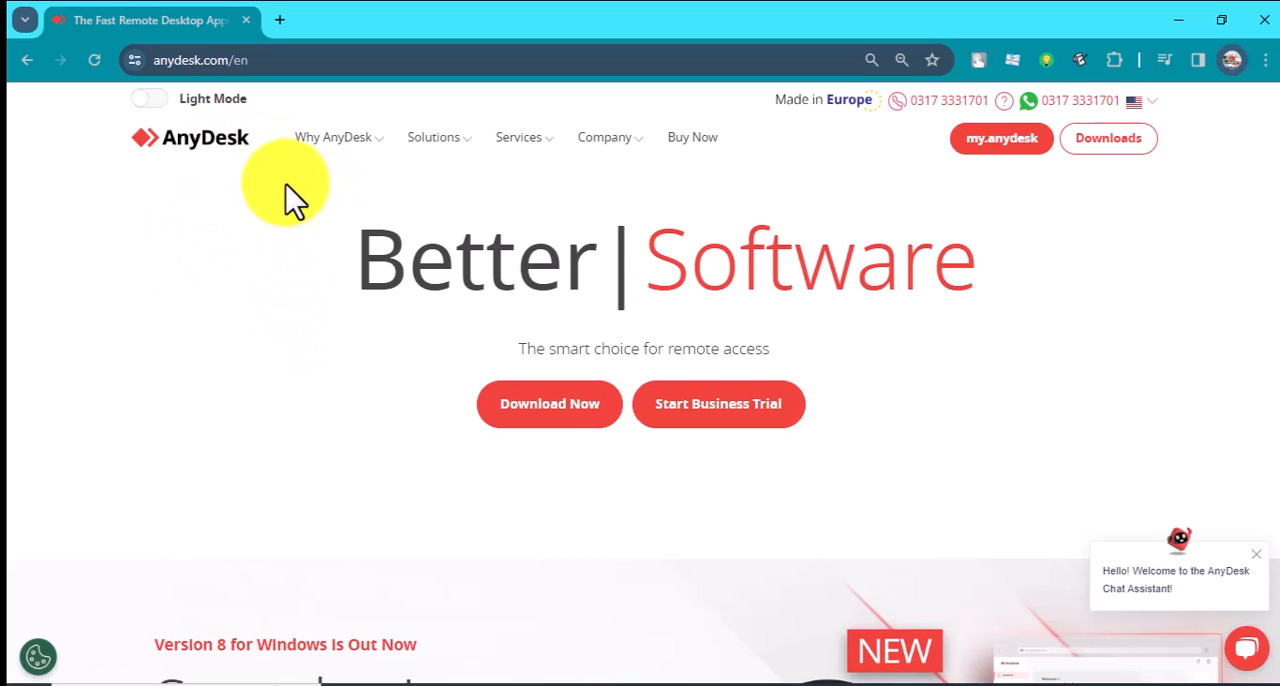
mouse_move(692, 137)
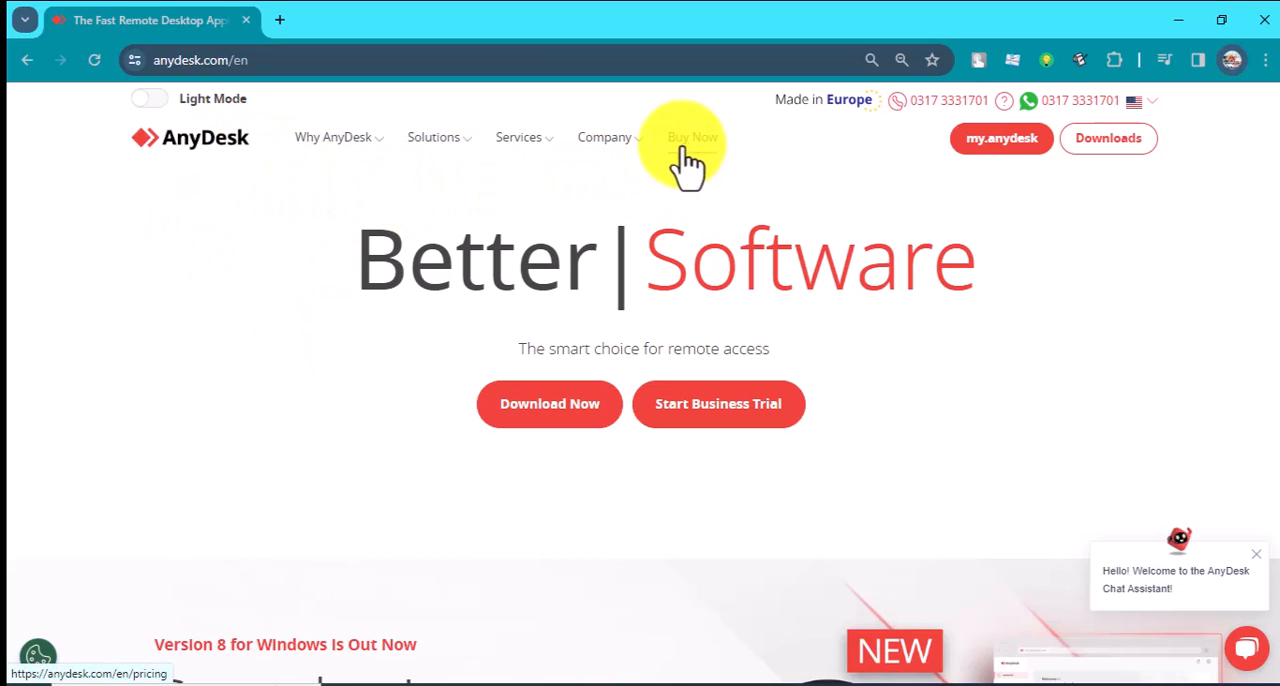
- Open the Buy Now pricing page comparing Solo, Standard and Advanced plans
click(692, 137)
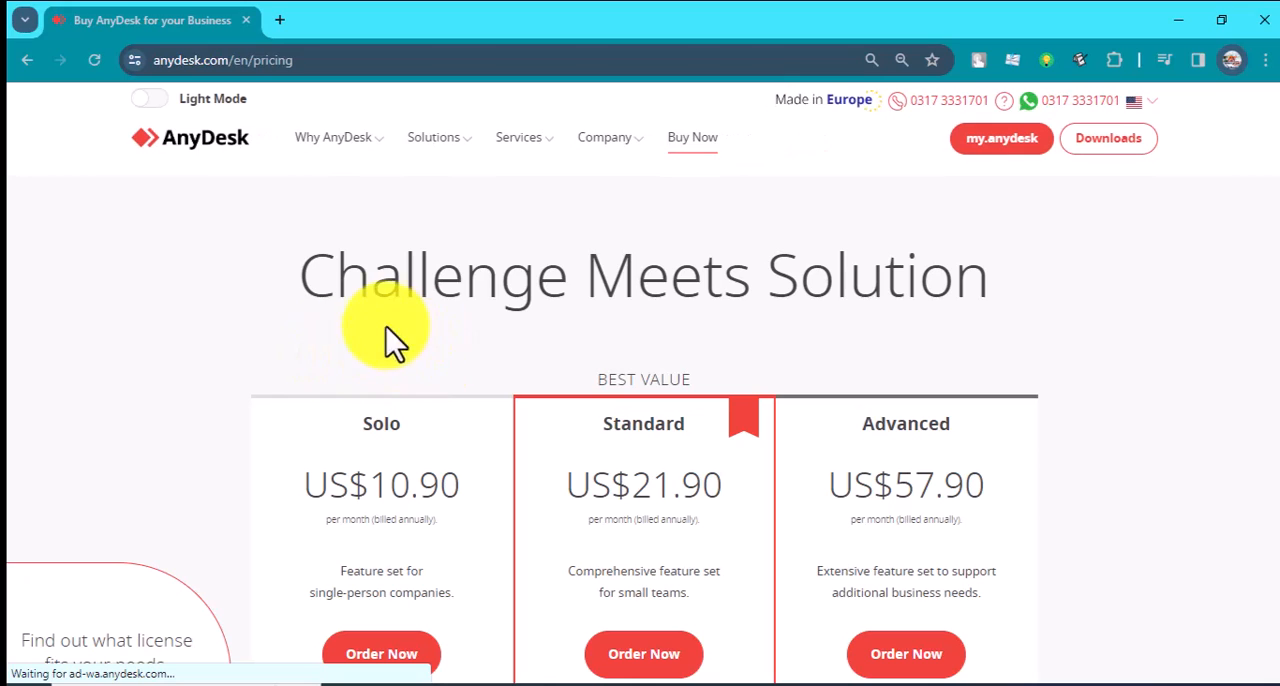
scroll(down, 3)
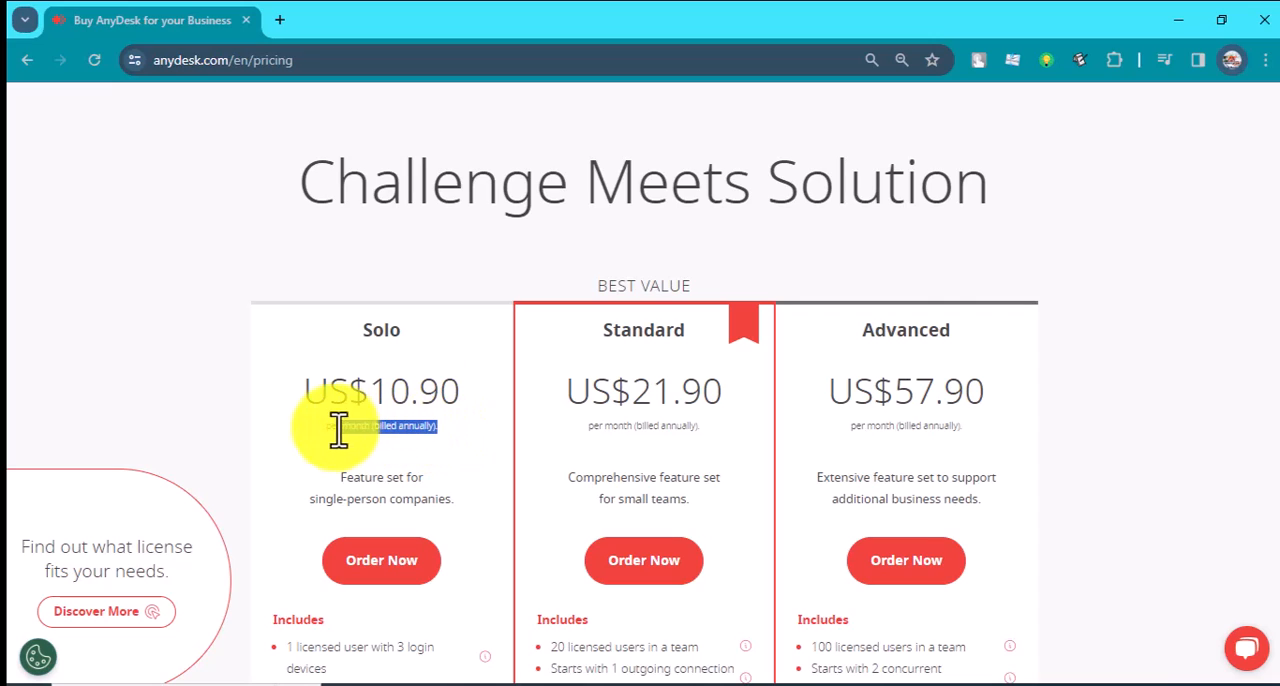
mouse_move(465, 505)
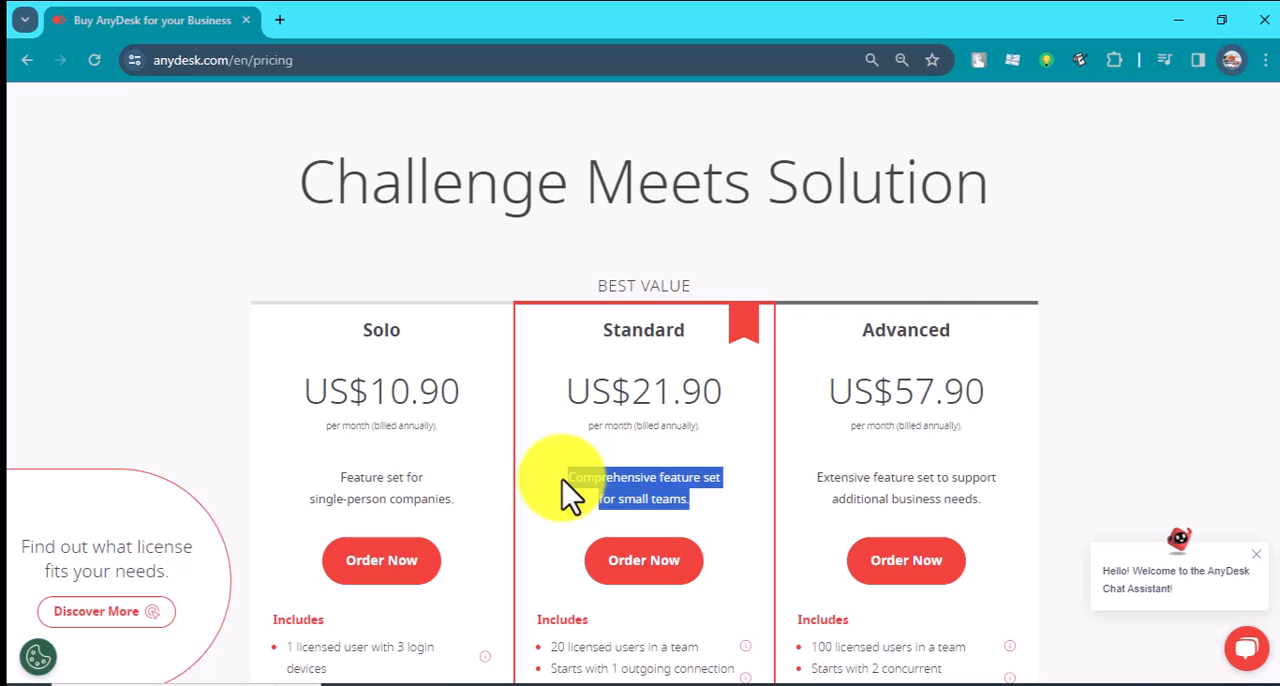
mouse_move(960, 378)
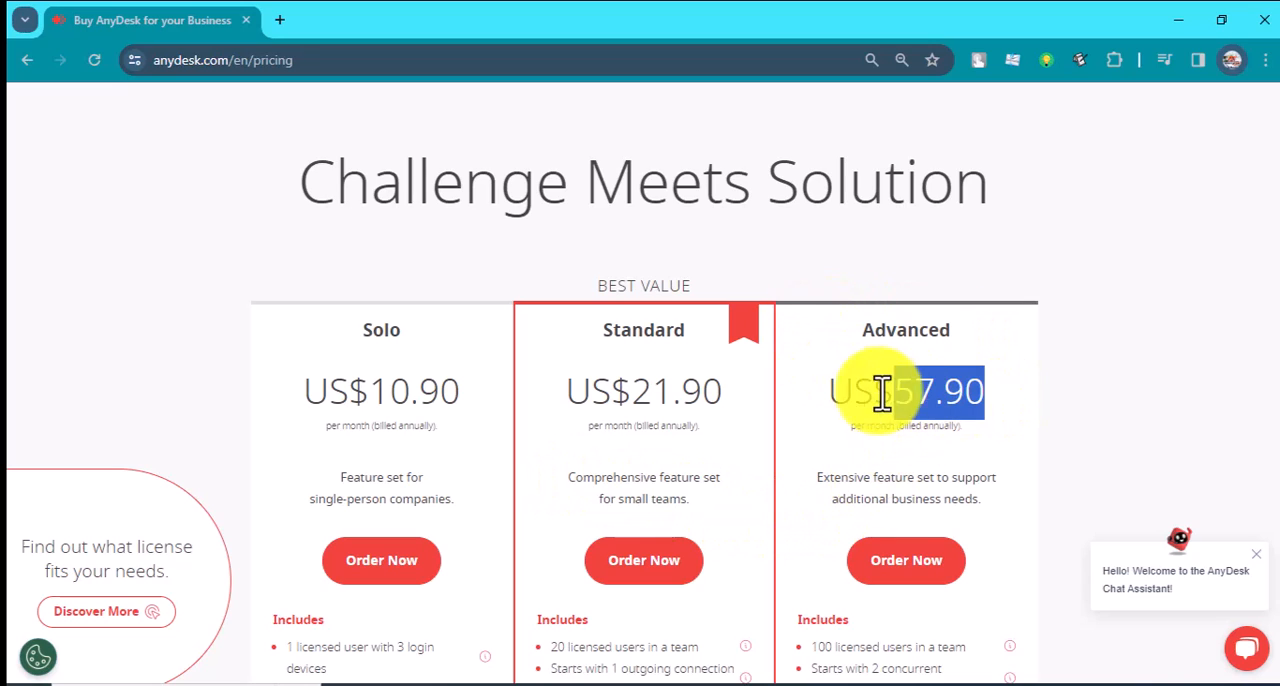
mouse_move(985, 435)
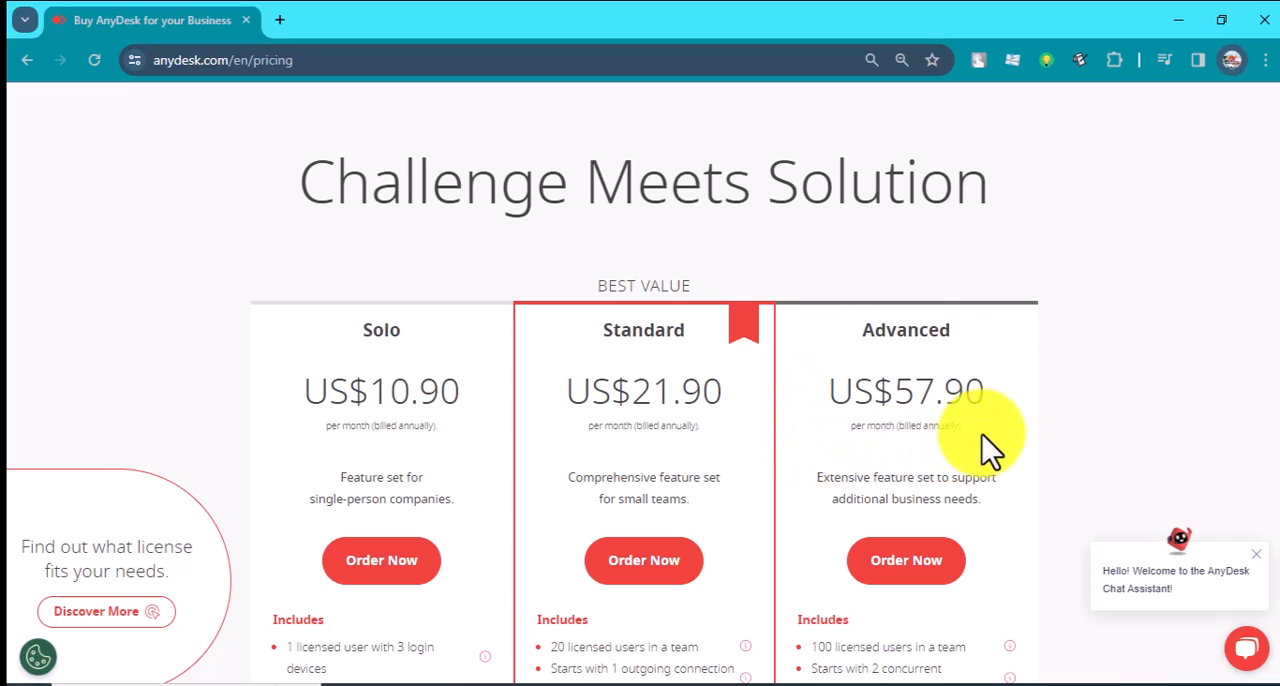
mouse_move(1000, 515)
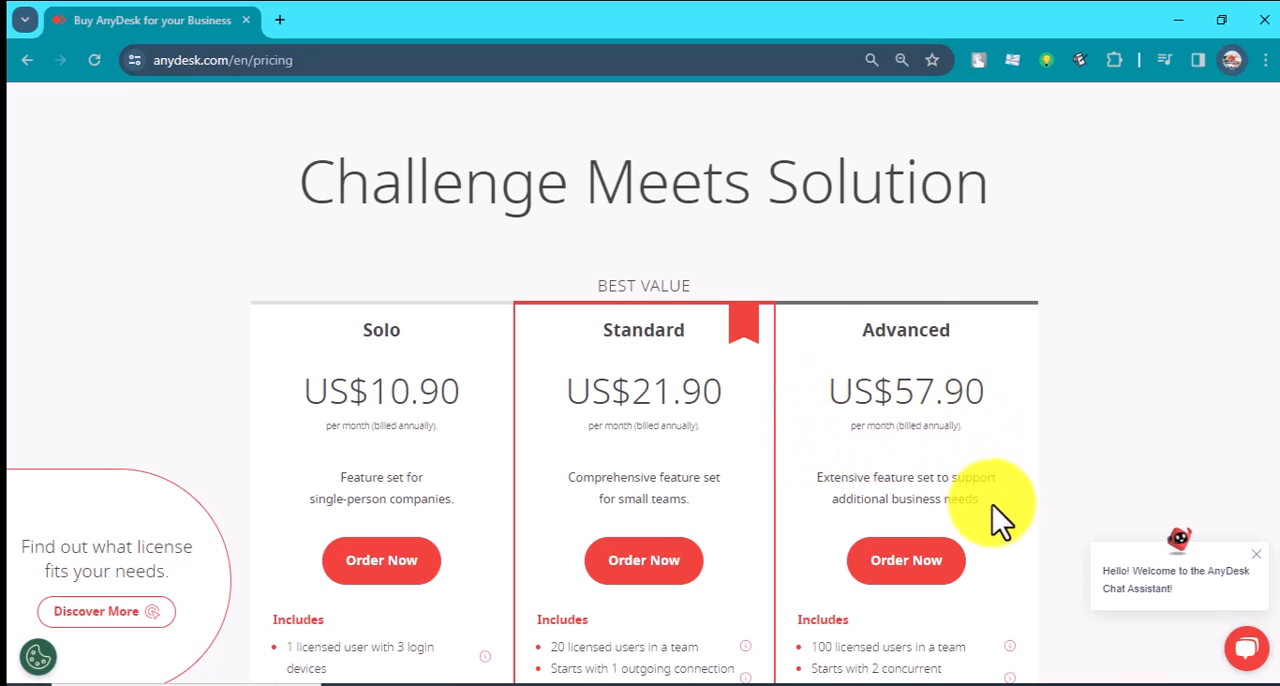
double_click(905, 488)
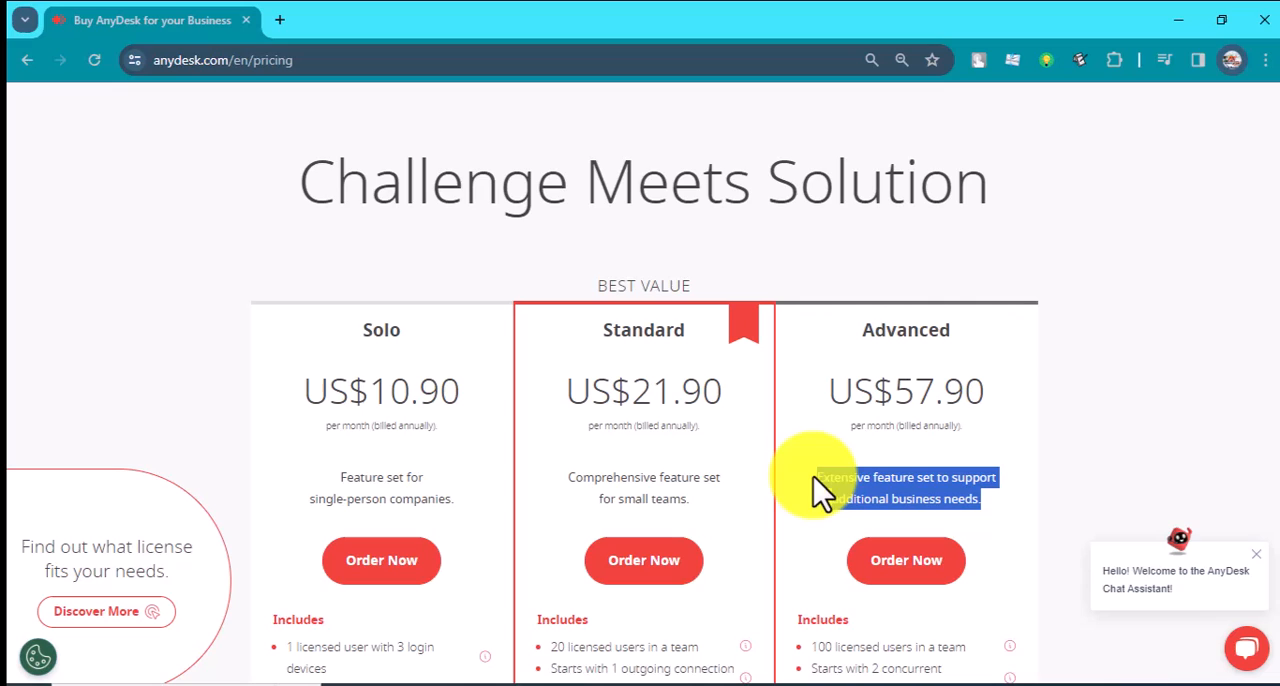
mouse_move(805, 495)
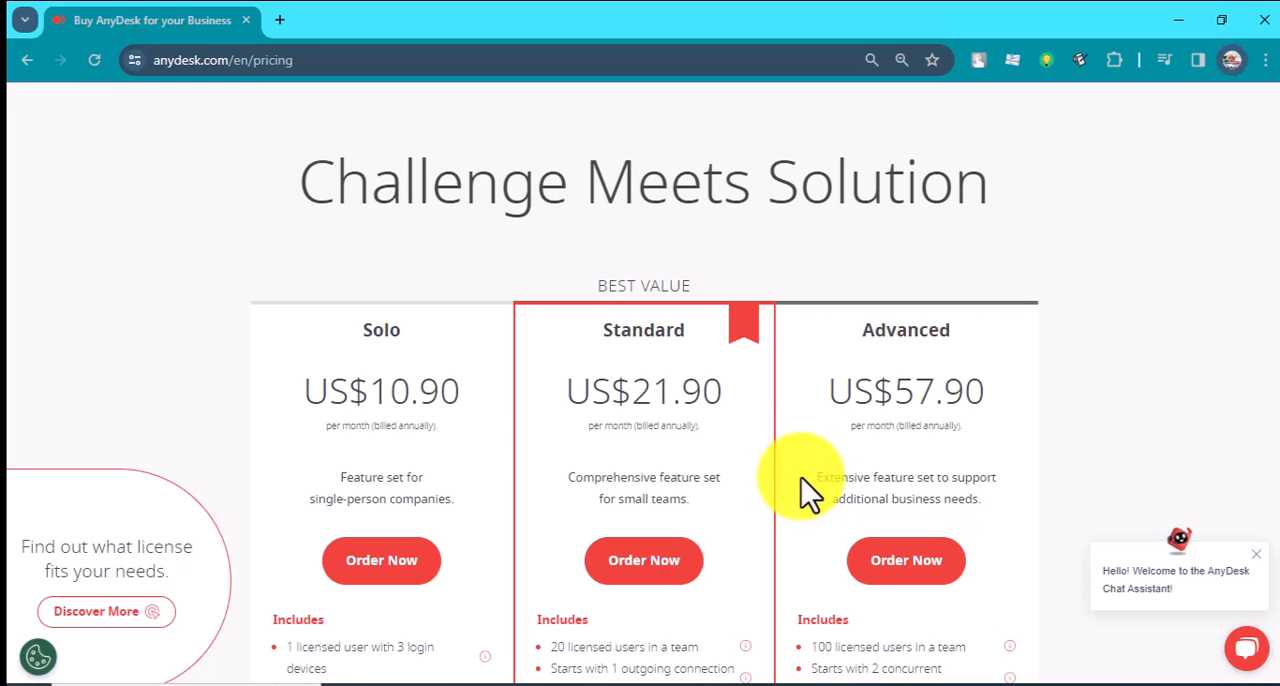
scroll(up, 3)
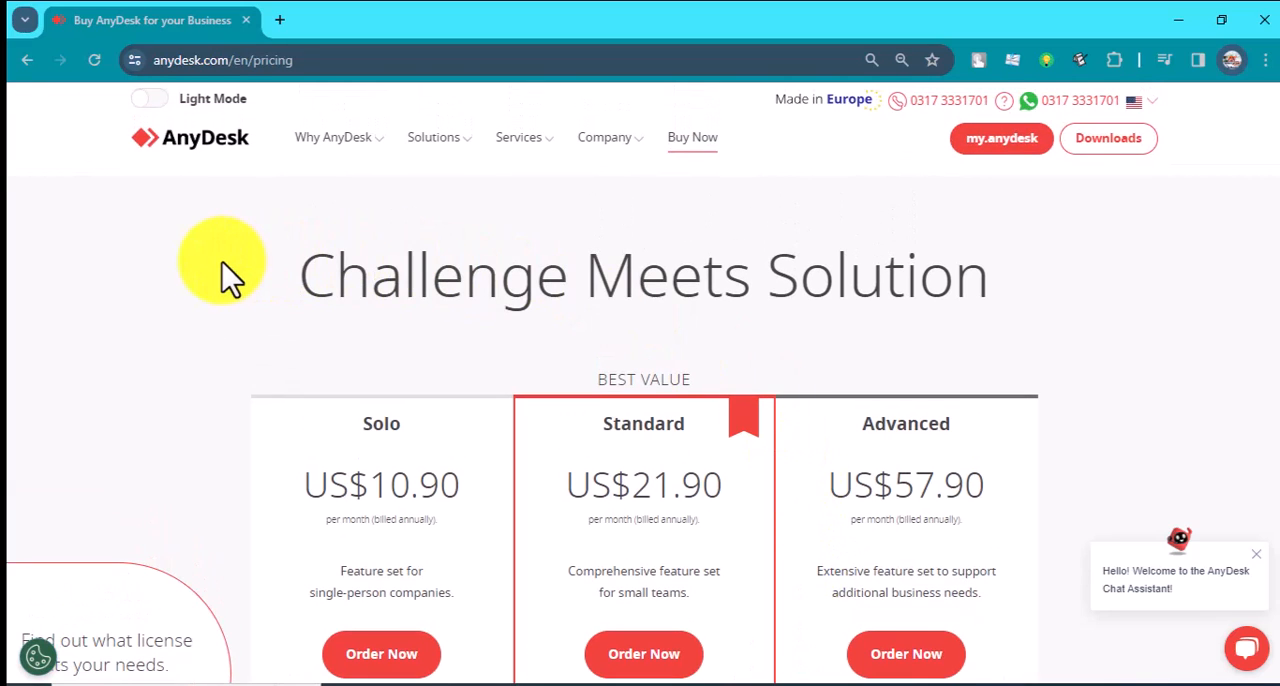